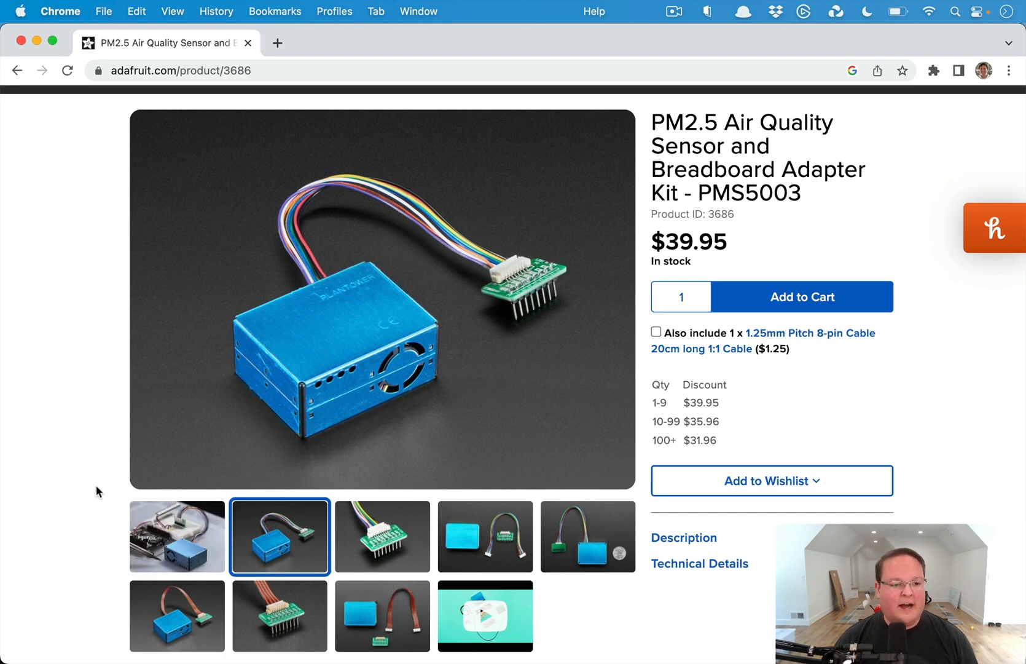
{"action": "mouse_move", "coordinate": [269, 199]}
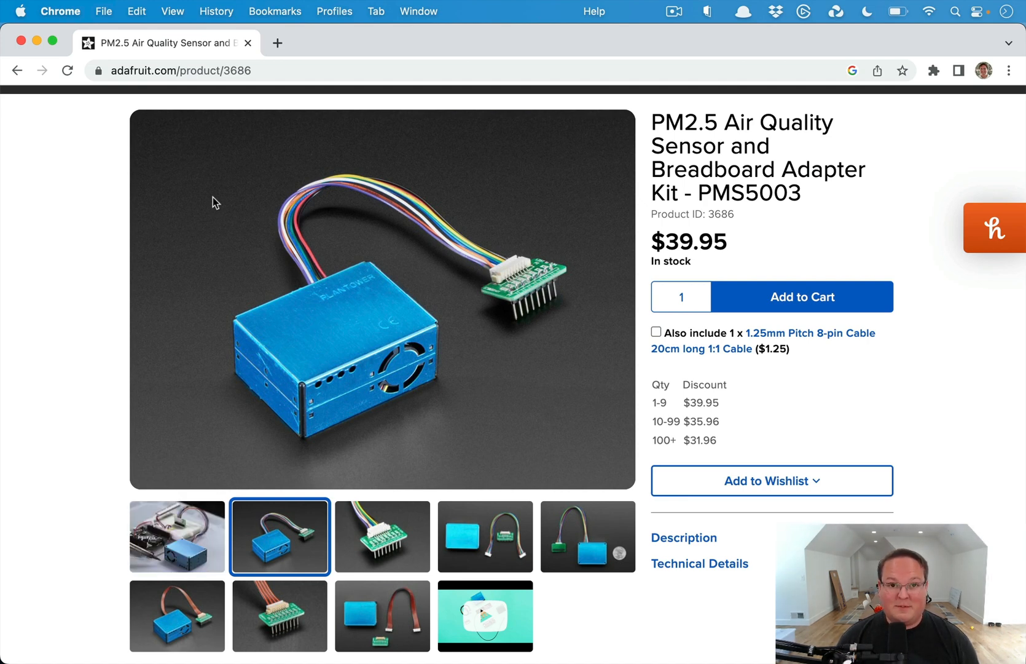
{"action": "mouse_move", "coordinate": [255, 322]}
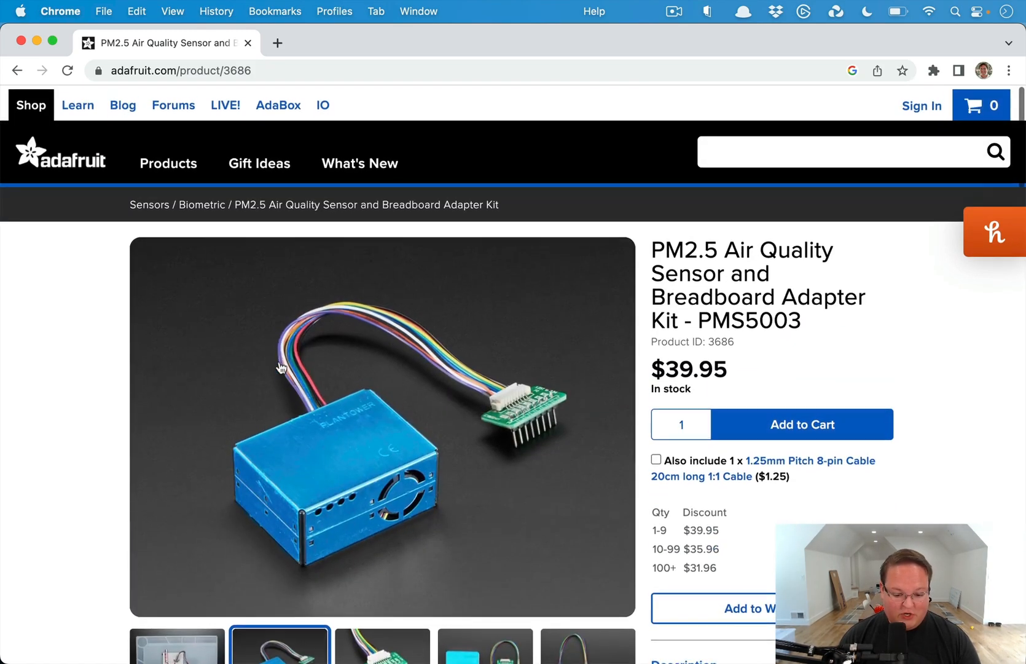
- Create airquality.rb in vim with require lines for bundler/setup, uart and io/wait, then save
{"action": "scroll", "scroll_direction": "down", "scroll_amount": 3}
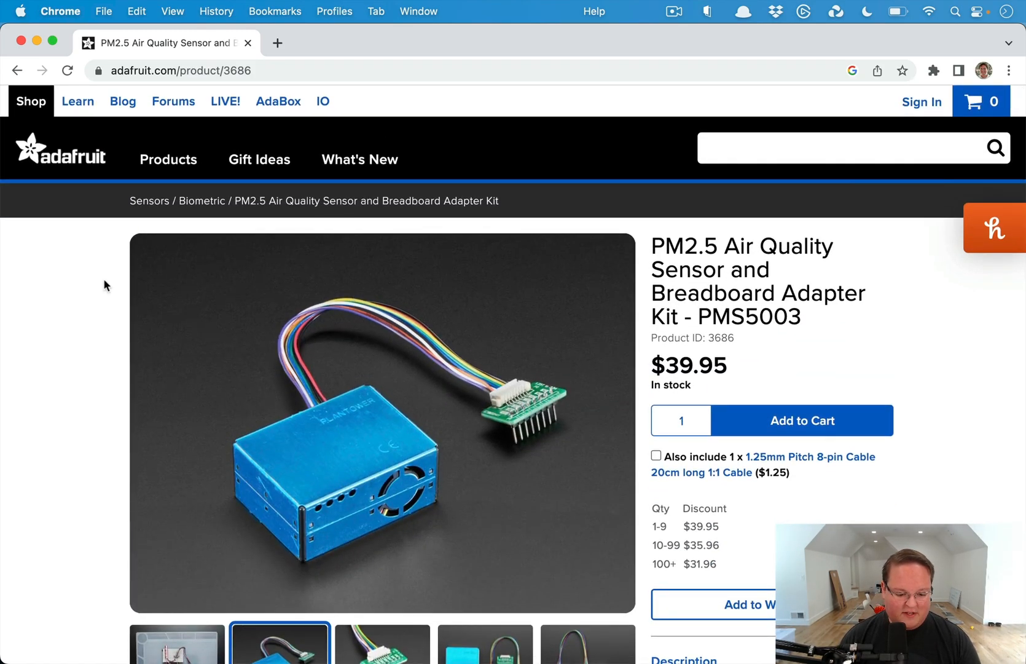
{"action": "mouse_move", "coordinate": [78, 286]}
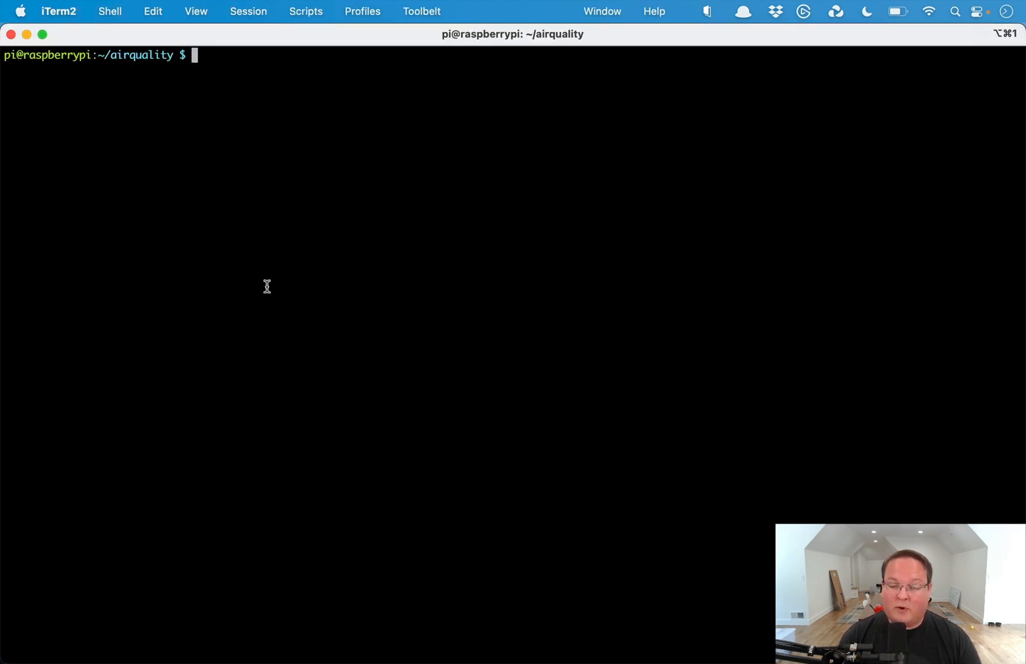
{"action": "type", "text": "vim"}
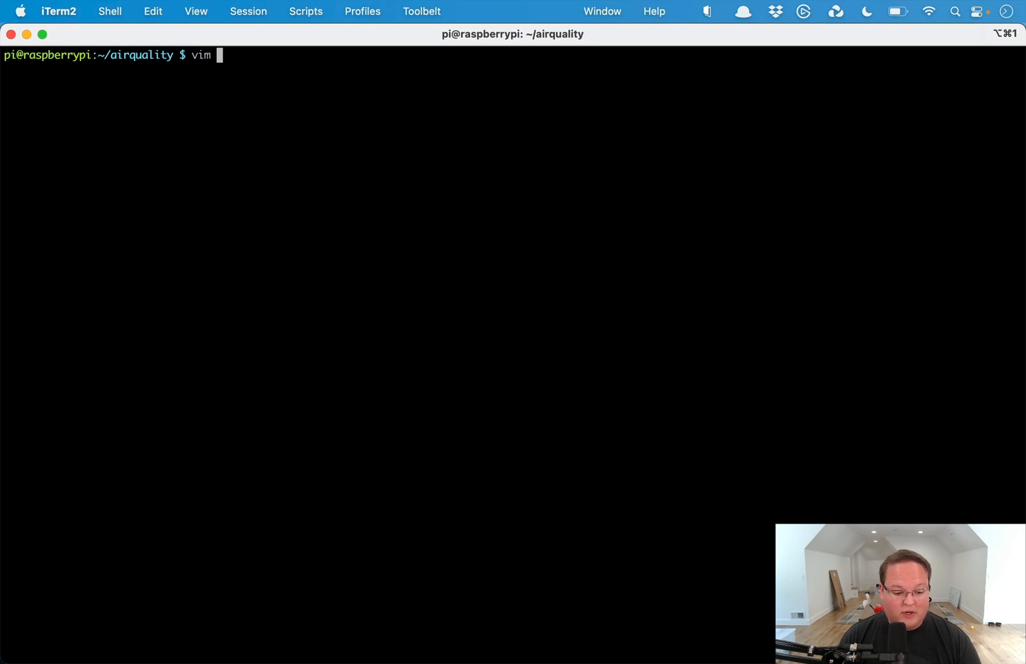
{"action": "type", "text": "airq"}
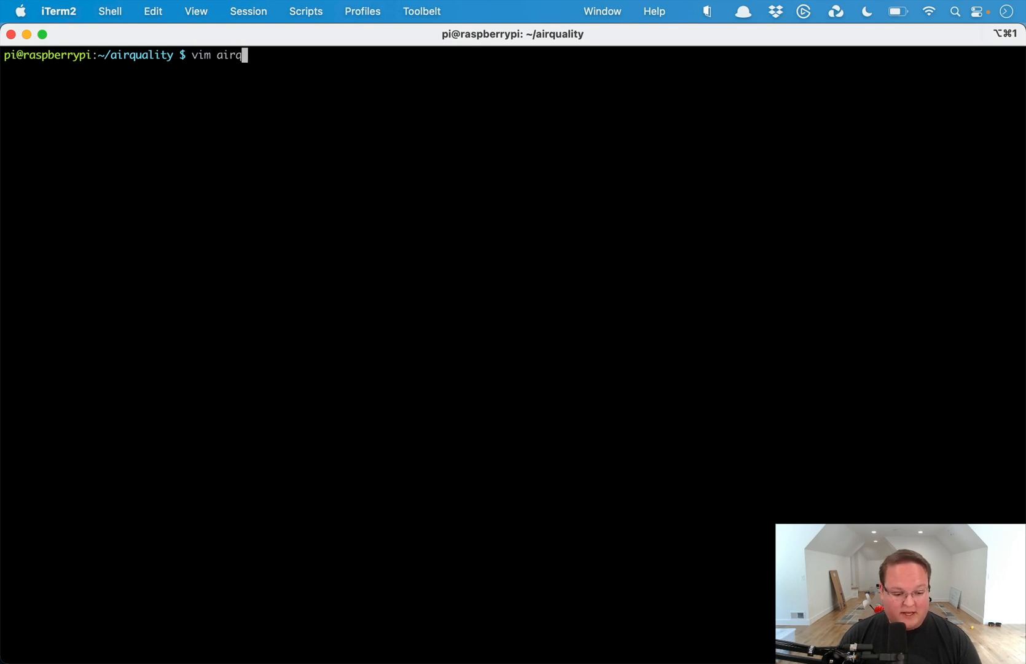
{"action": "type", "text": "uality"}
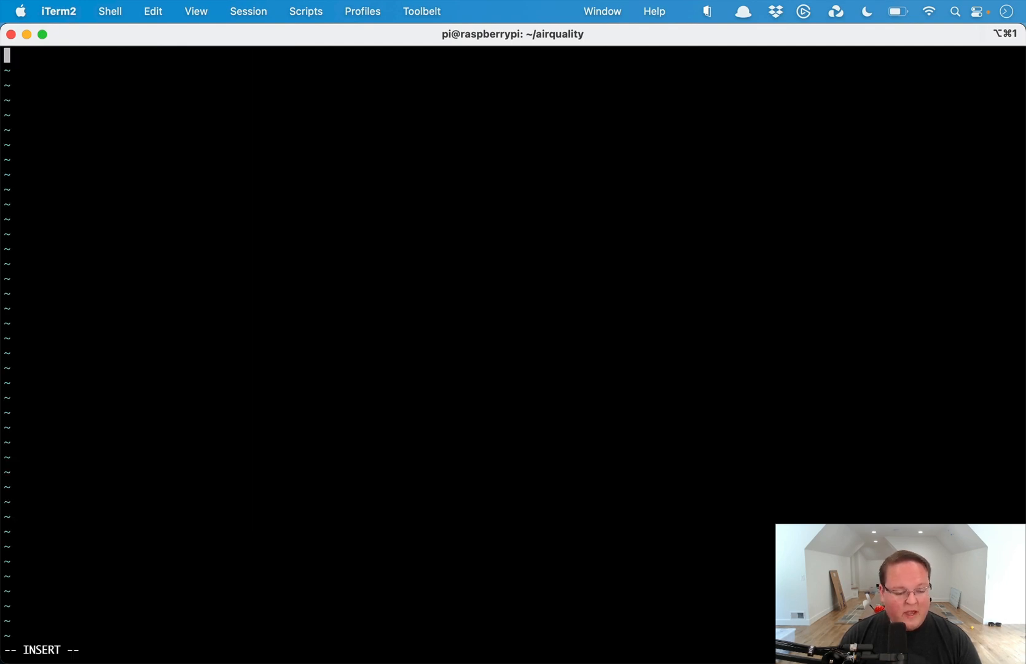
{"action": "type", "text": "require \"bundler/setup"}
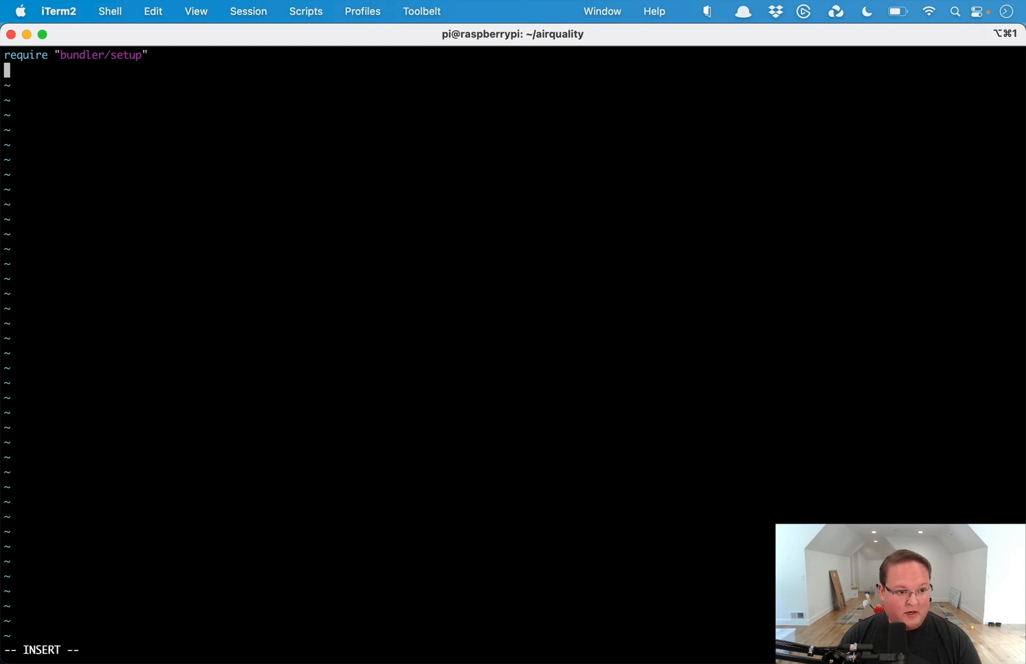
{"action": "type", "text": "require \"uart\""}
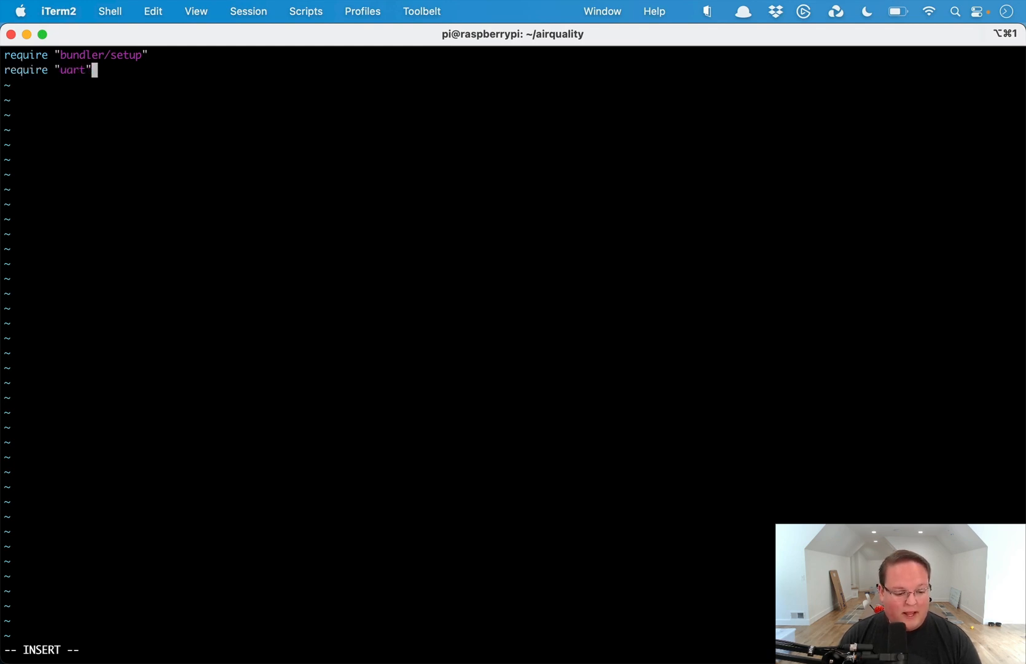
{"action": "type", "text": "require"}
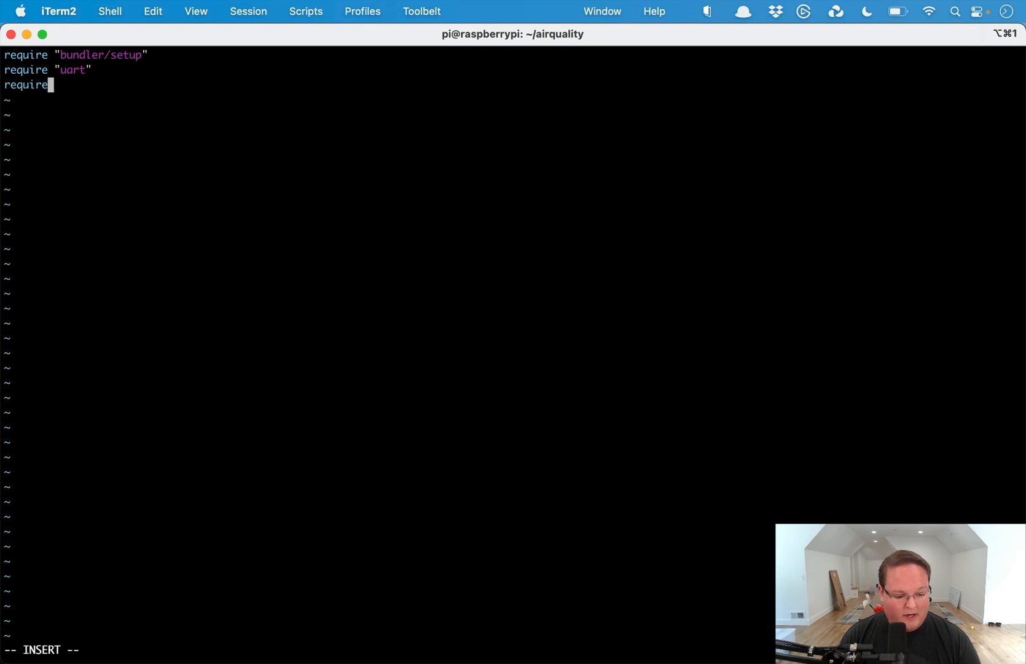
{"action": "type", "text": "\"io/wait\""}
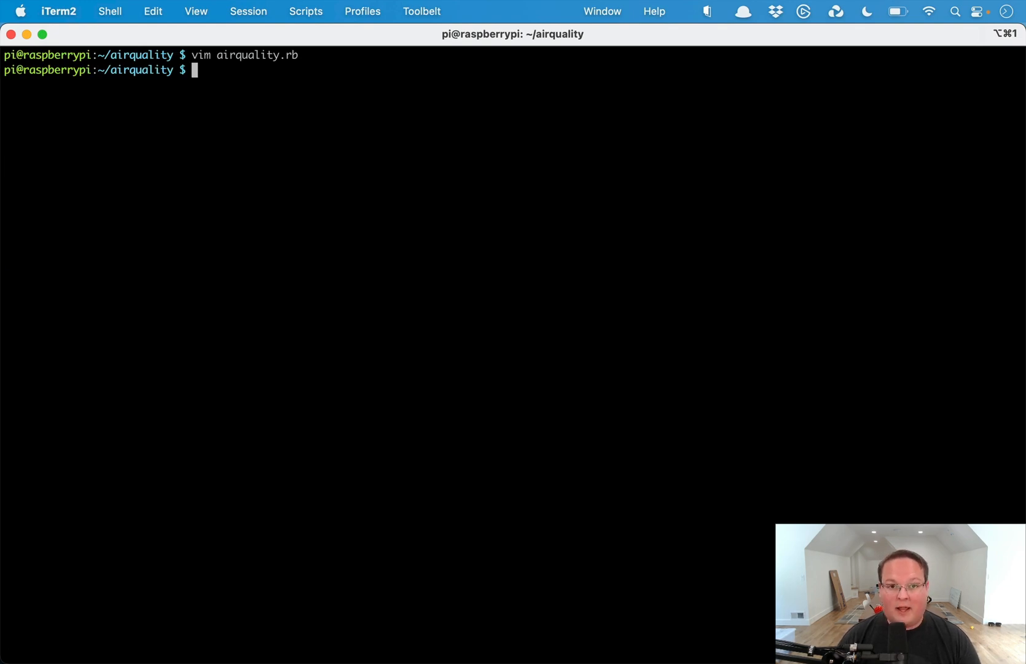
- Add gem "uart", "~> 1.0" to a new Gemfile, bundle it, and reopen airquality.rb
{"action": "type", "text": "bundle init"}
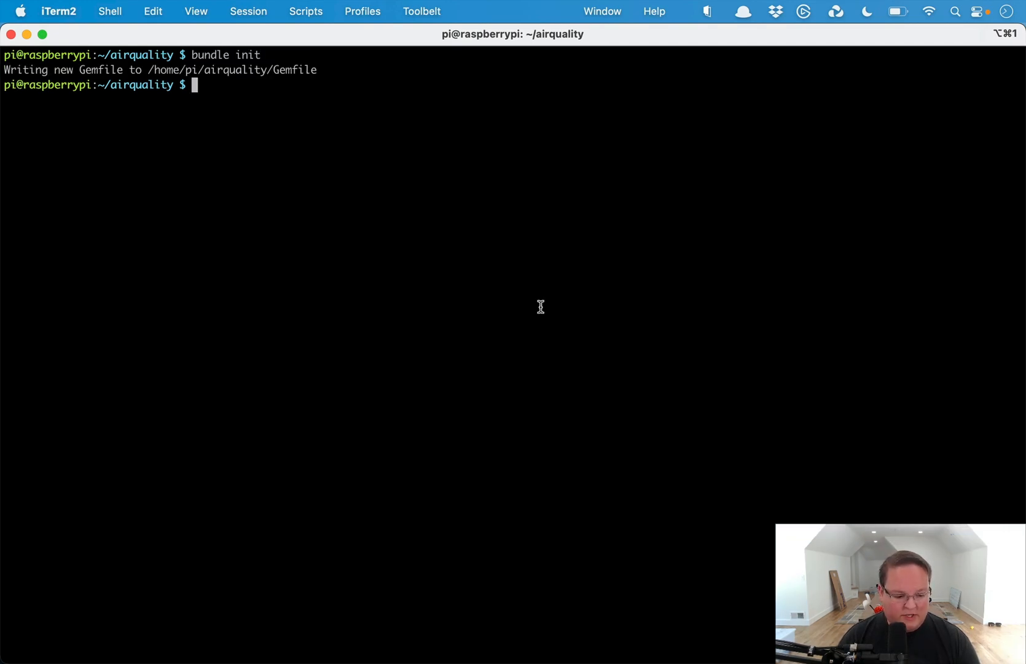
{"action": "type", "text": "vim G"}
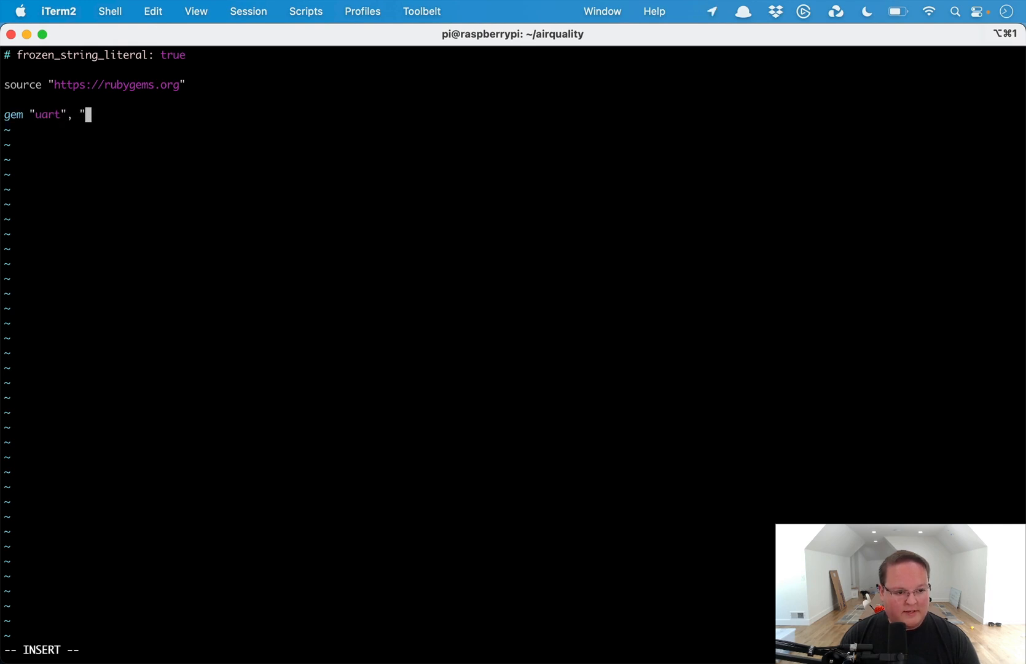
{"action": "type", "text": "~> 1.0"}
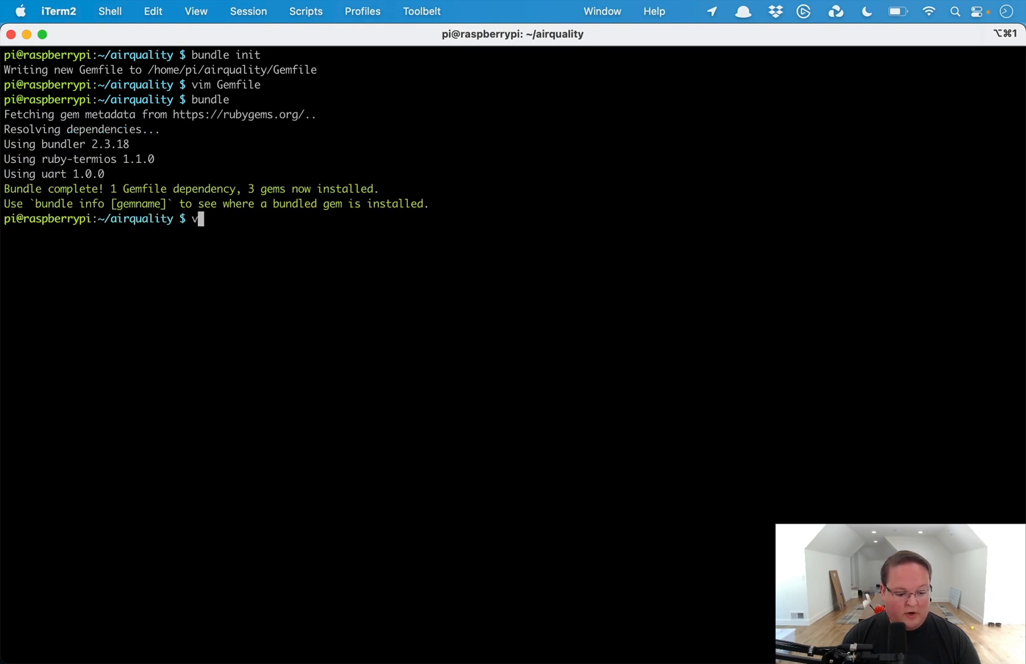
{"action": "type", "text": "im airquality.rb"}
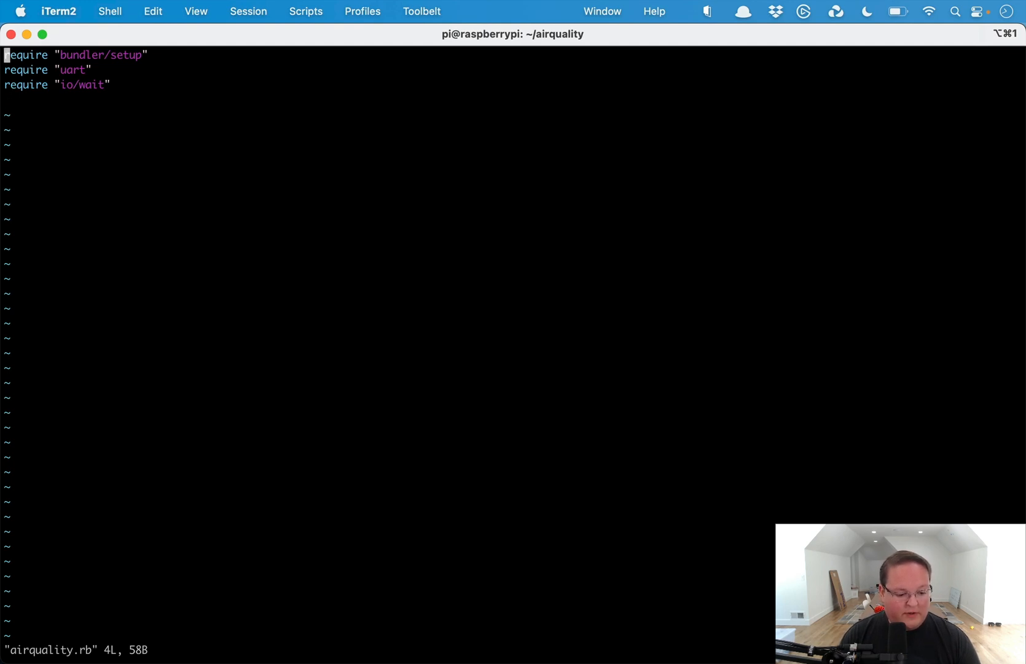
- Define class PMS5003 with initialize defaults interface "/dev/ttyS0", baud_rate 9600 and a mode
{"action": "key", "text": "V"}
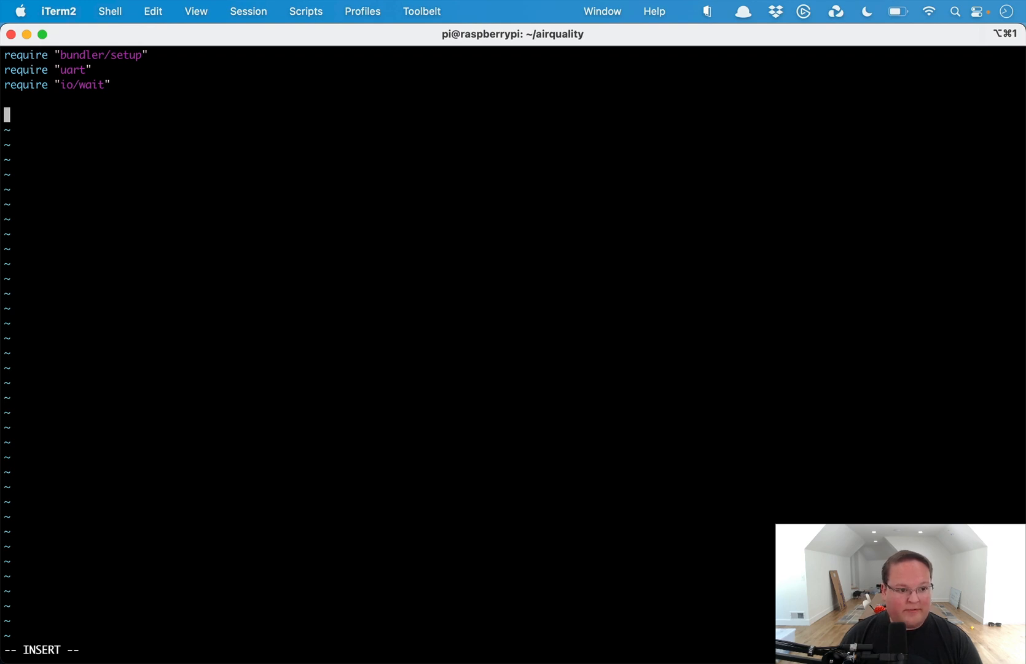
{"action": "type", "text": "class PMS"}
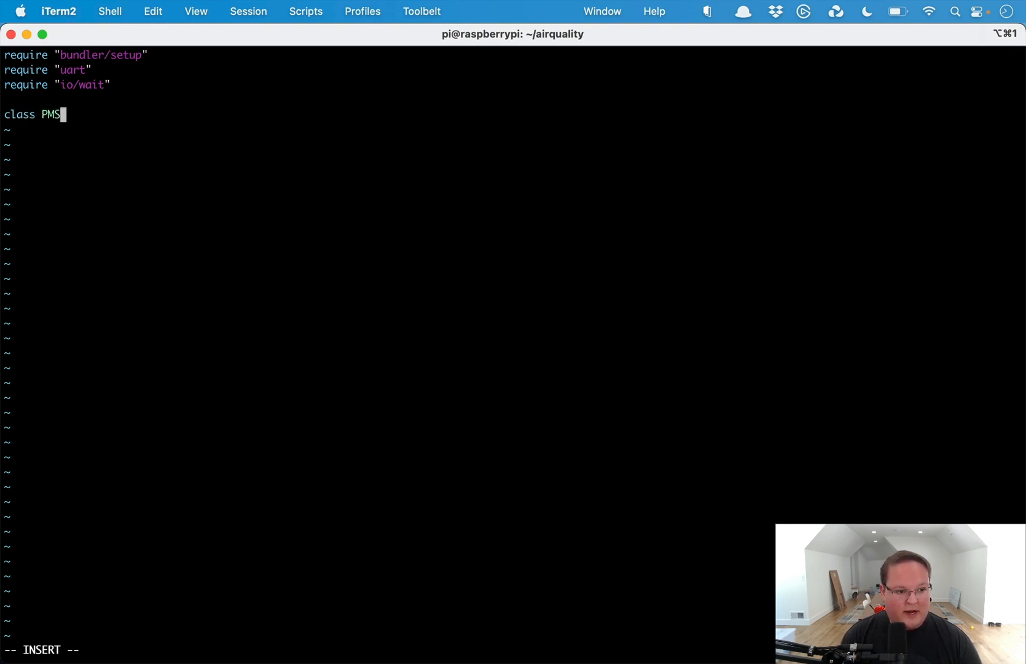
{"action": "type", "text": "5003"}
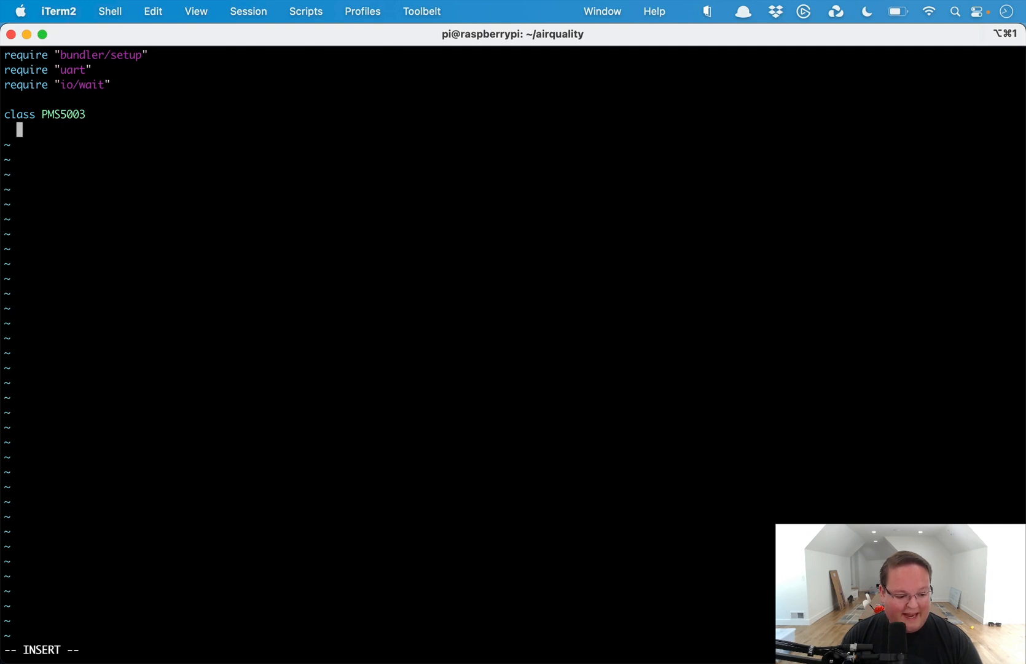
{"action": "type", "text": "def init"}
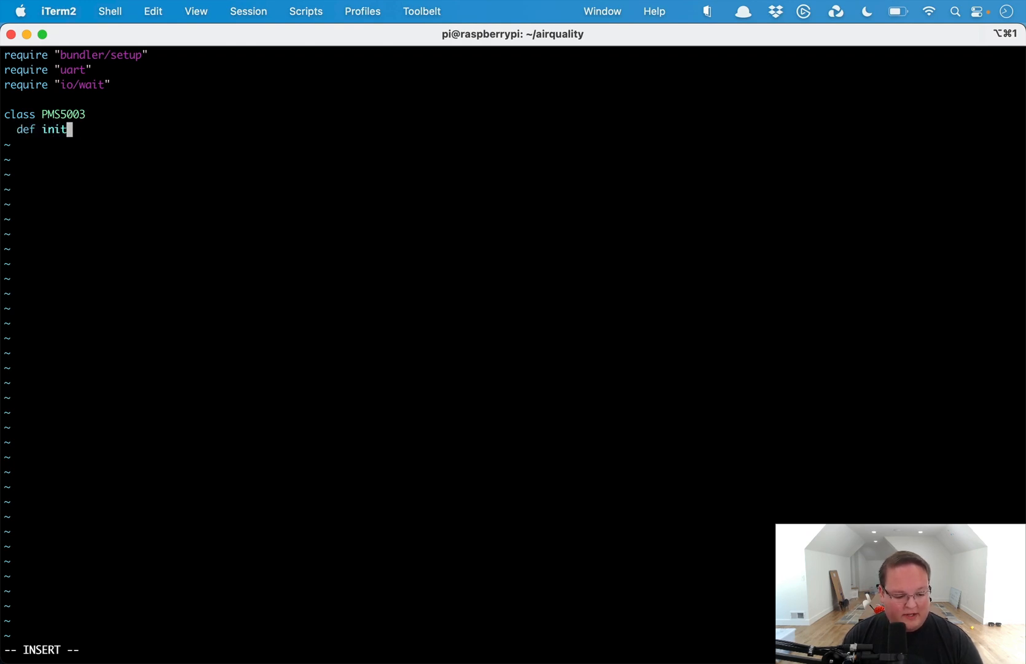
{"action": "type", "text": "ialize("}
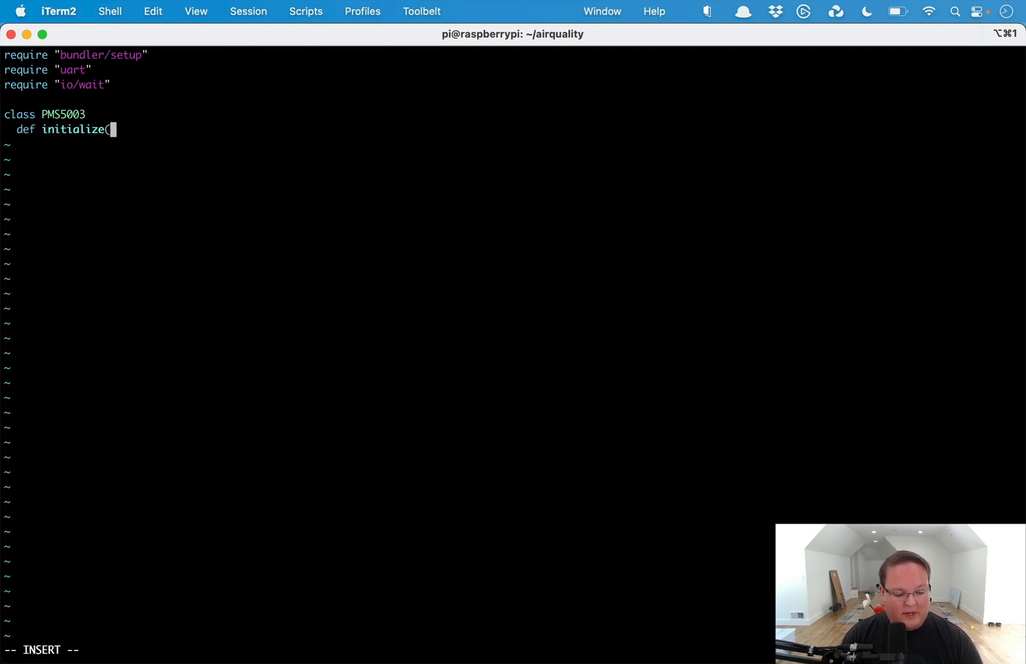
{"action": "type", "text": "interface"}
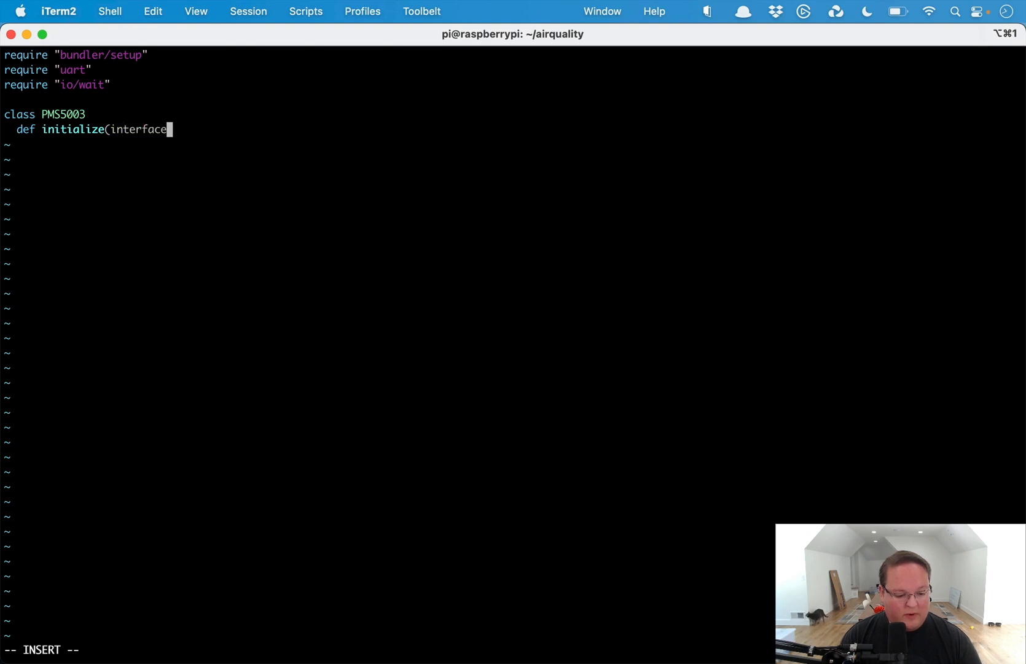
{"action": "type", "text": ": \""}
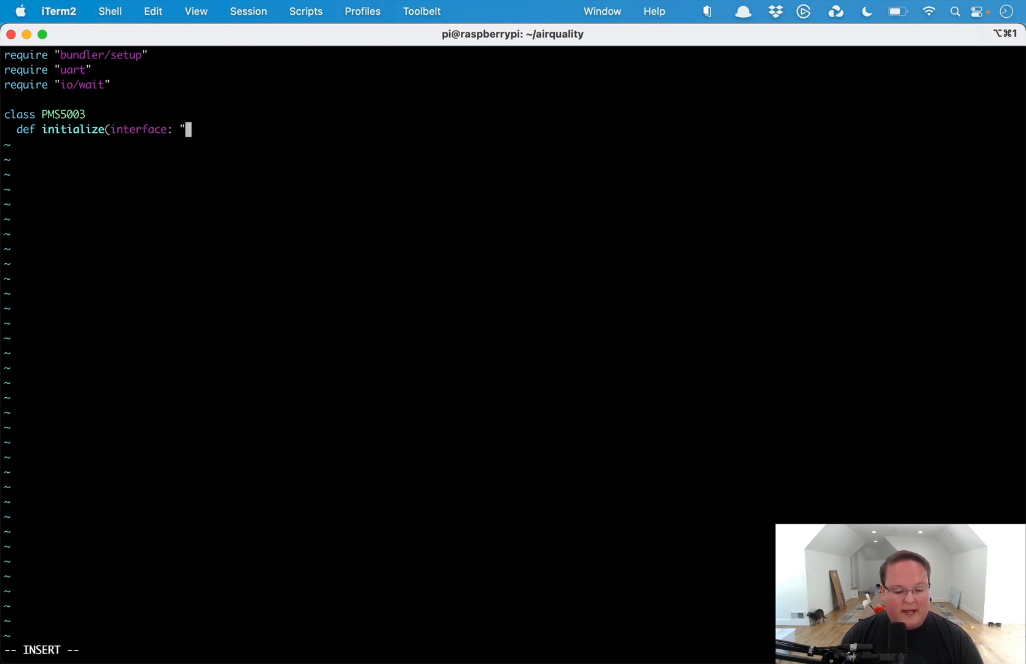
{"action": "type", "text": "/de"}
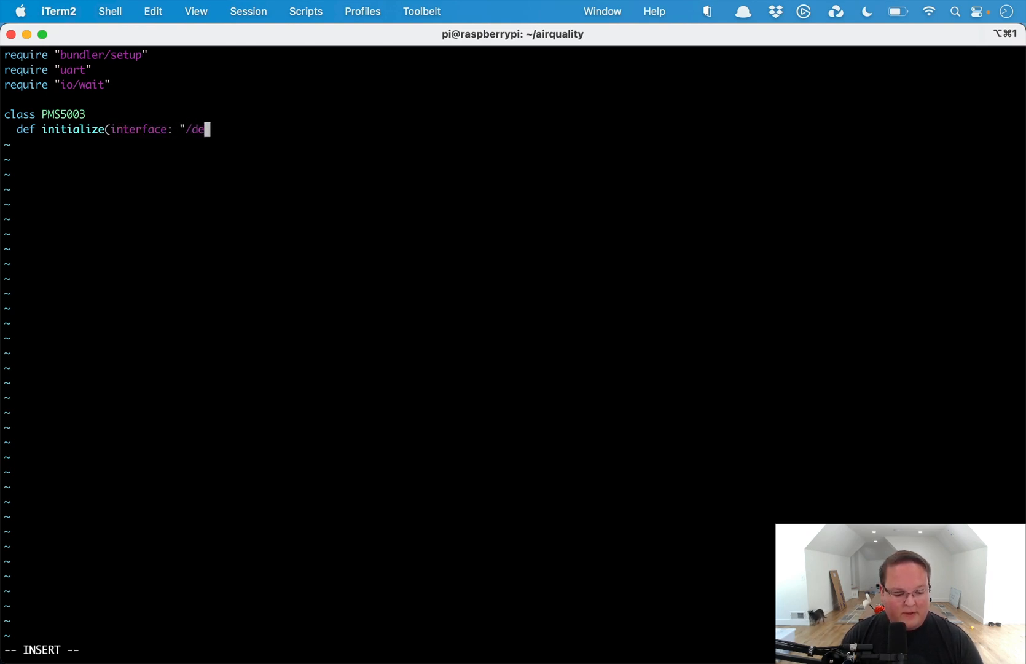
{"action": "type", "text": "v/ttyS0"}
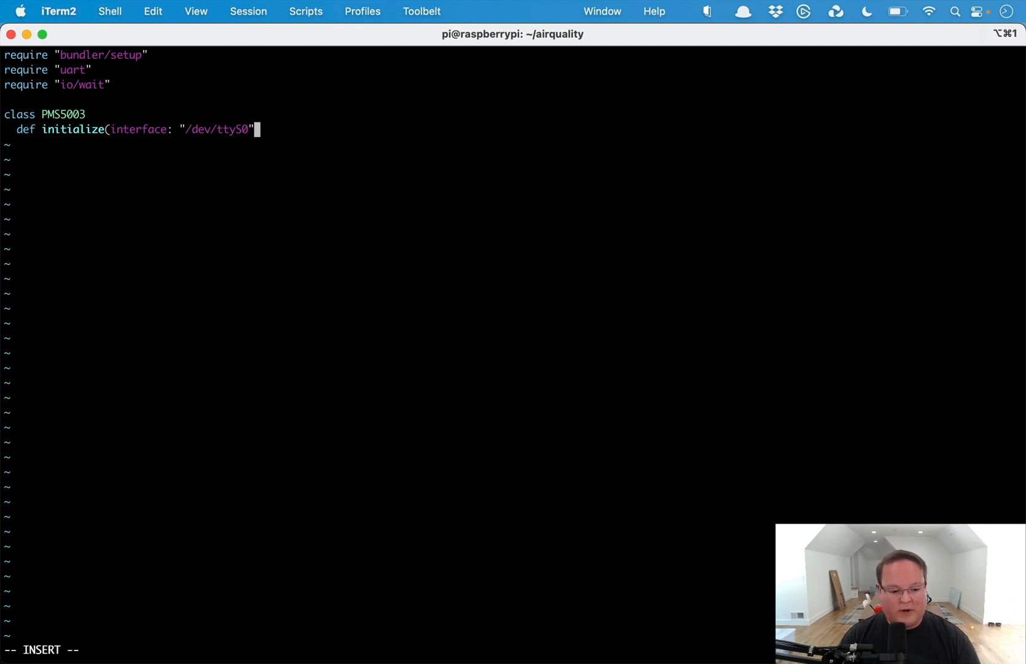
{"action": "type", "text": ","}
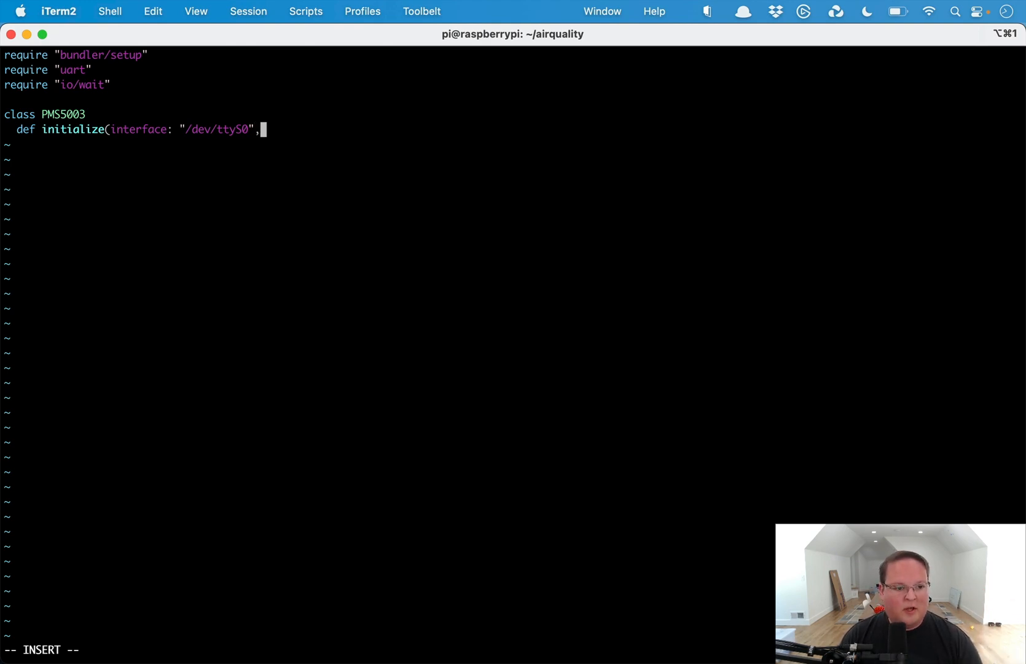
{"action": "type", "text": "buad_"}
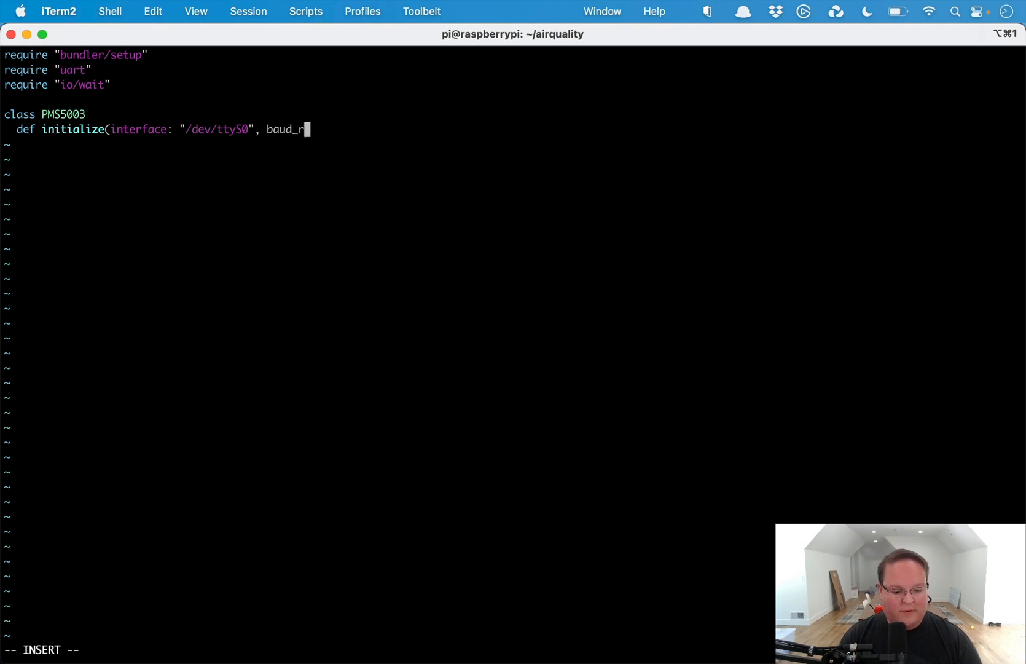
{"action": "type", "text": "ate: 9600"}
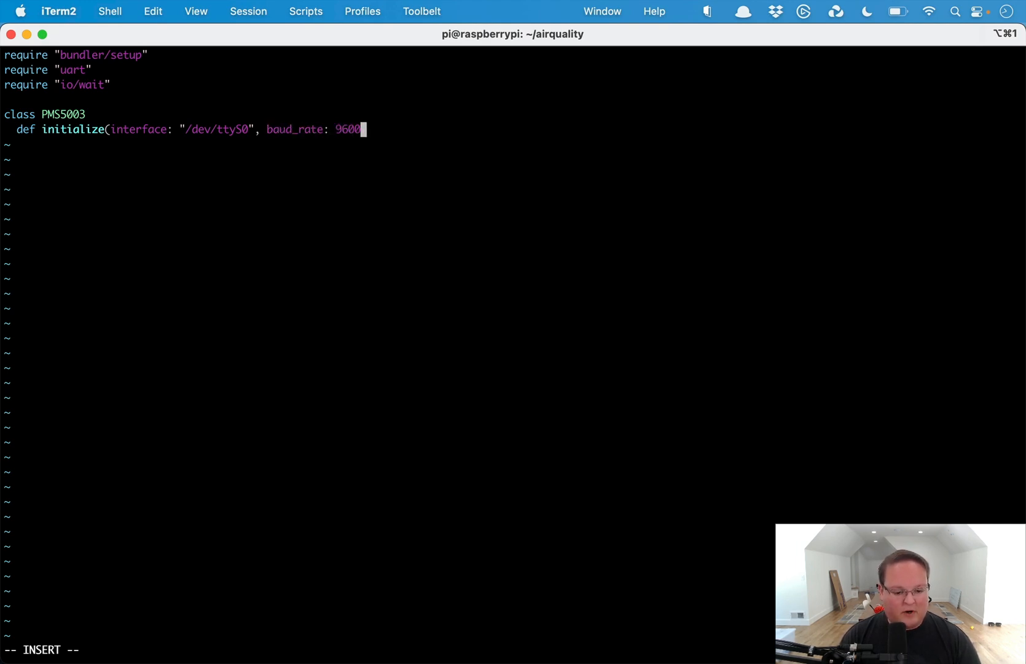
{"action": "type", "text": ", mode: \"8N1\""}
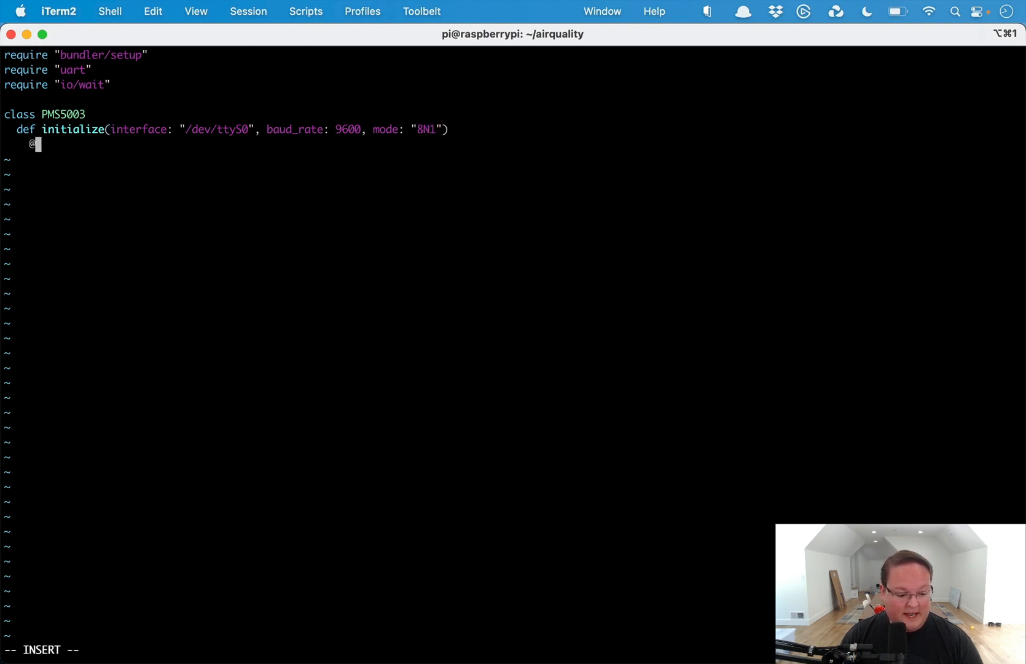
{"action": "type", "text": "interface ="}
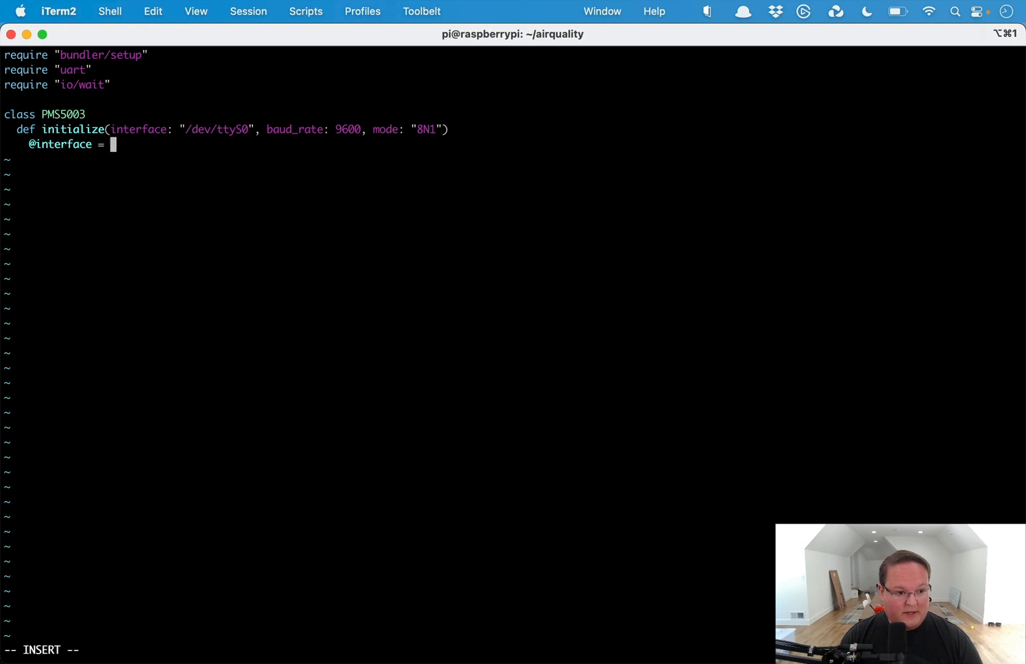
{"action": "type", "text": "interface"}
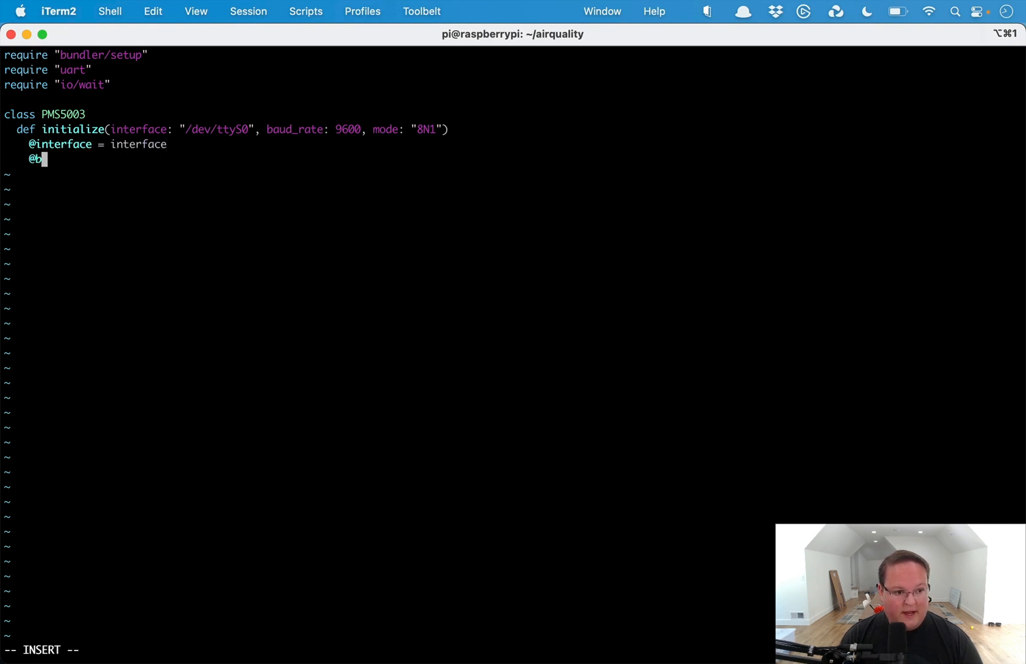
{"action": "type", "text": "aud_rate ="}
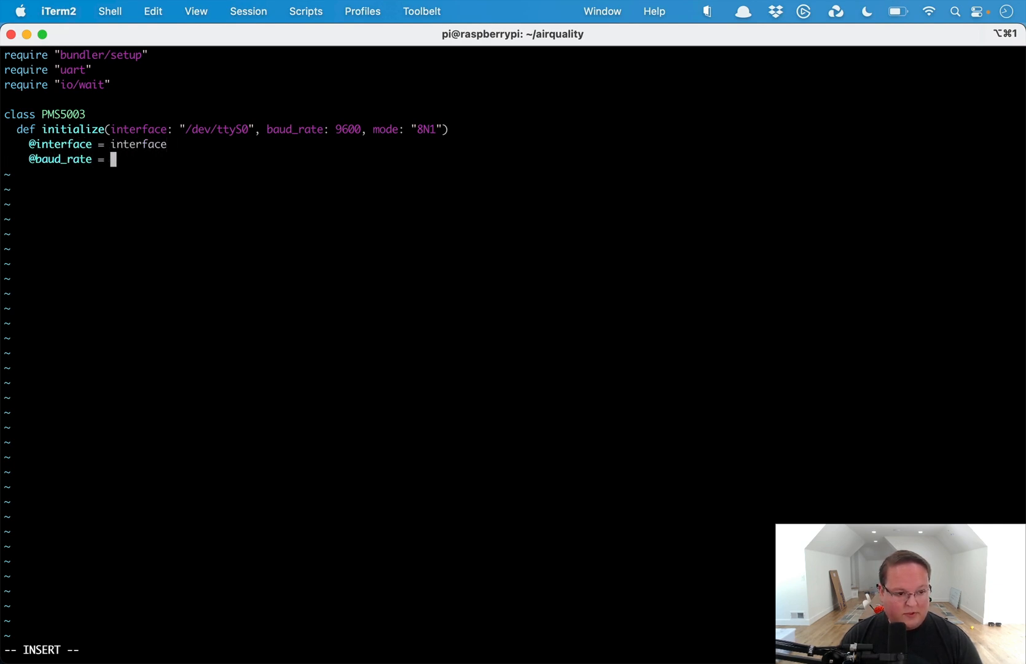
{"action": "type", "text": "baud_rate"}
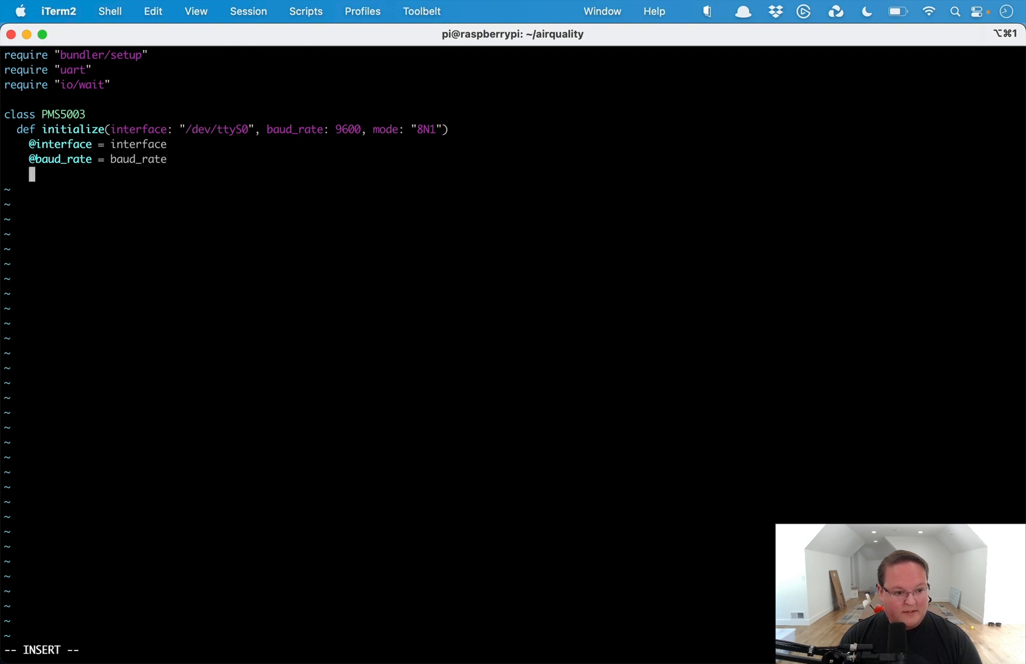
{"action": "type", "text": "@mode = mode"}
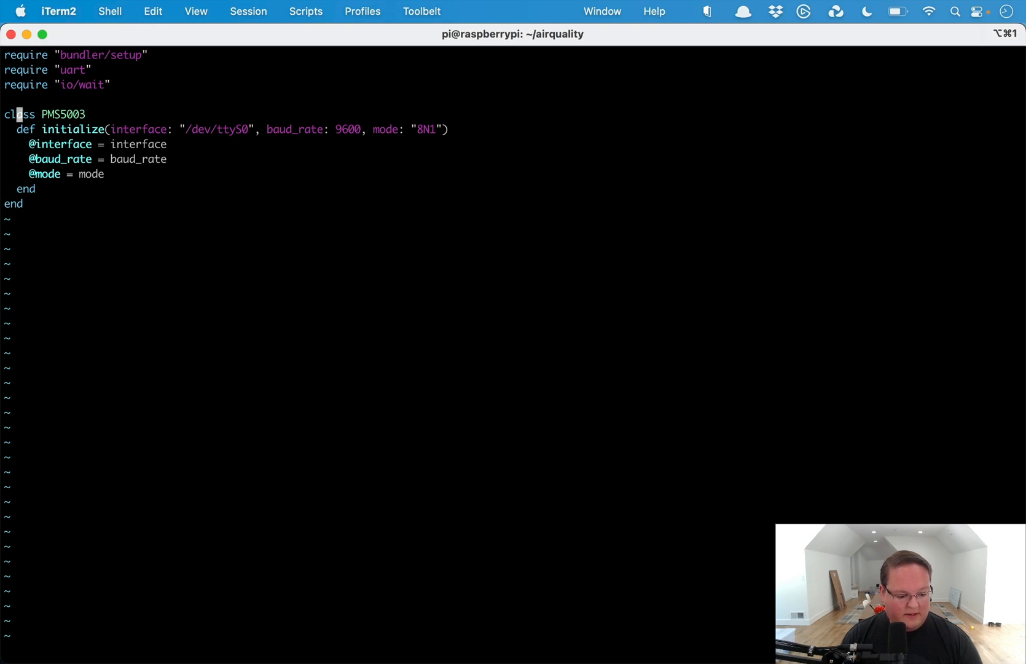
- Add attr_reader :interface, :baud_rate, :mode and a start method with UART.open and loop do
{"action": "type", "text": "attr_reader :interface, :baud_rate, :"}
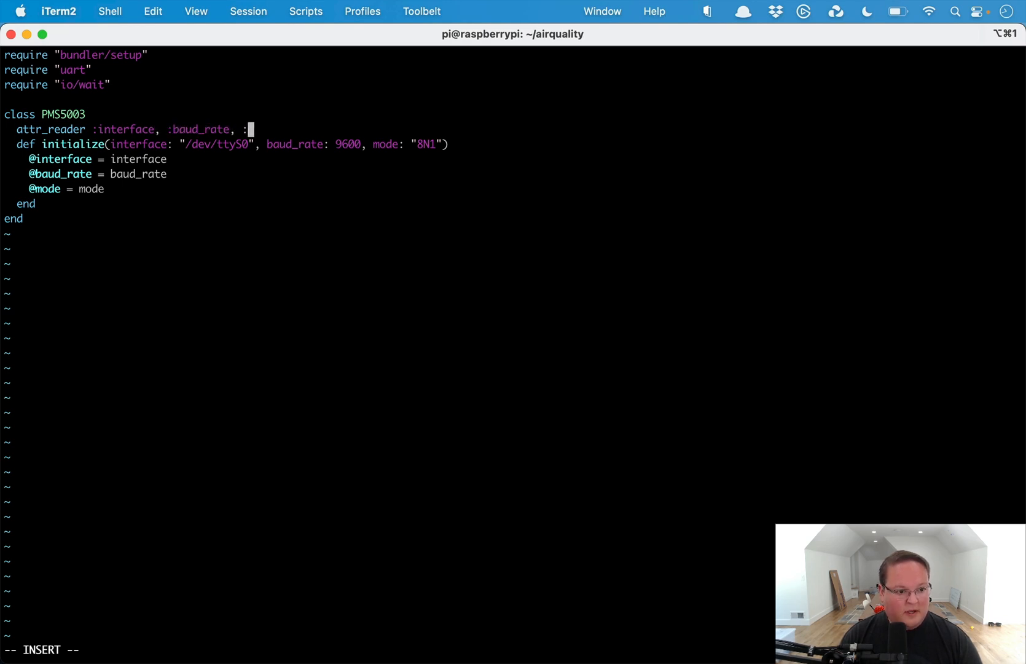
{"action": "type", "text": "mode"}
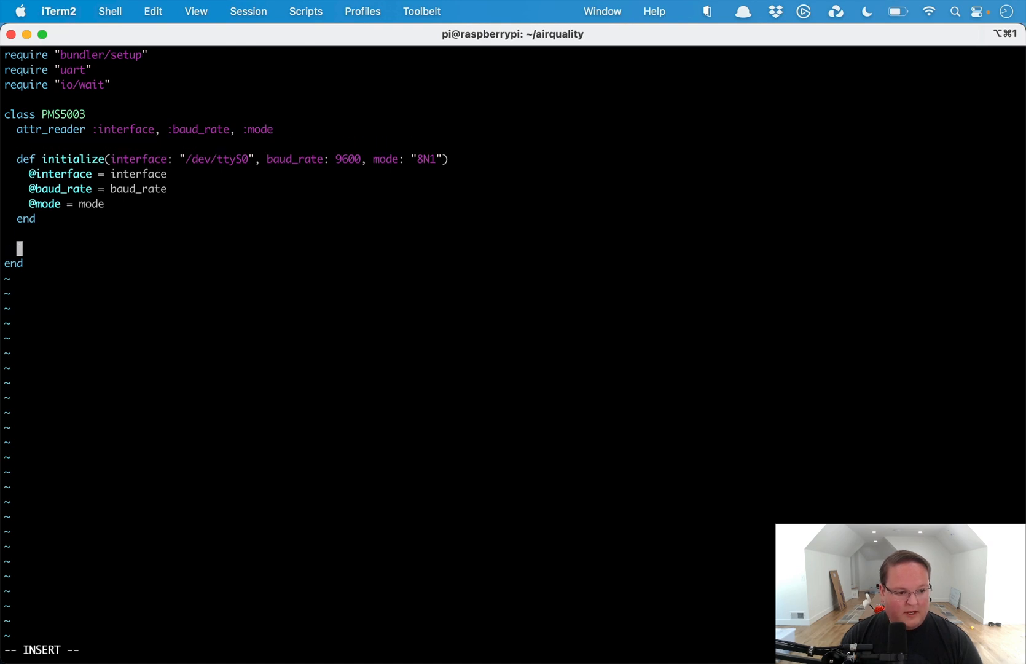
{"action": "type", "text": "def start"}
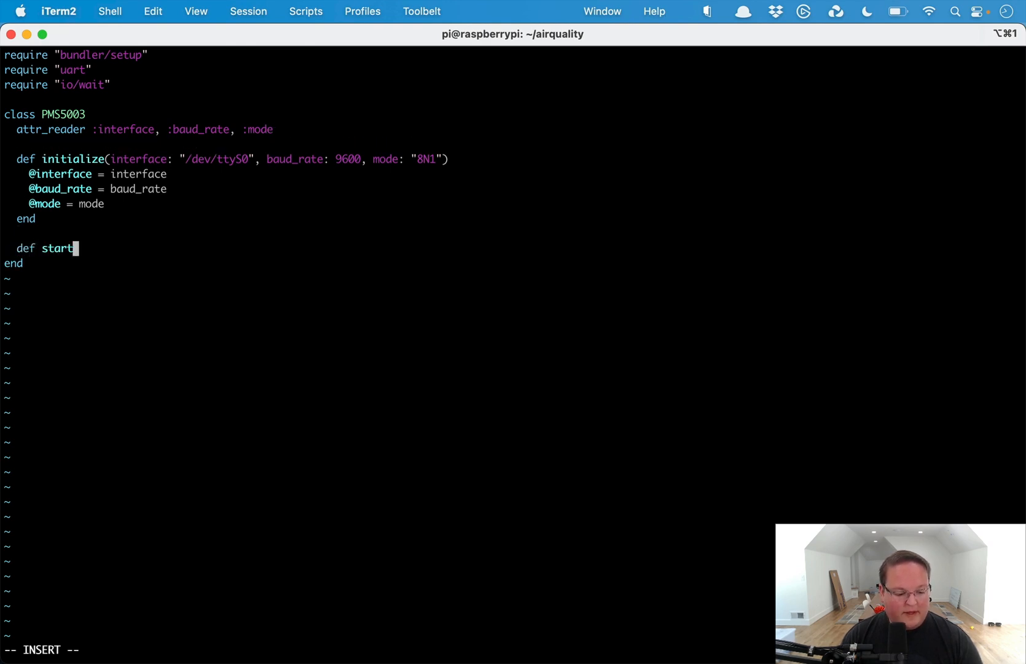
{"action": "type", "text": "uart ="}
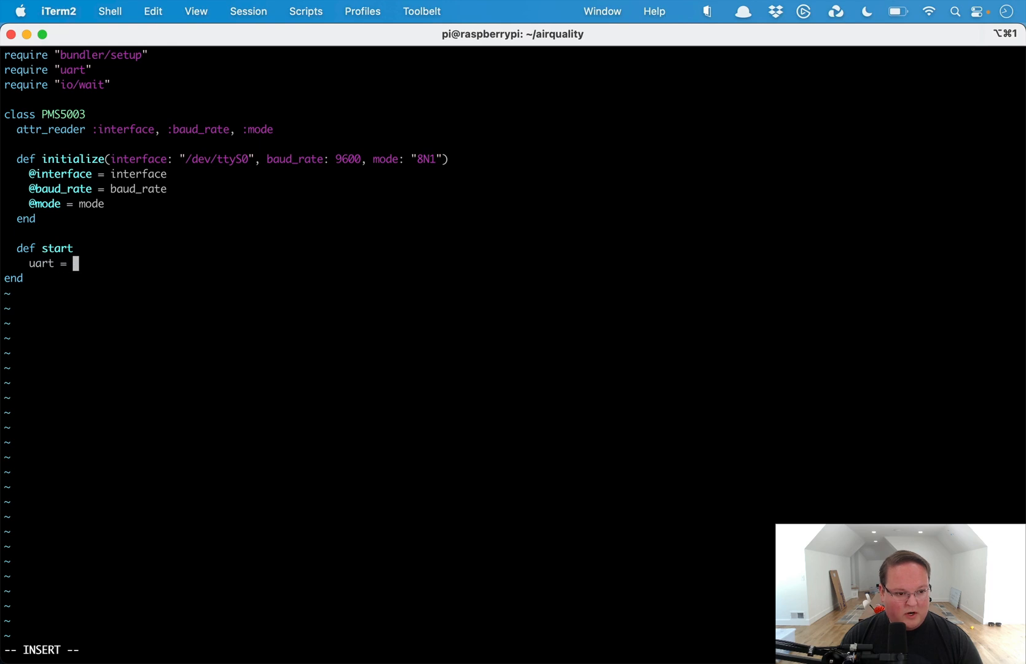
{"action": "type", "text": "UART.open"}
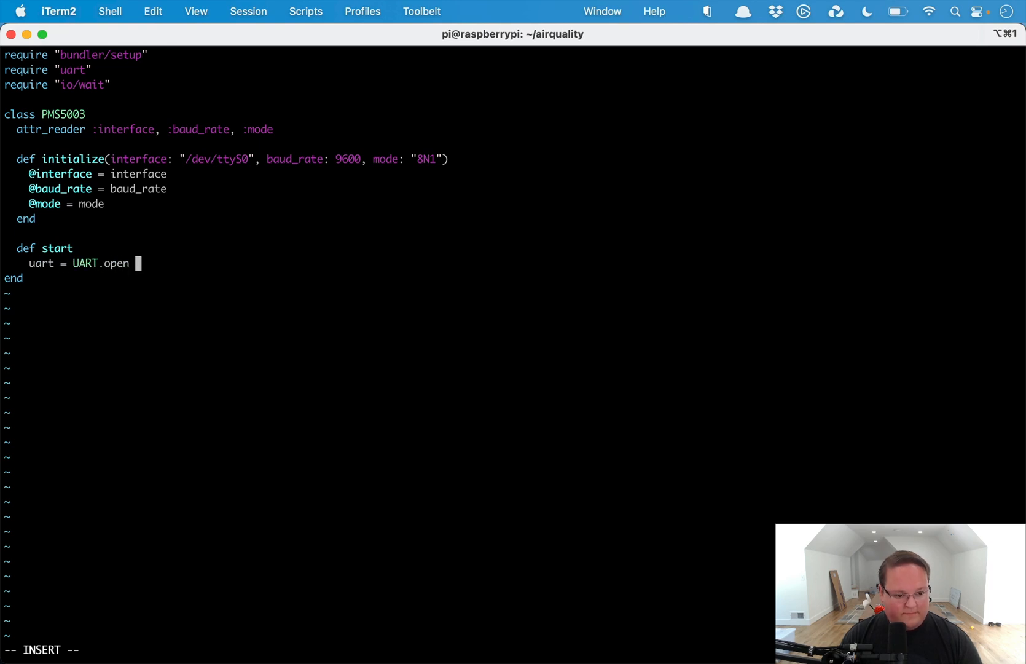
{"action": "type", "text": "interface,"}
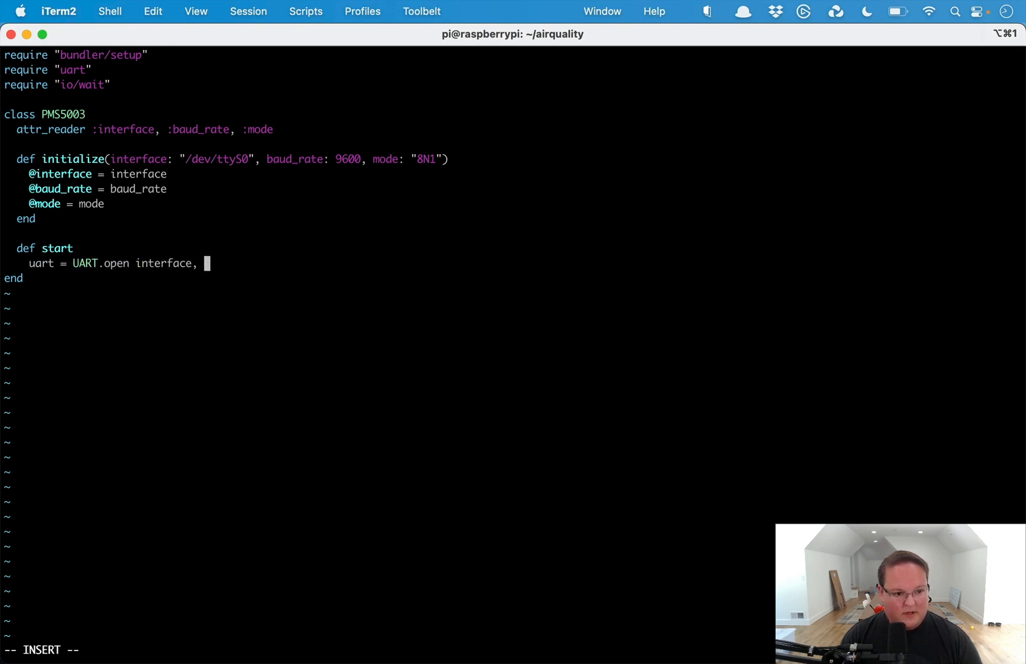
{"action": "type", "text": "baud_rate, \""}
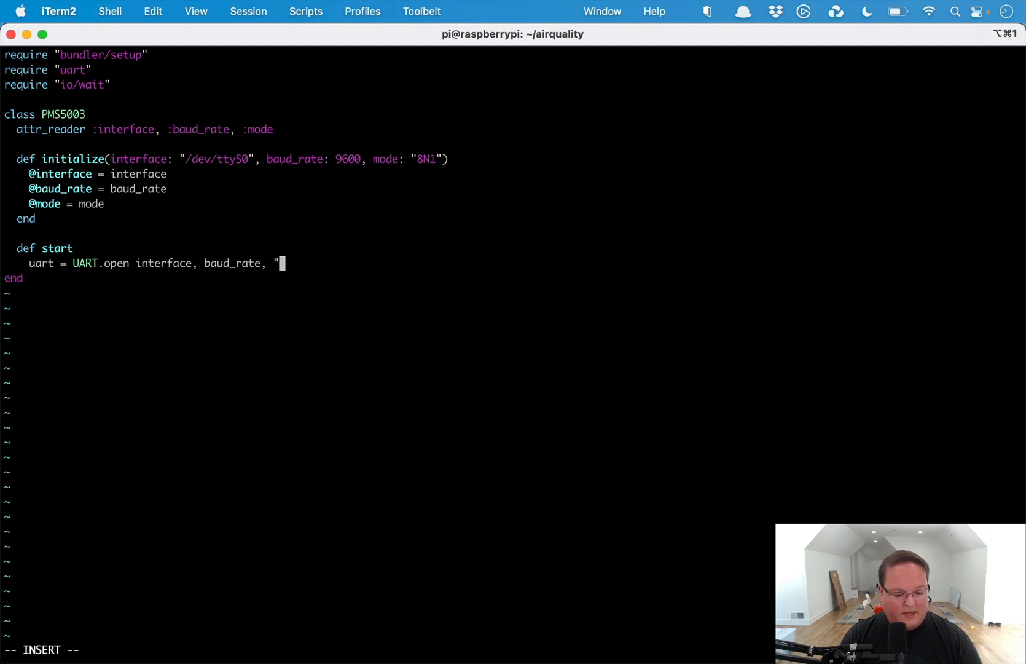
{"action": "type", "text": "mode"}
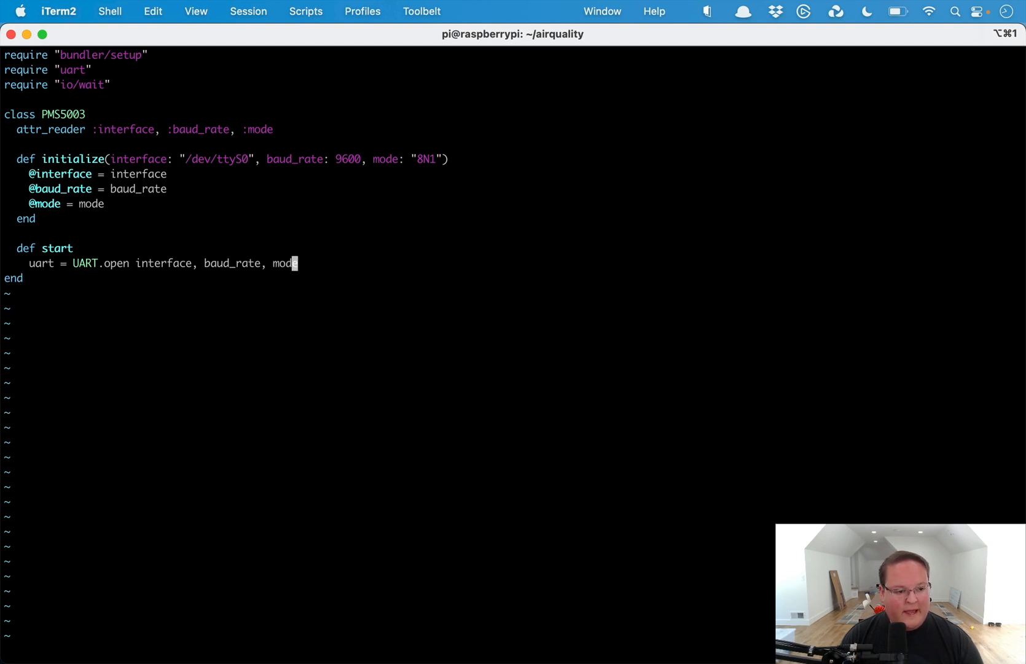
{"action": "type", "text": "loop do"}
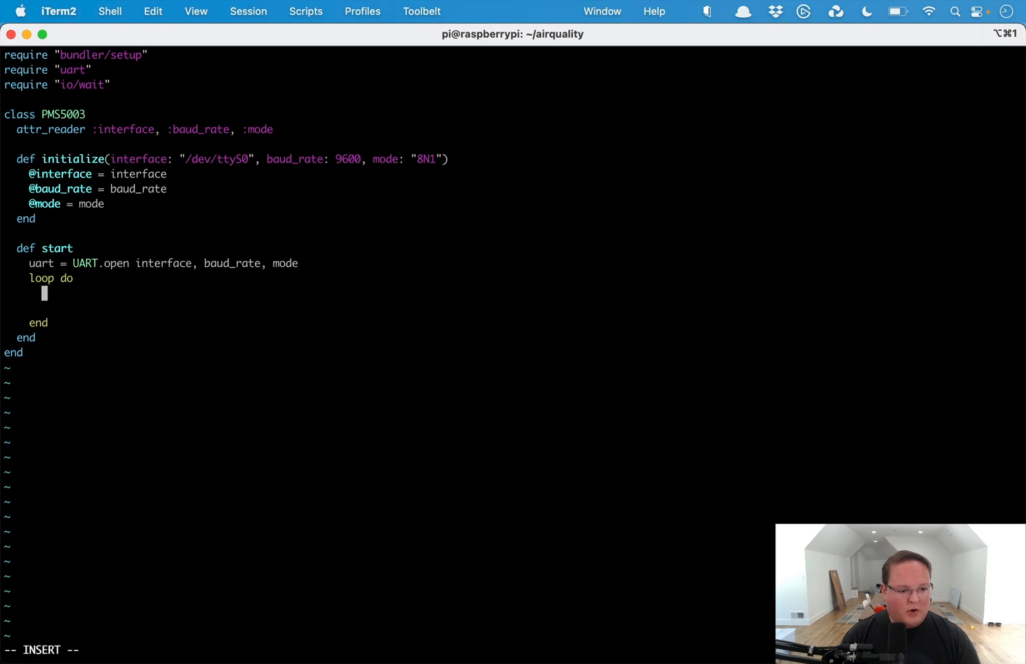
- Wait for readable data and read two start bytes with start1, start2 = uart.read(2).bytes
{"action": "type", "text": "uart.wait_readable"}
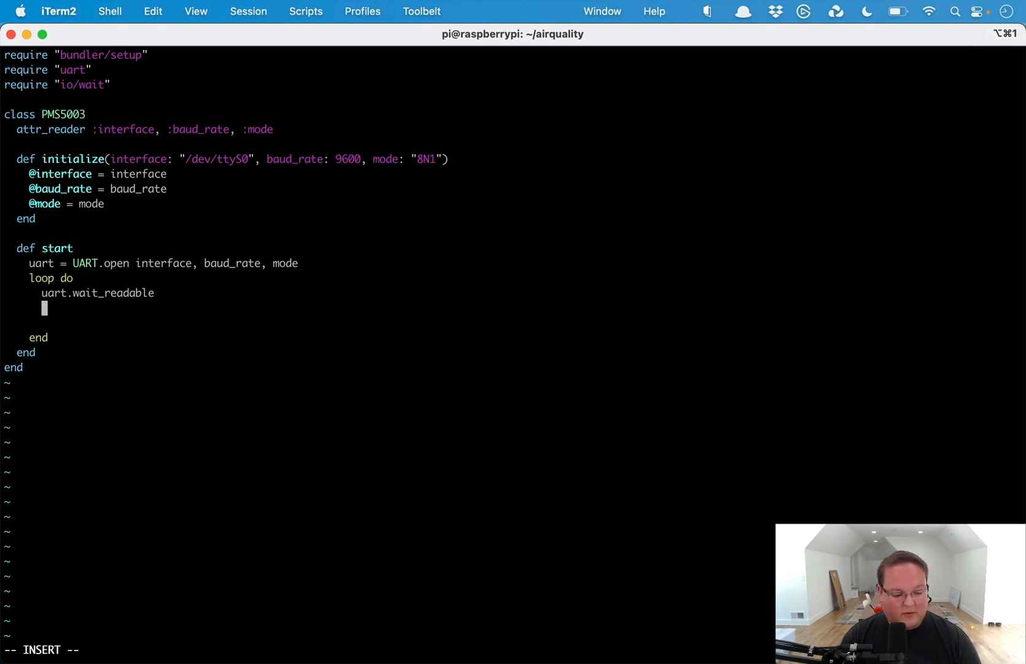
{"action": "type", "text": "s"}
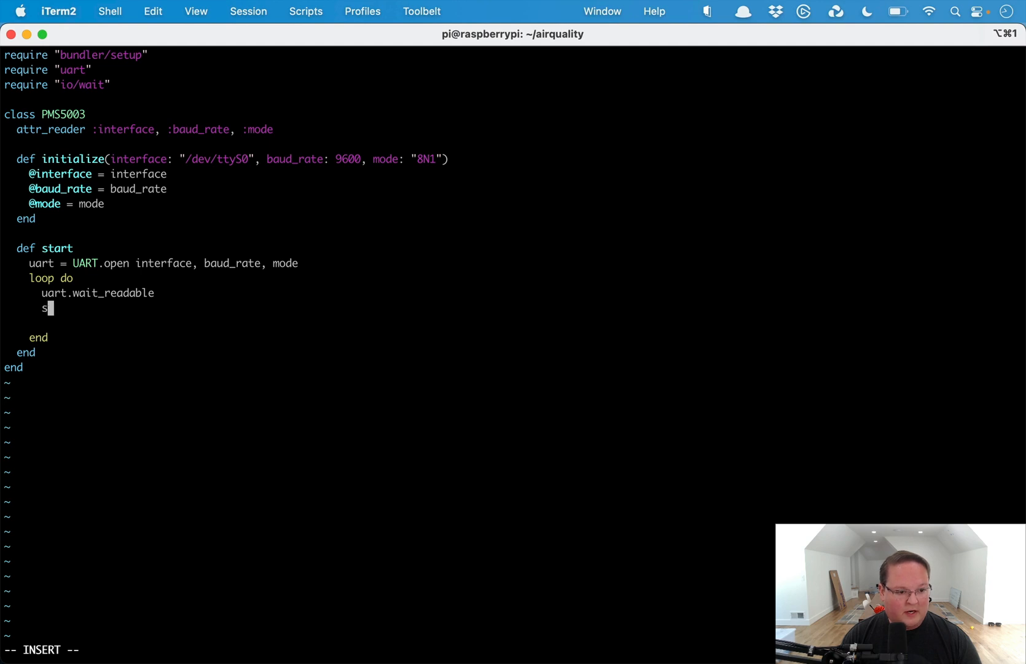
{"action": "type", "text": "tart1, start2 = uar"}
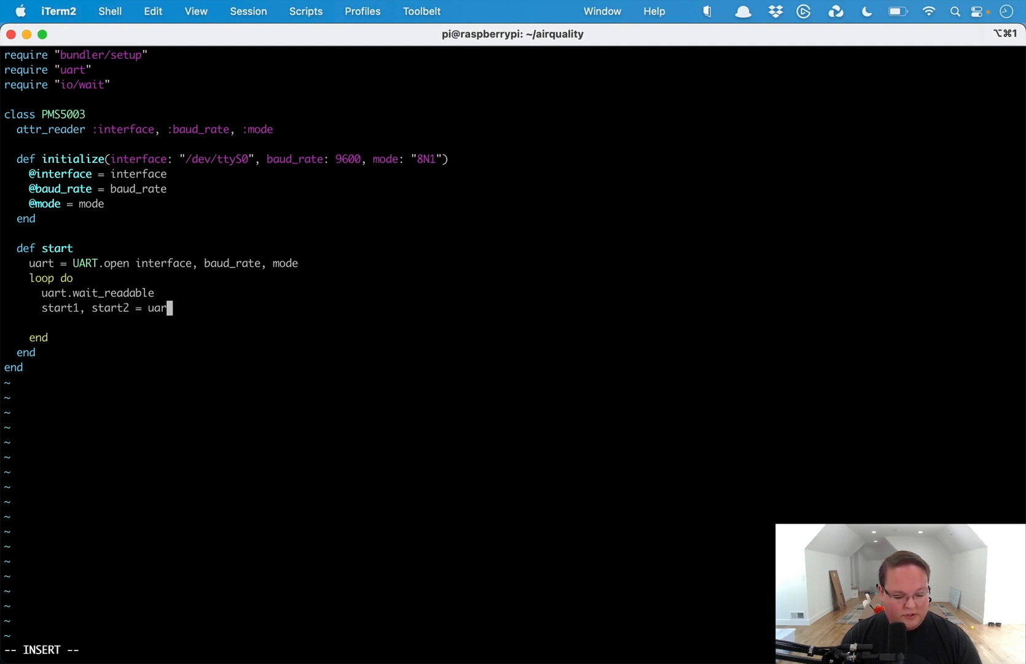
{"action": "type", "text": ".read(2"}
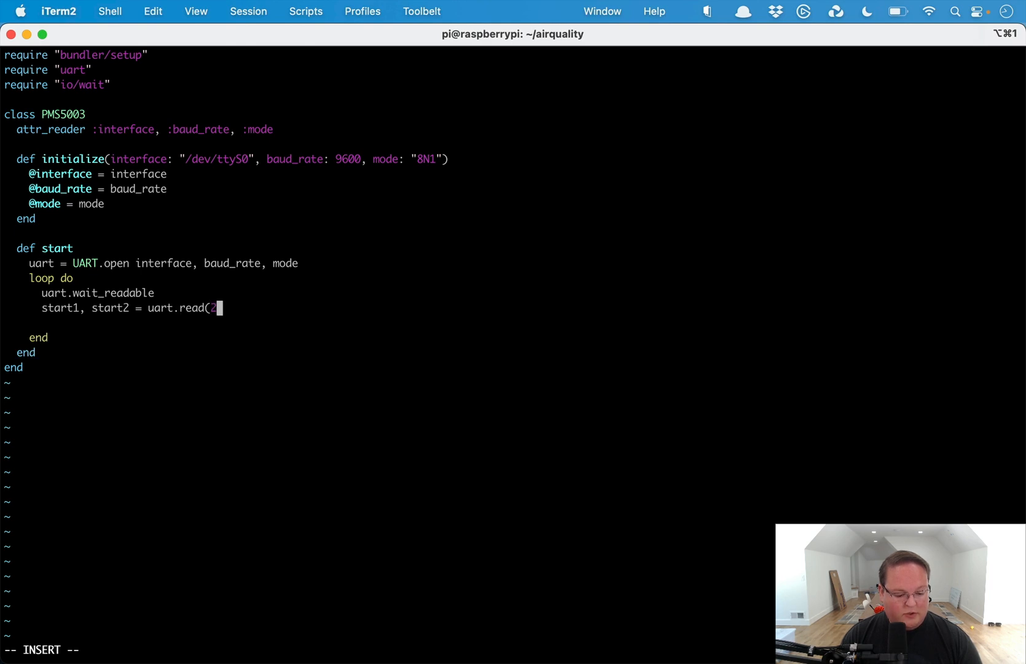
{"action": "type", "text": ").byte"}
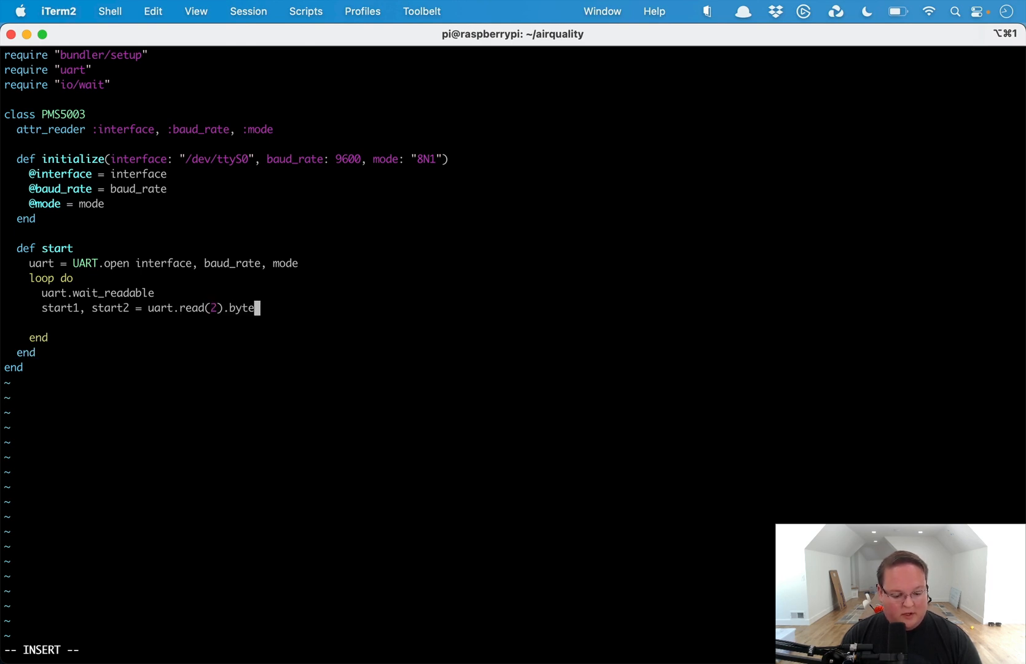
{"action": "type", "text": "s"}
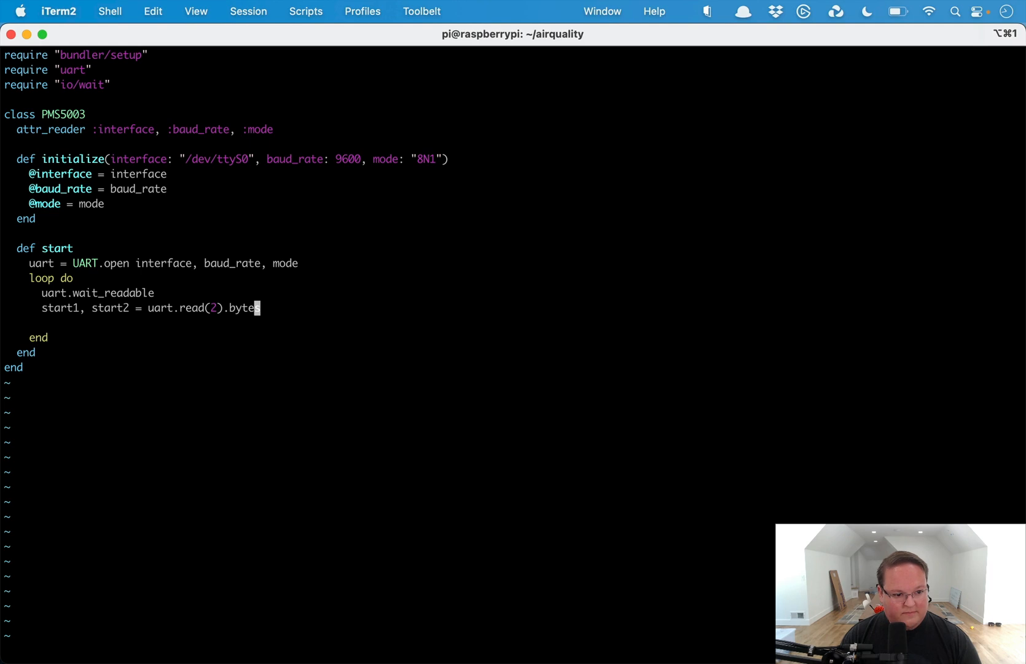
- Skip to next unless start1 == 0x42 && start2 == 0x4d, then open a new line
{"action": "type", "text": "unless start1 == 0x4"}
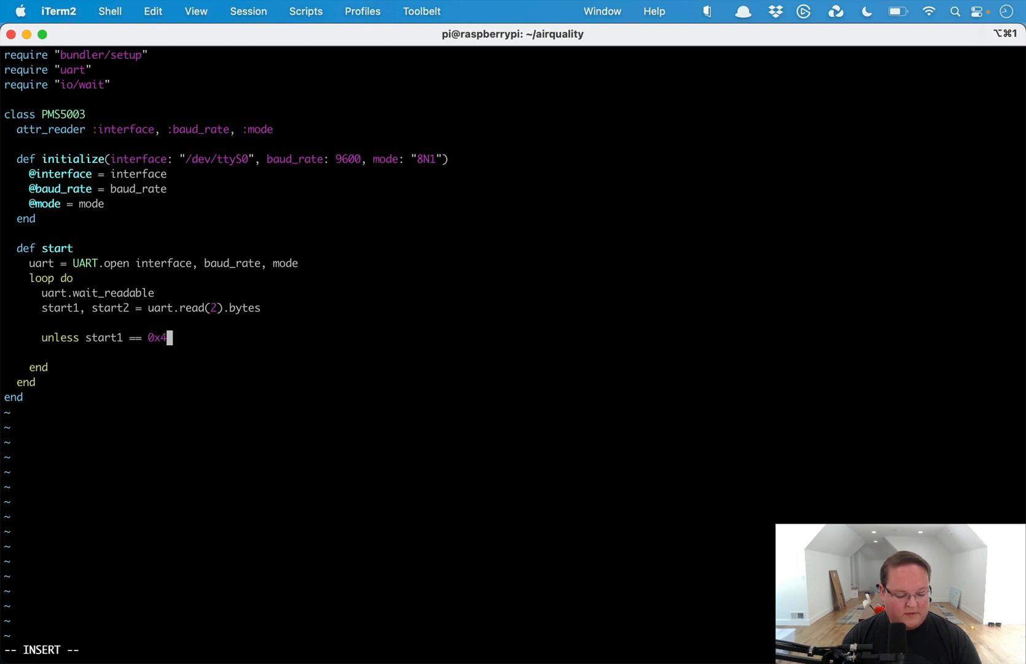
{"action": "type", "text": "2 && start"}
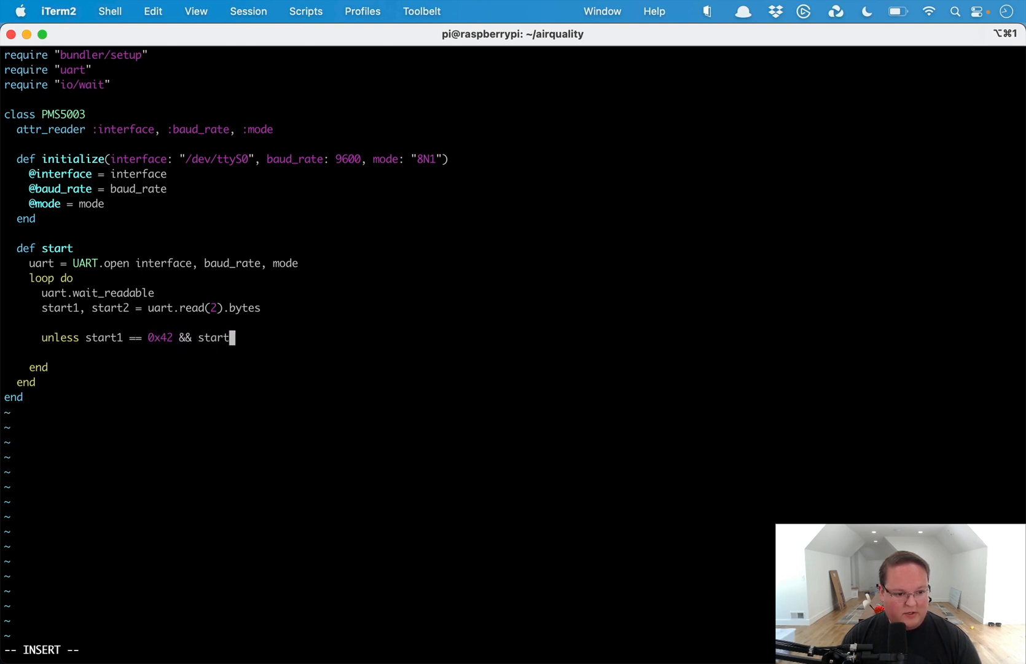
{"action": "type", "text": "2 == 0x"}
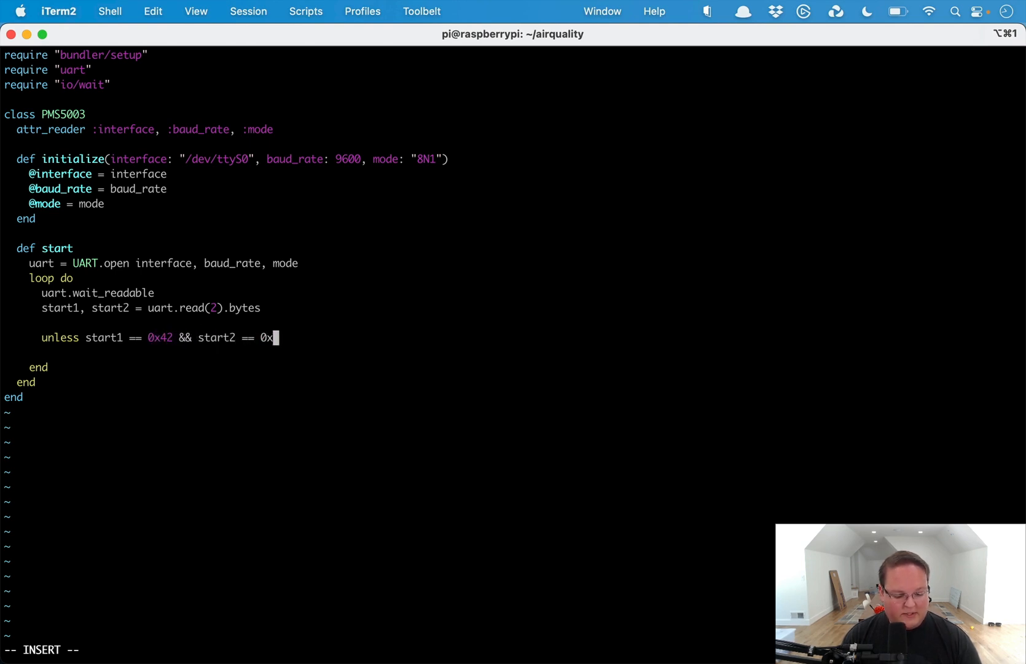
{"action": "type", "text": "4d"}
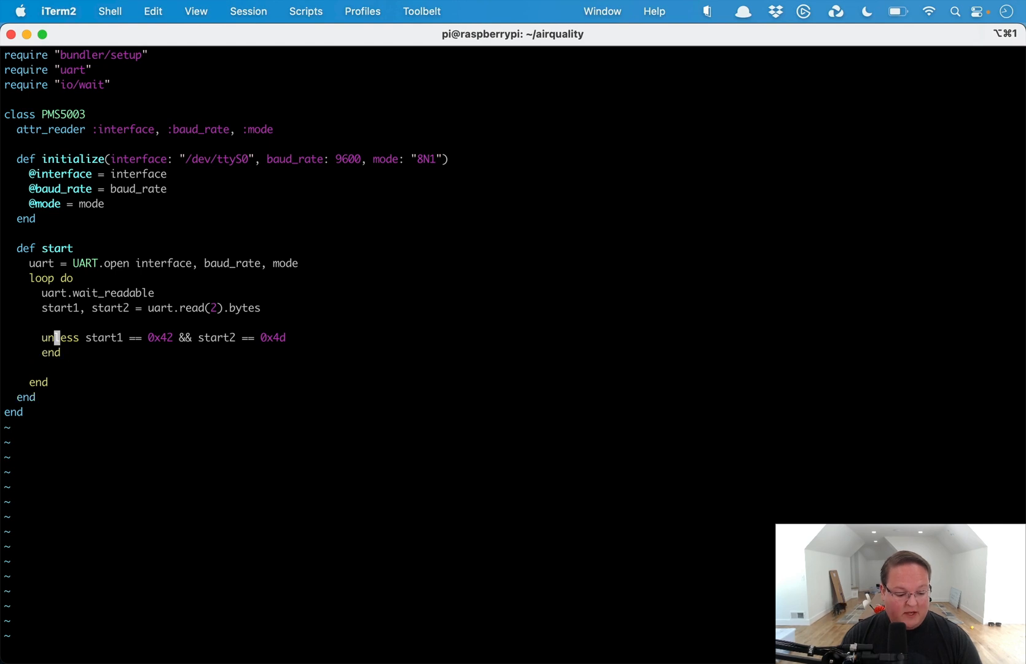
{"action": "type", "text": "uart.read"}
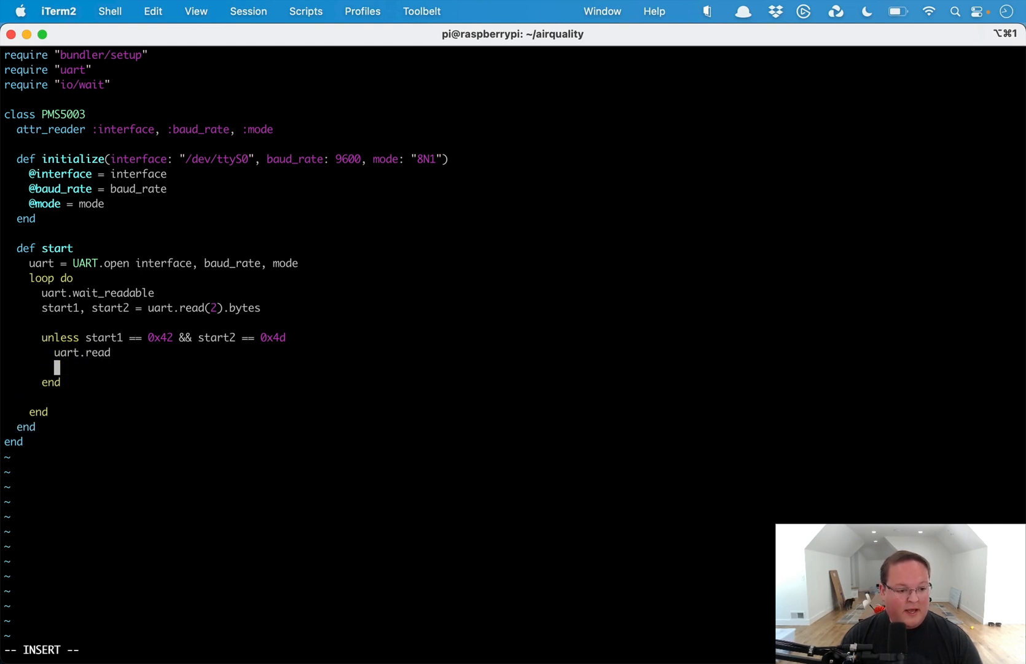
{"action": "type", "text": "next"}
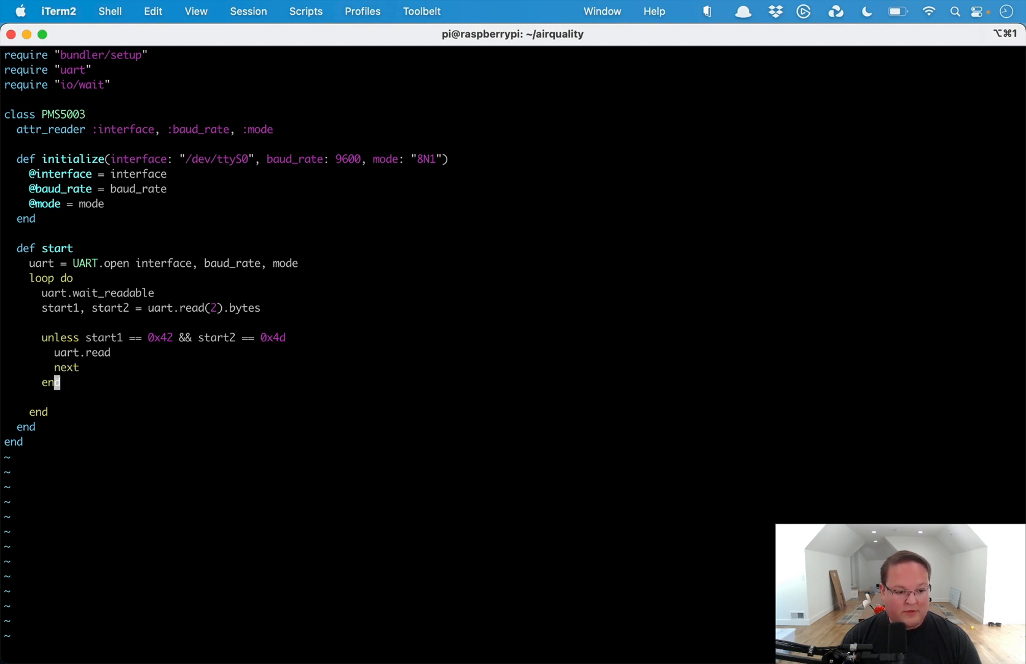
{"action": "key", "text": "o"}
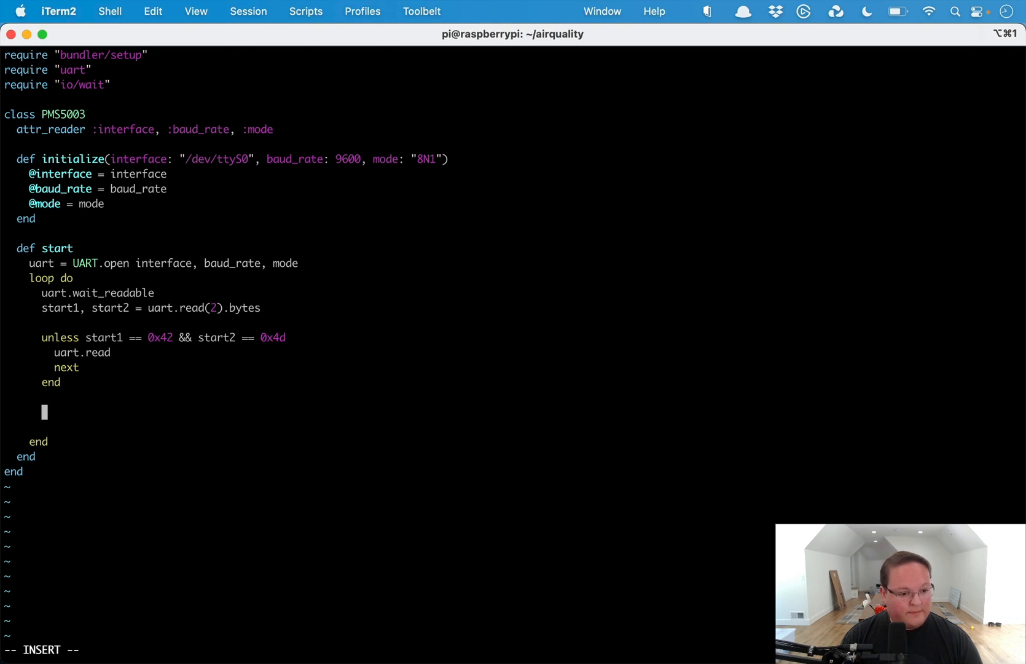
- Read the frame length with uart.read(2).unpack('n').first, then read that much data
{"action": "type", "text": "length"}
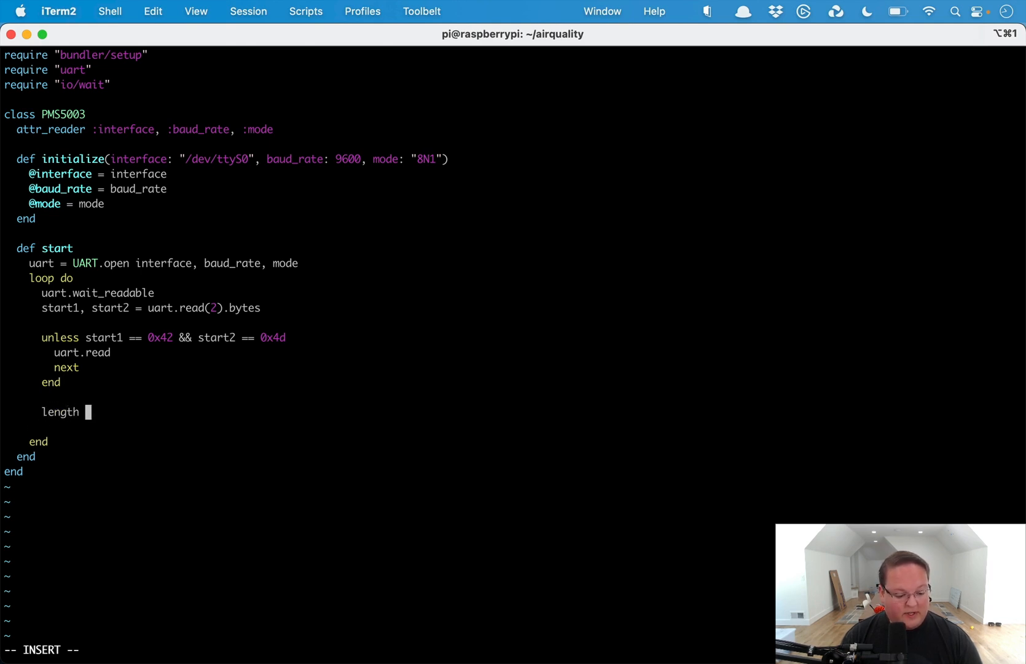
{"action": "type", "text": "= uart.read"}
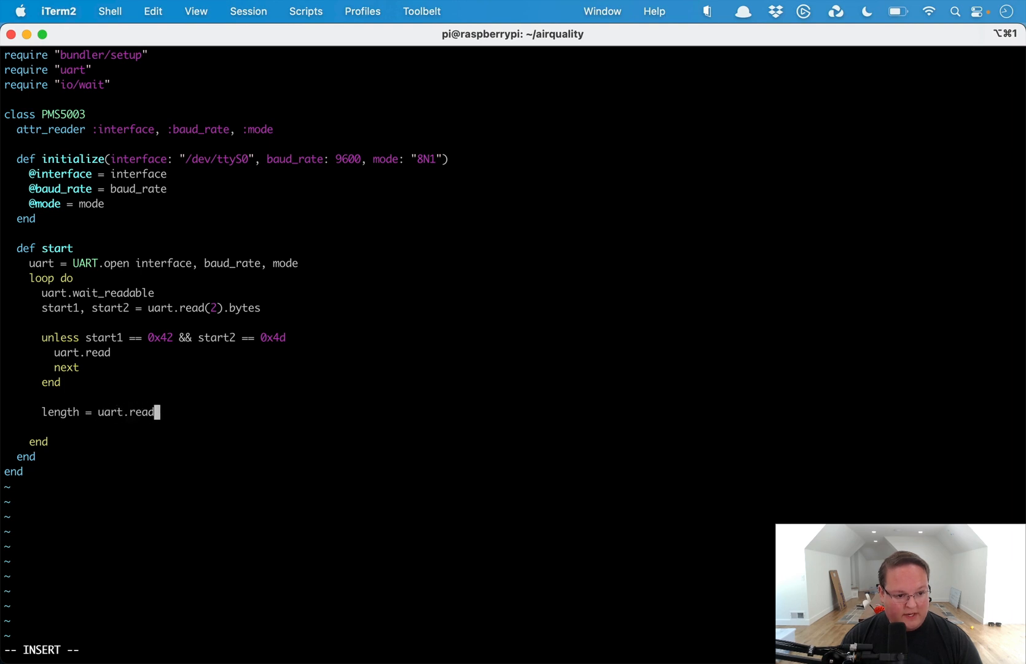
{"action": "type", "text": "(2).un"}
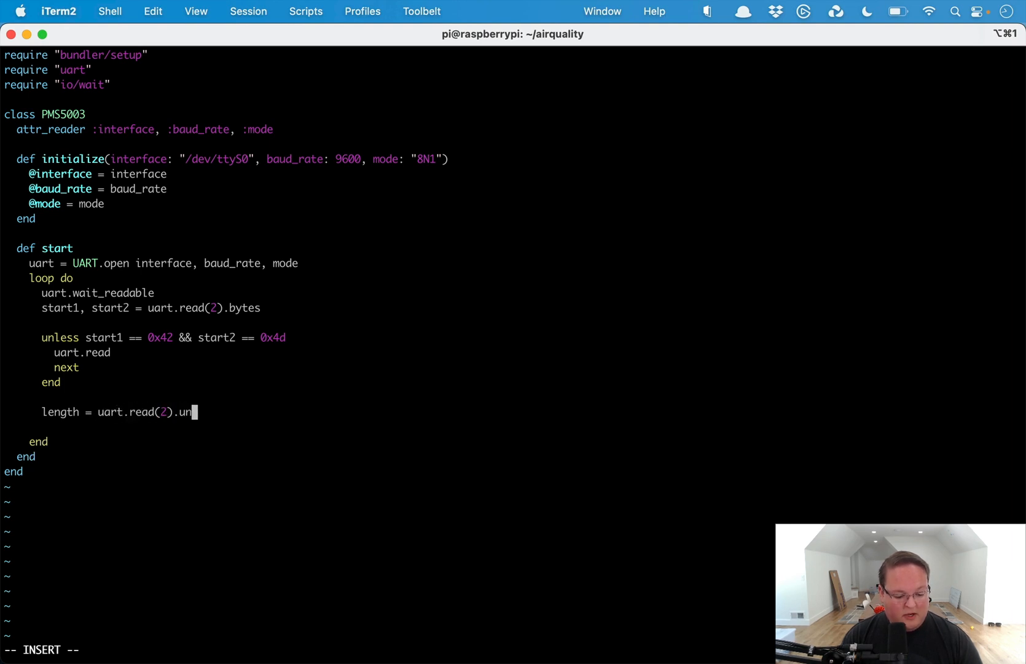
{"action": "type", "text": "pack('n\""}
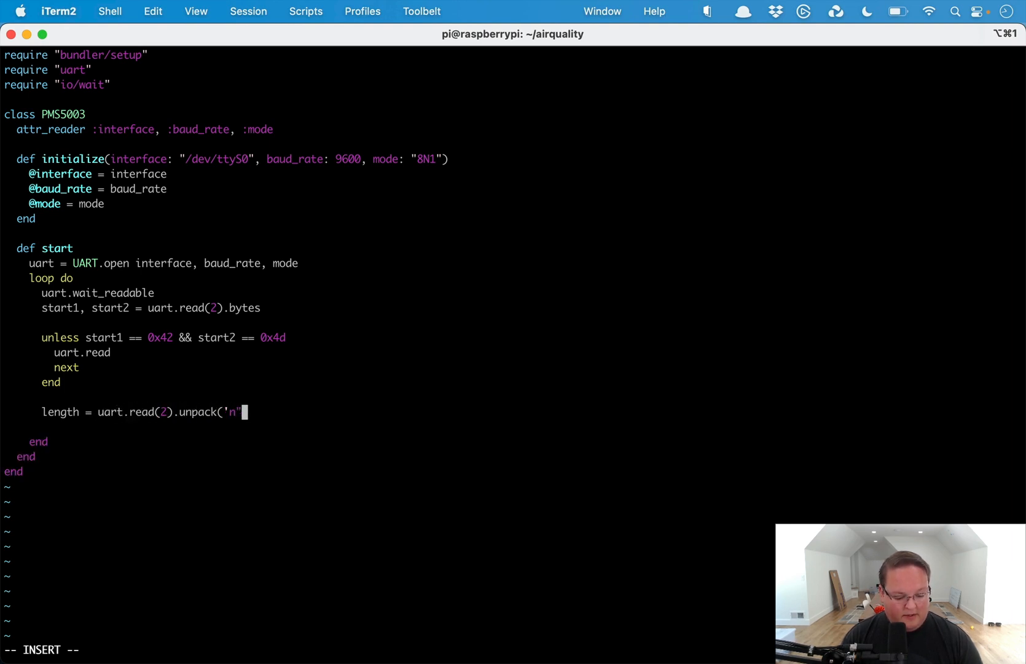
{"action": "type", "text": ").first"}
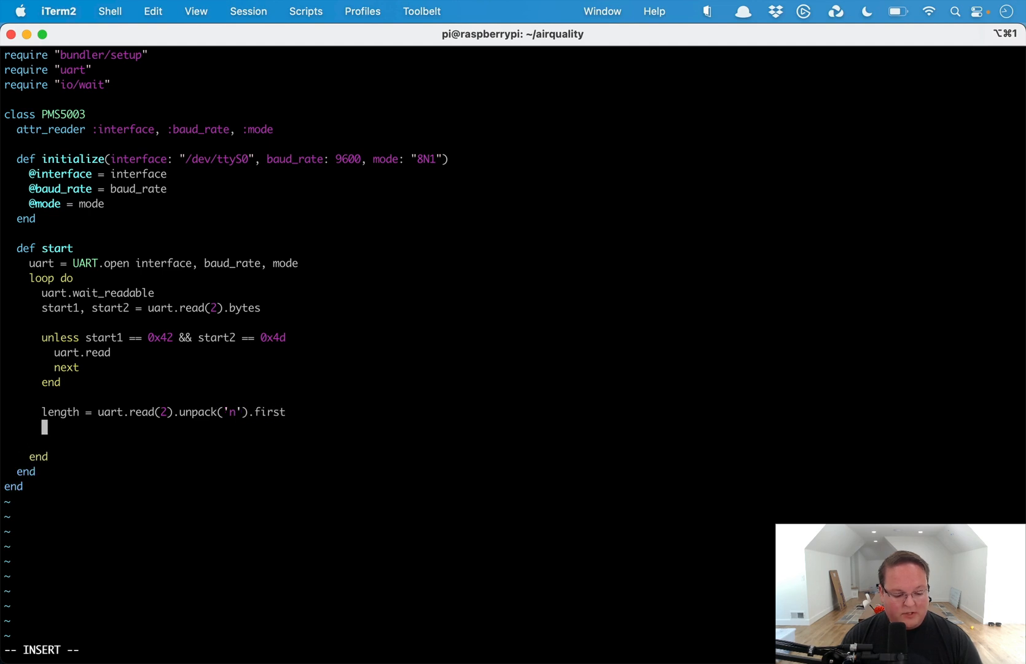
{"action": "type", "text": "data = uart.read("}
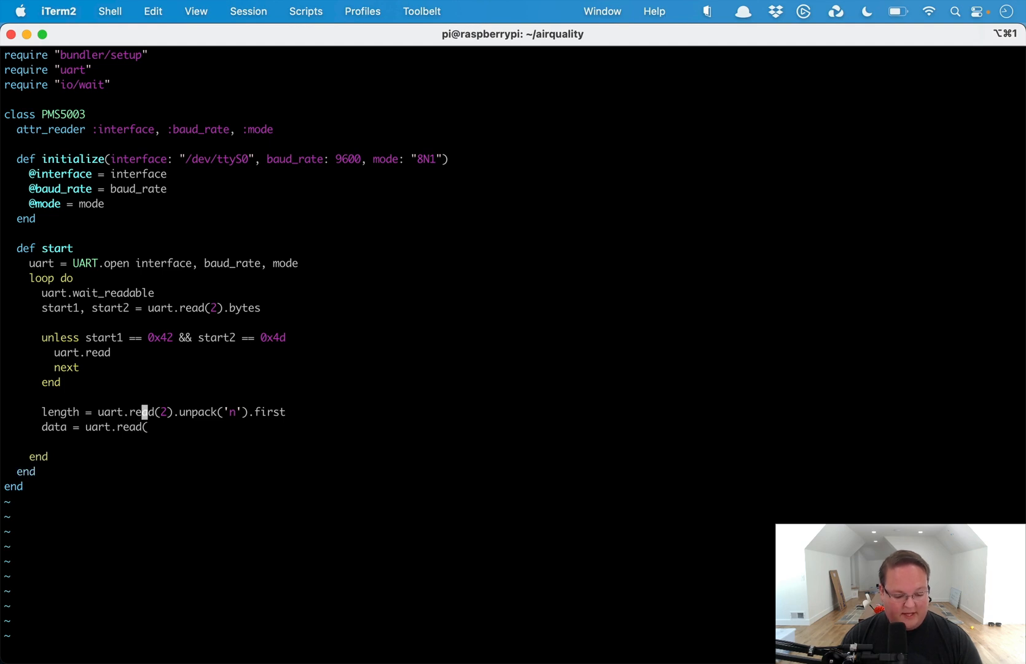
{"action": "type", "text": "l"}
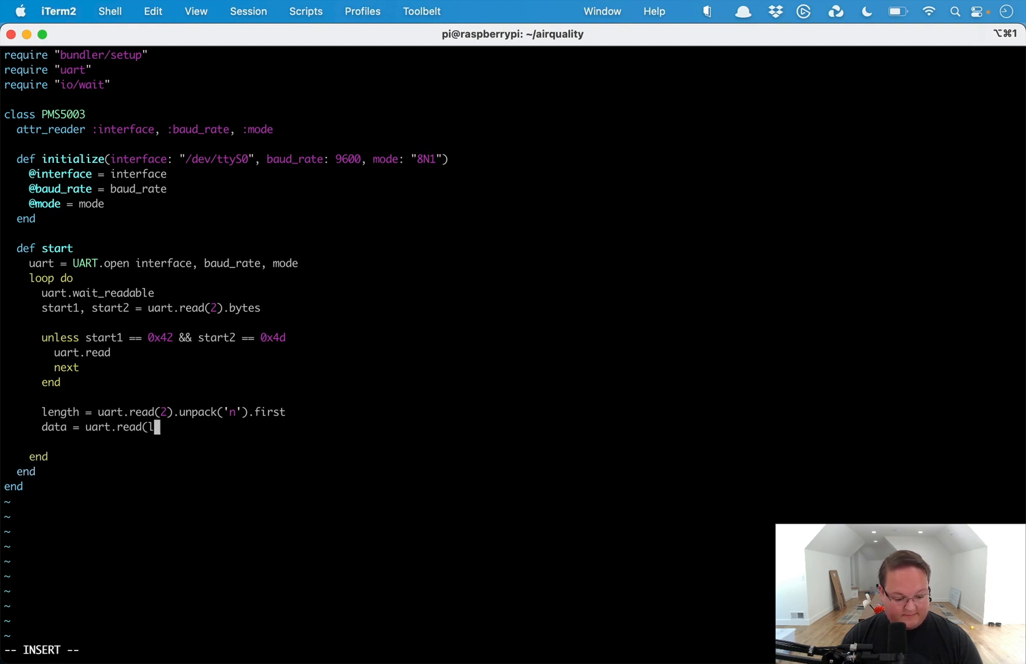
{"action": "type", "text": "ength)"}
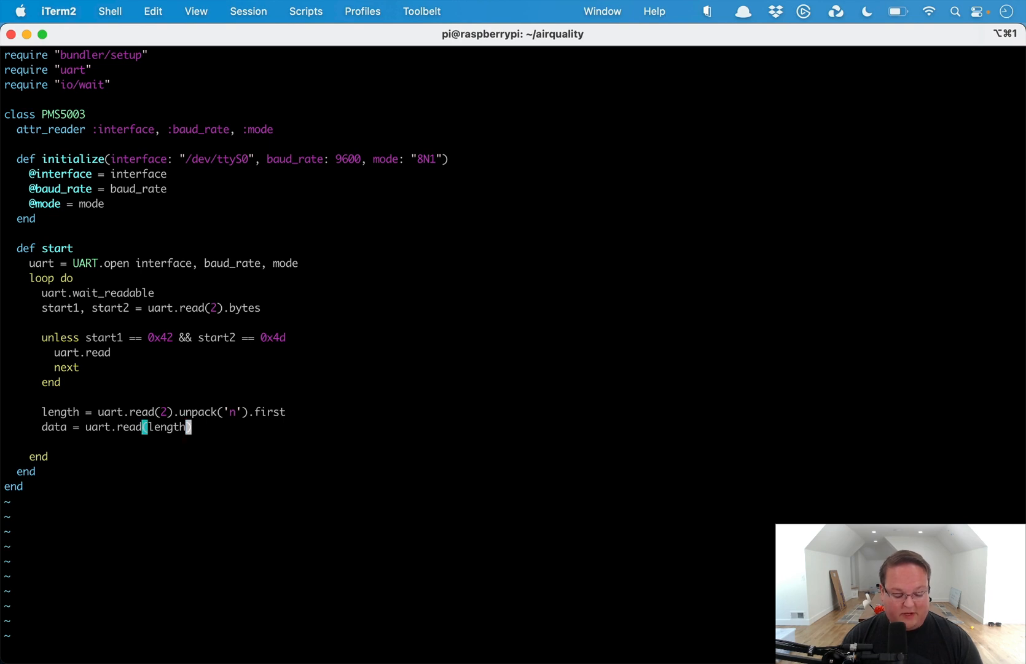
- Compute crc as 0x42 + 0x4d plus the summed data bytes, and unpack data with 'n14'
{"action": "type", "text": "crc = 0"}
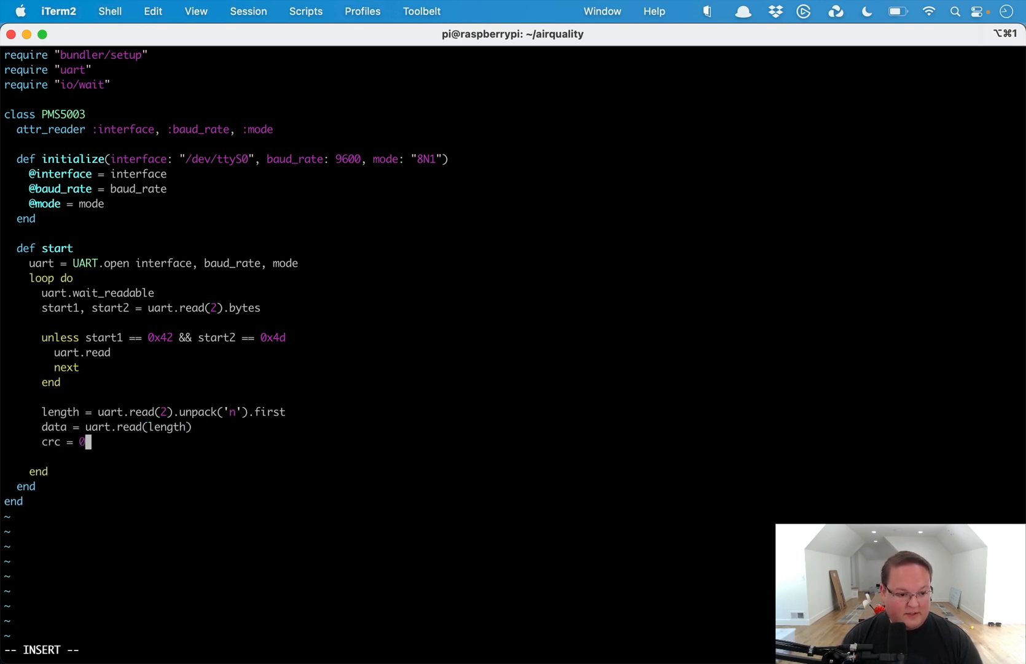
{"action": "type", "text": "x42 +"}
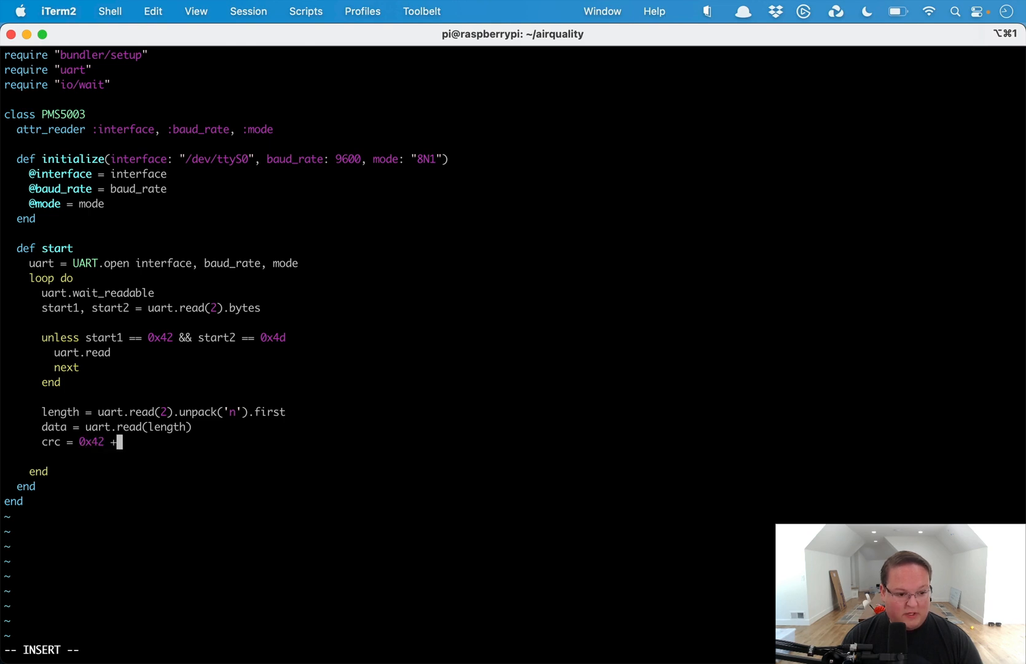
{"action": "type", "text": "0x4d + 28 +"}
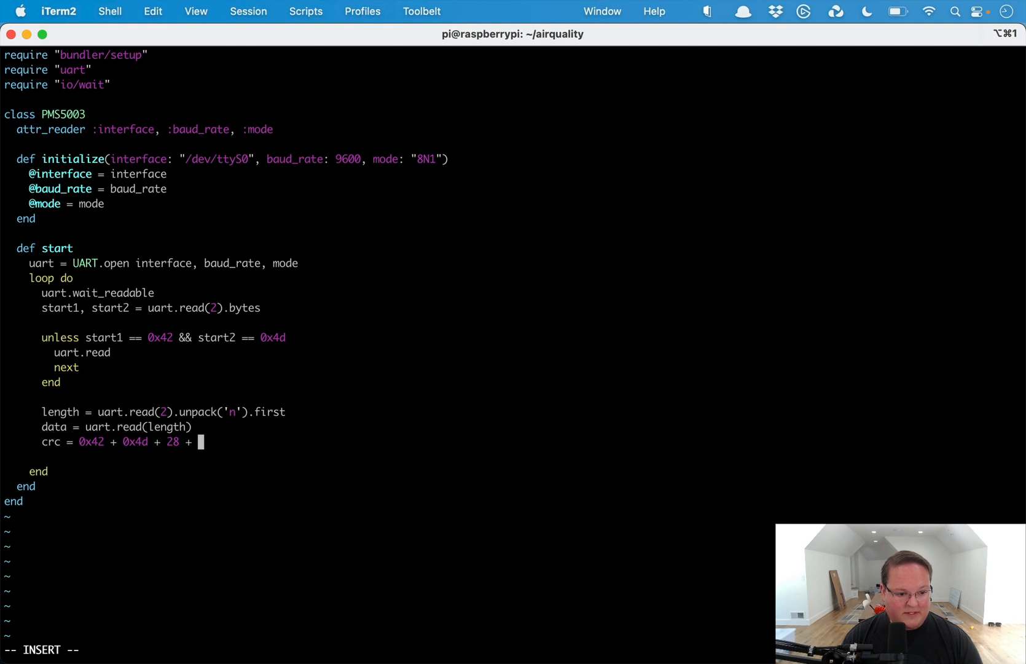
{"action": "type", "text": "data.bytes.first(26)"}
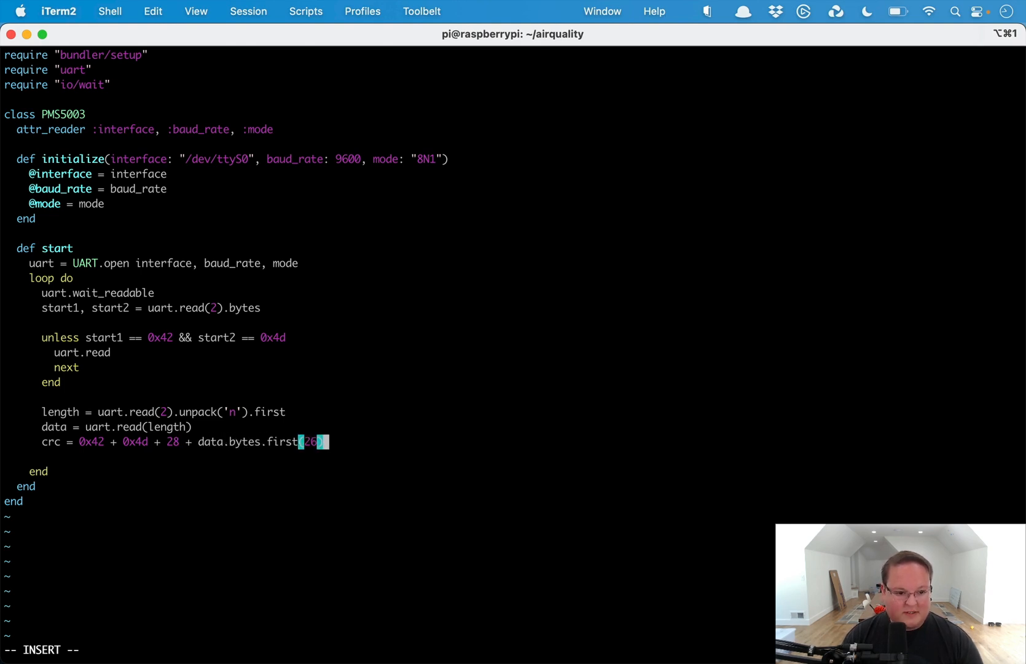
{"action": "type", "text": ".inject("}
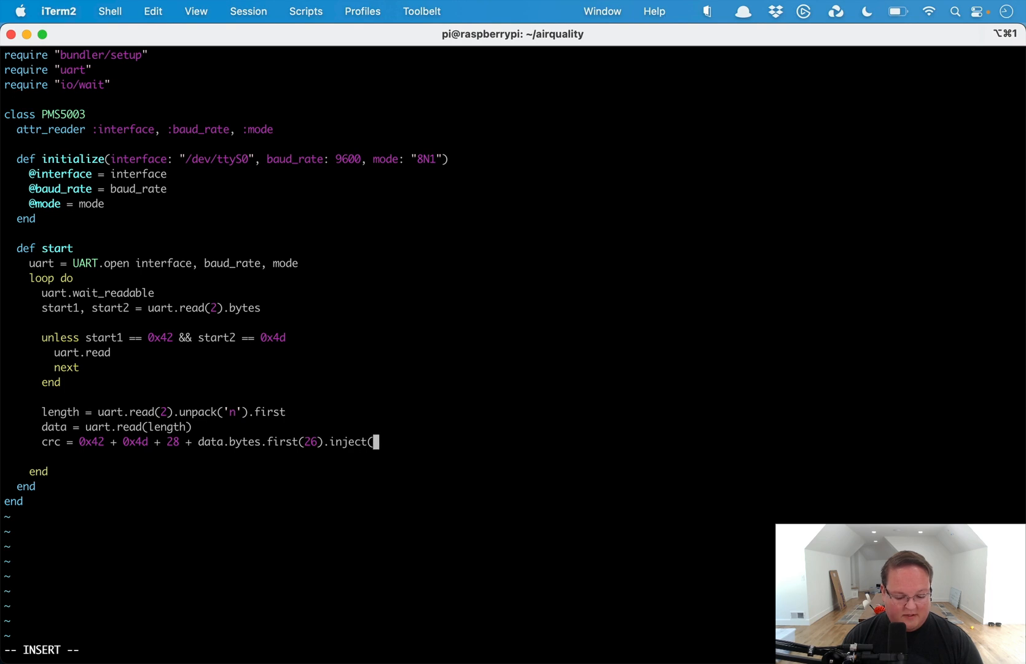
{"action": "type", "text": ":+)"}
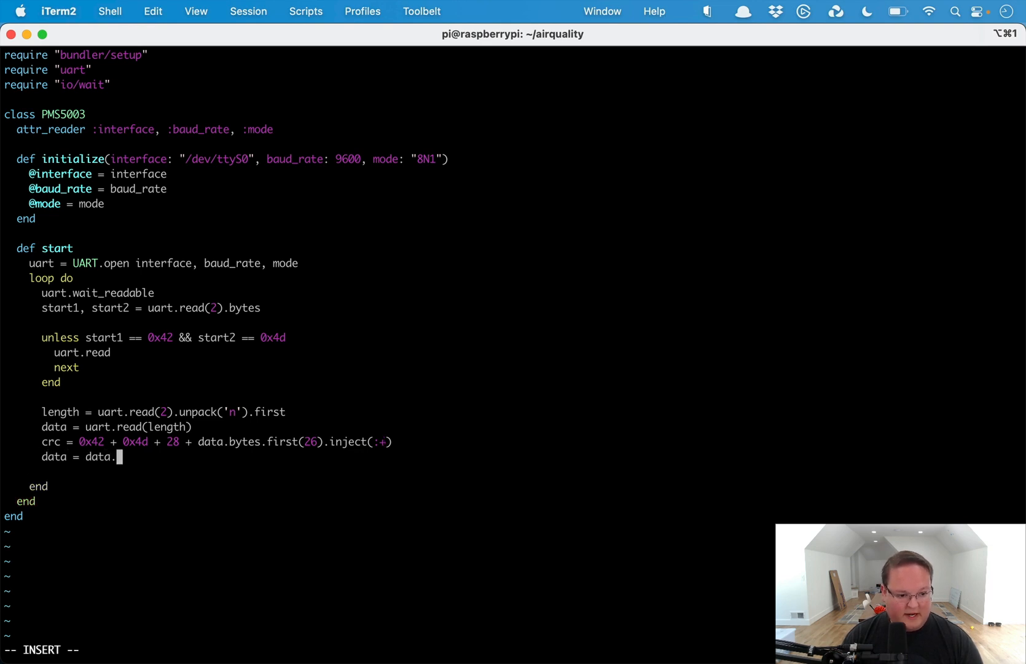
{"action": "type", "text": "unpack('n14'"}
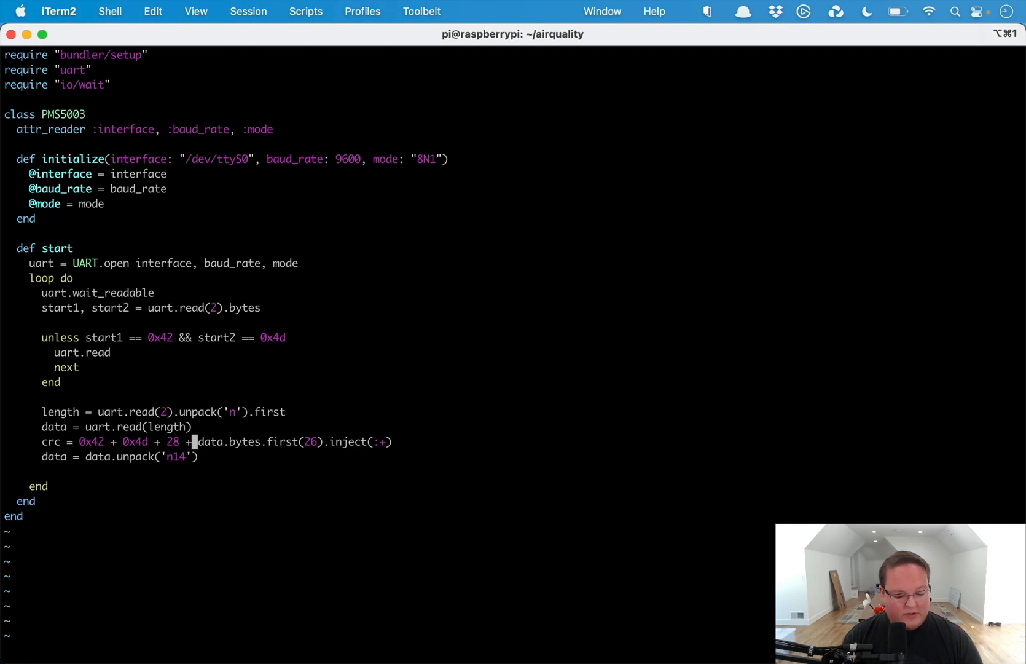
{"action": "key", "text": "V"}
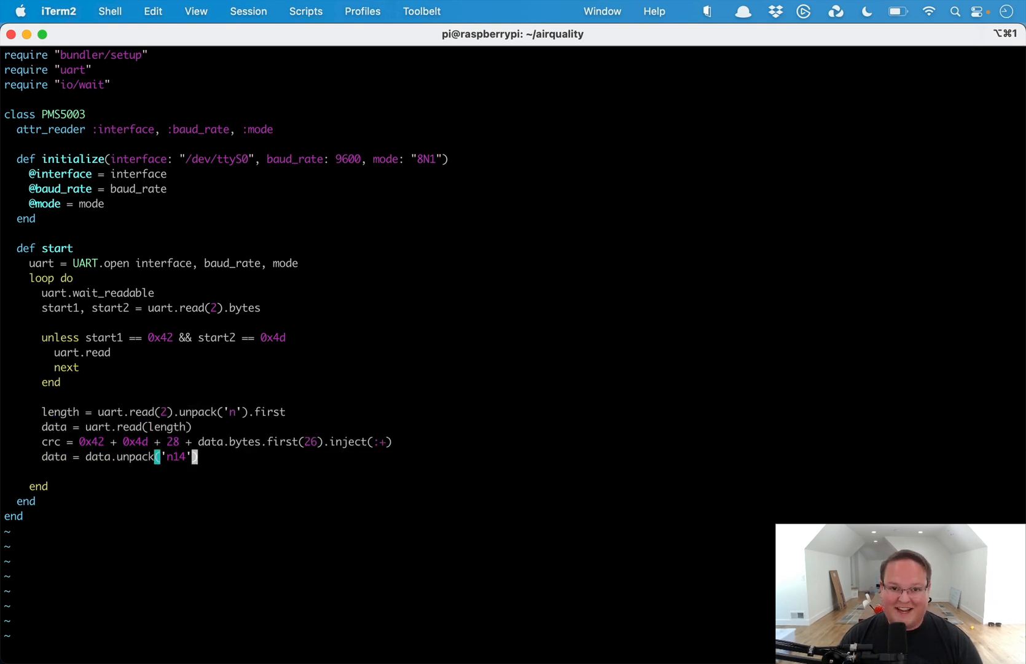
- Type the guard 'next unless crc = data.last' below the unpack line
{"action": "type", "text": "ne"}
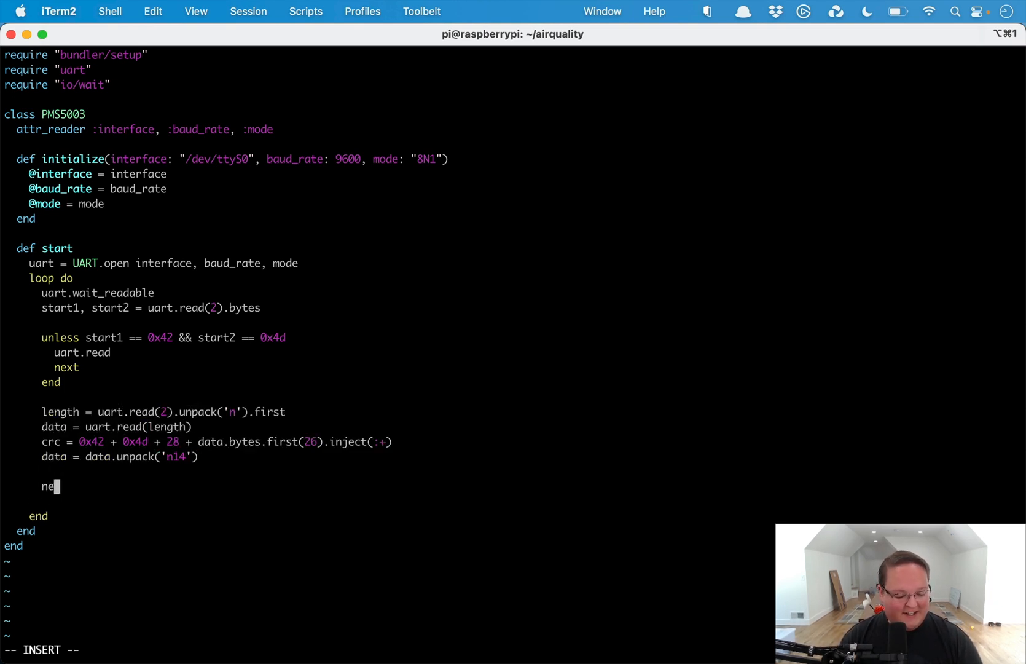
{"action": "type", "text": "xt unless crc ="}
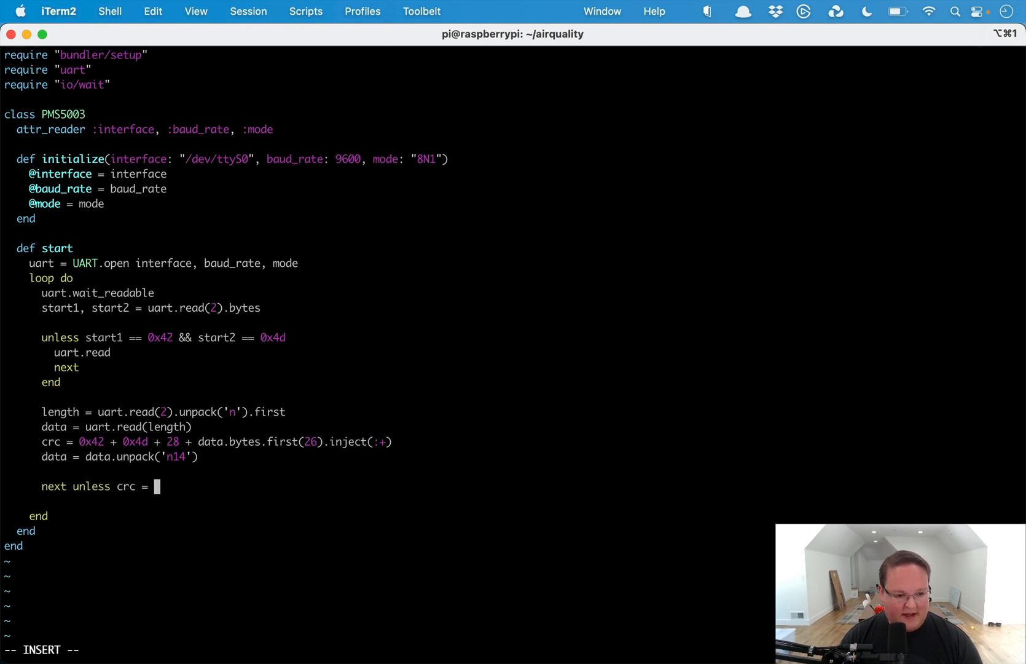
{"action": "type", "text": "data.last"}
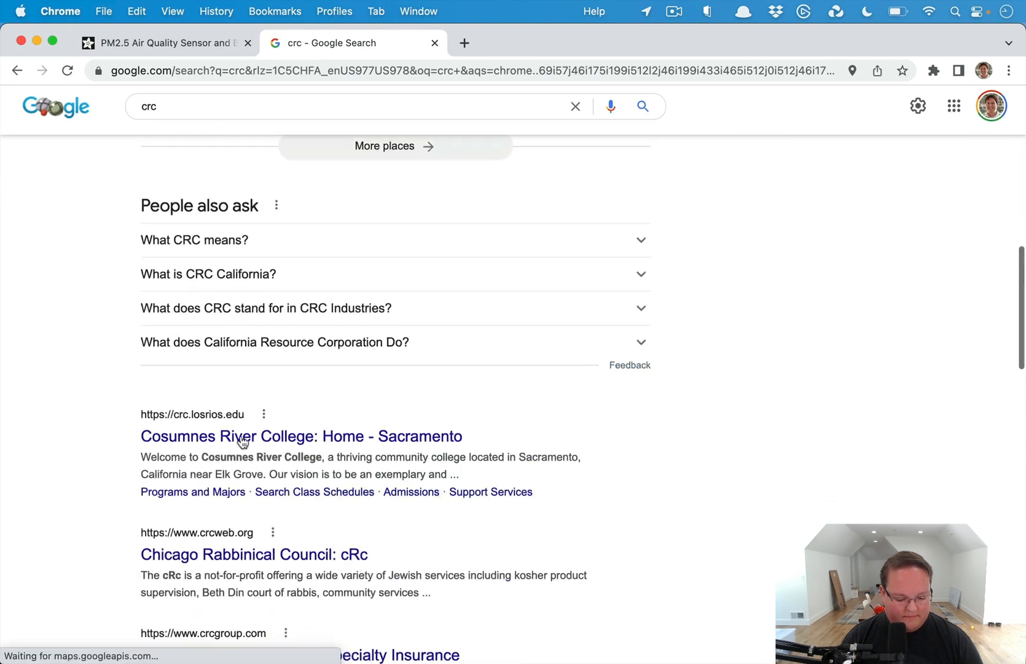
- Scroll through the Google results for 'crc calculation'
{"action": "scroll", "scroll_direction": "down", "scroll_amount": 3}
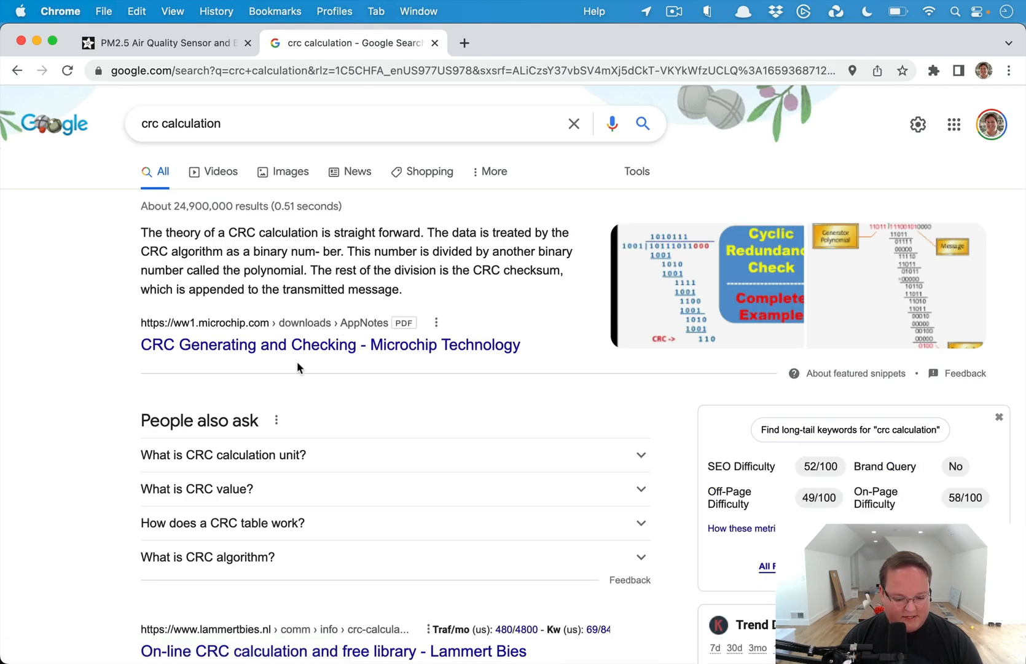
{"action": "scroll", "scroll_direction": "down", "scroll_amount": 3}
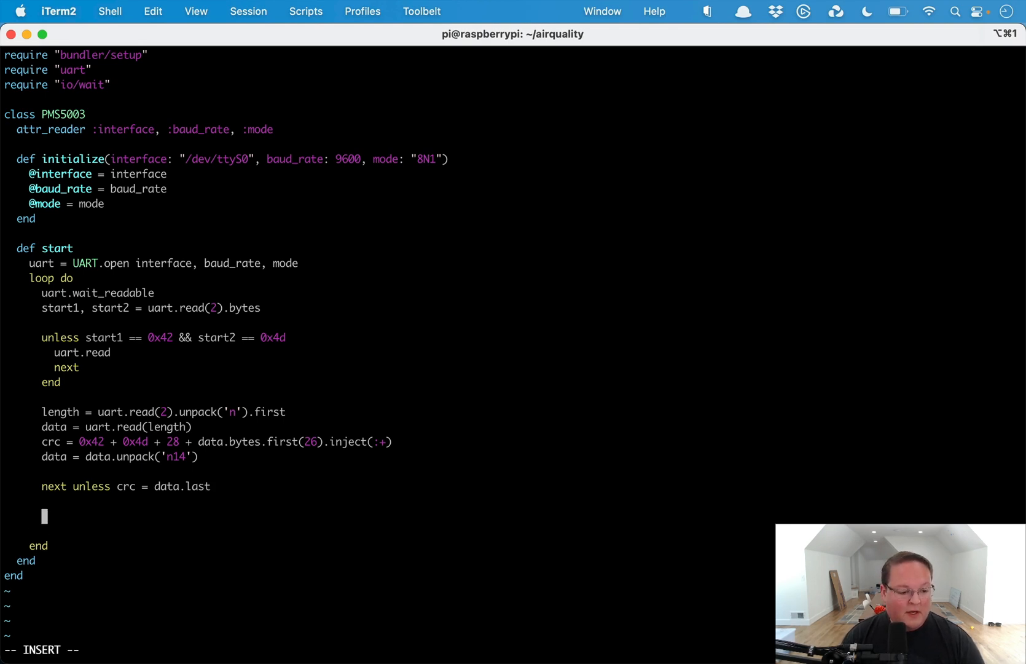
- Add 'sample = Sample.new(Time.now.utc, *data.first(12))' and 'log sample' to the loop
{"action": "type", "text": "sample"}
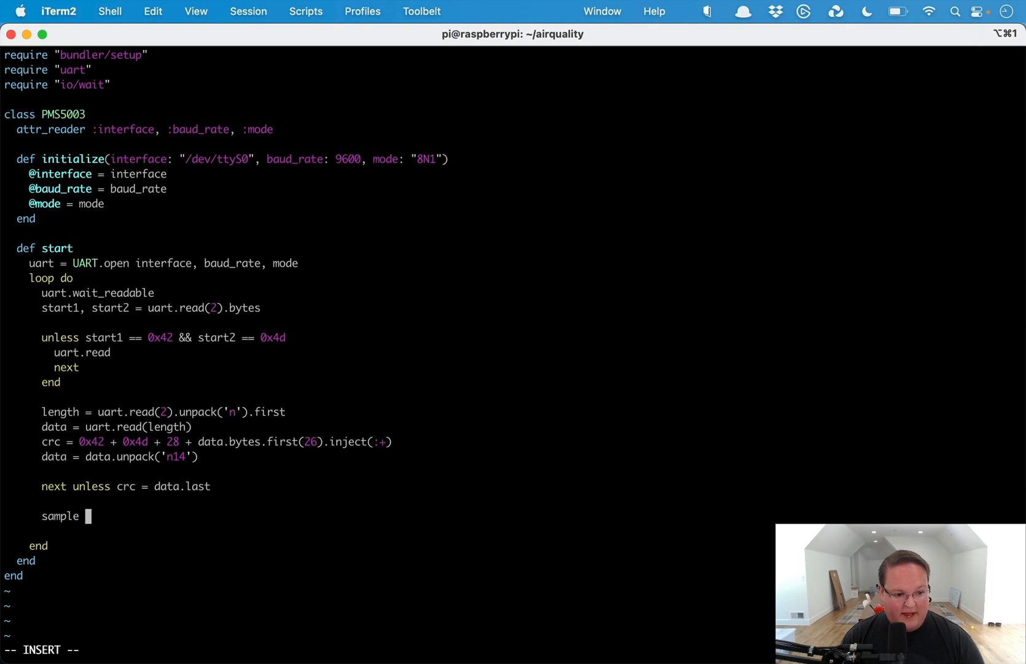
{"action": "type", "text": "= Sample.new"}
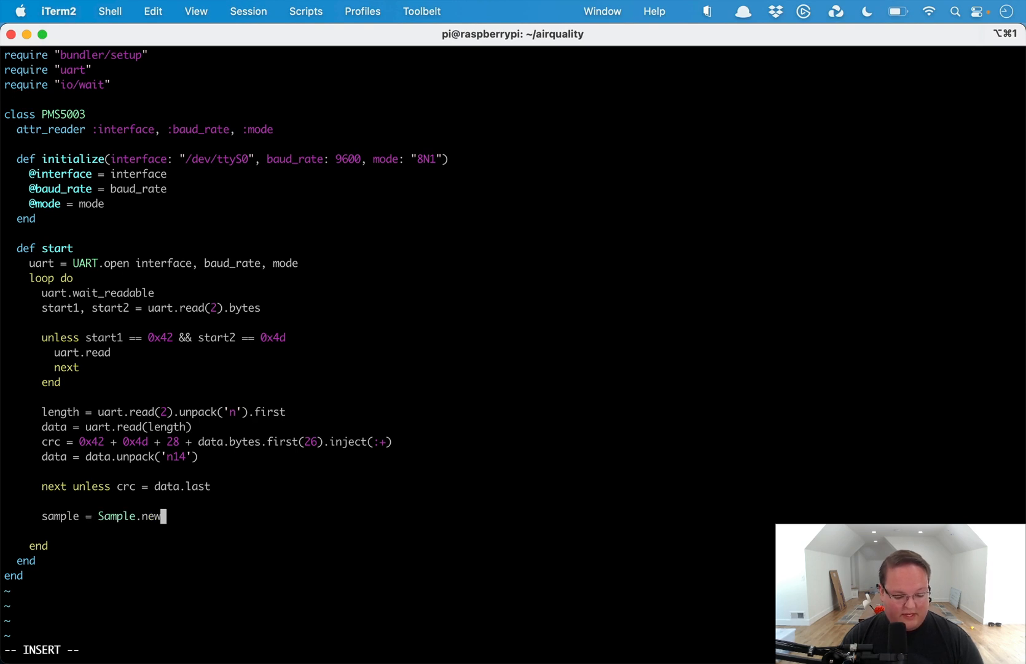
{"action": "type", "text": "(Time.now"}
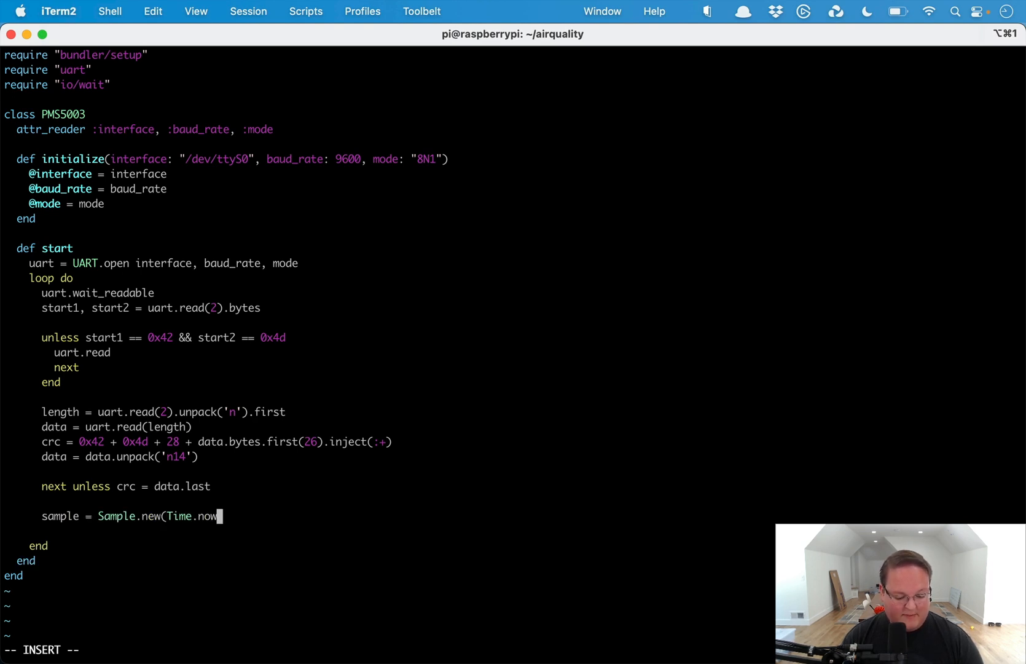
{"action": "type", "text": ".utc,"}
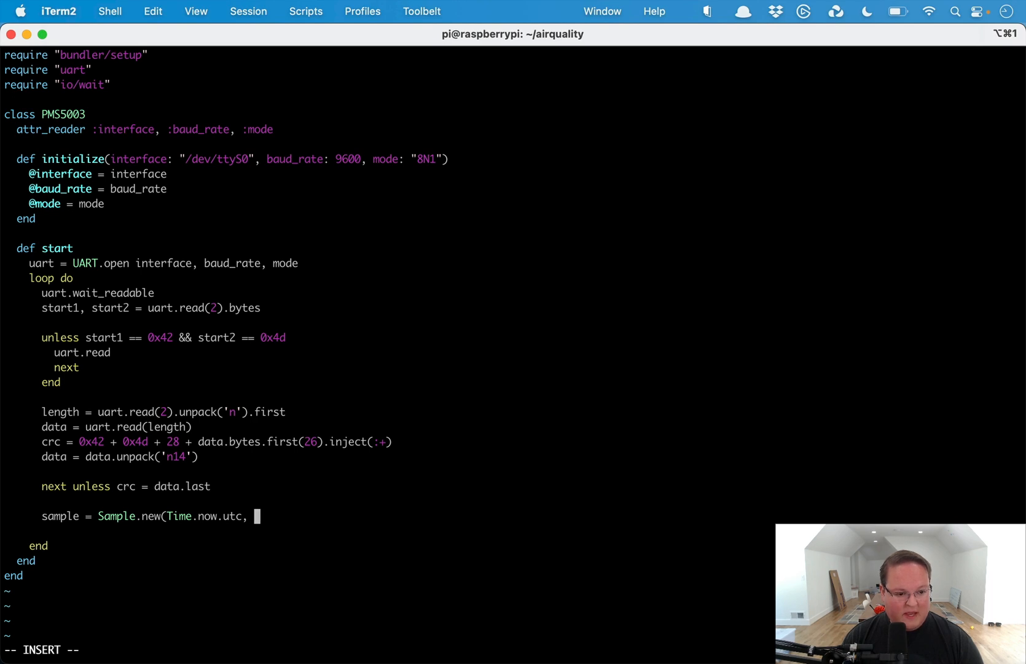
{"action": "type", "text": "*data.first(12"}
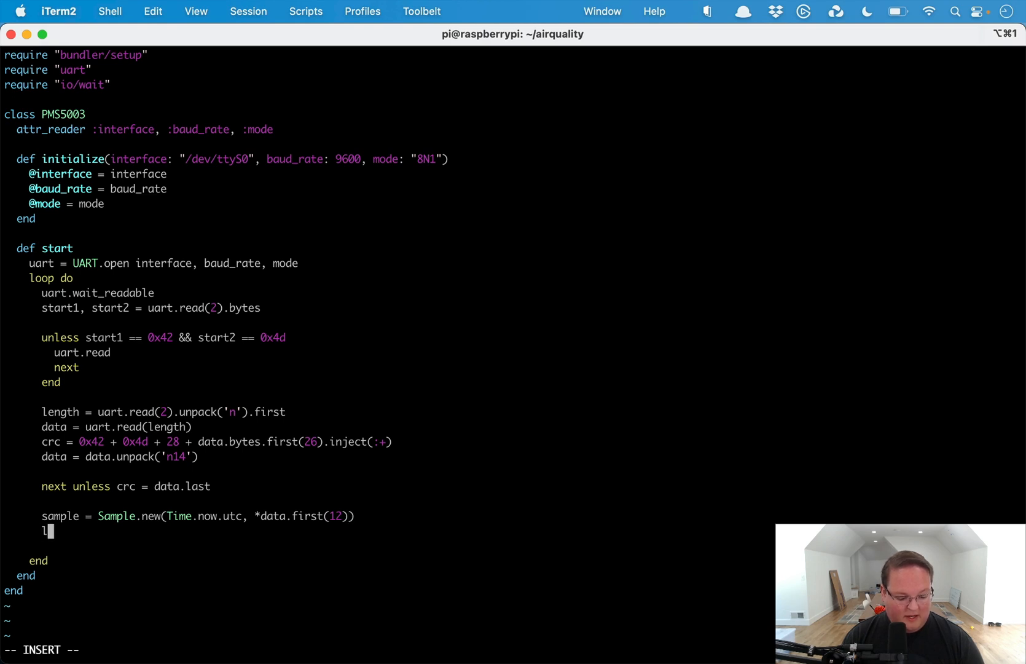
{"action": "type", "text": "og sample"}
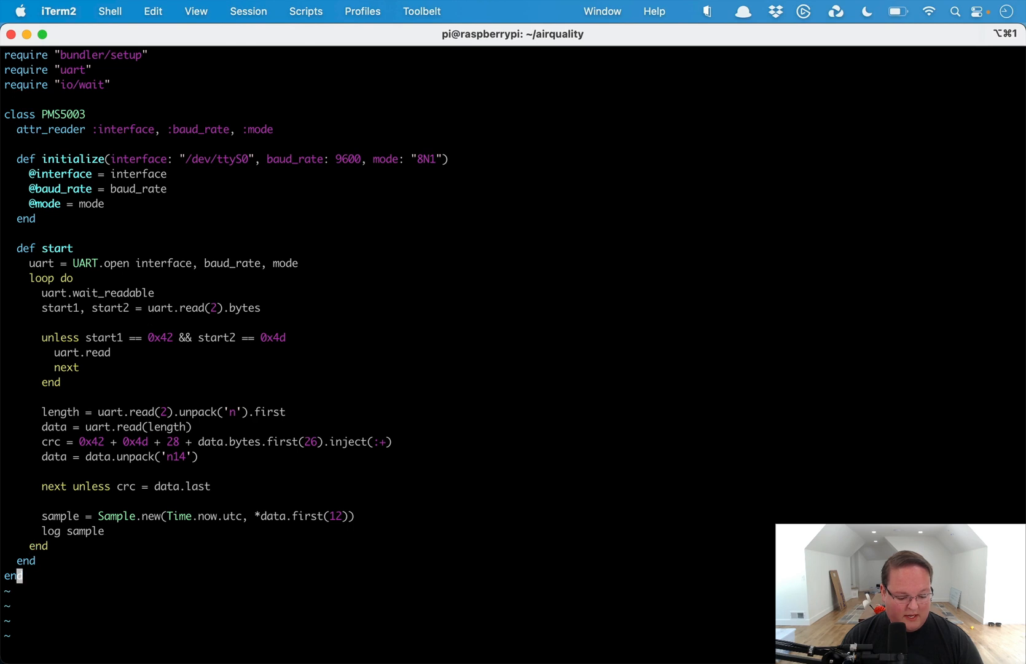
- Start class Sample < Struct.new with :time, :pm1_0_standard, :pm2_5_standard and :pm10_standard
{"action": "type", "text": "class Sample"}
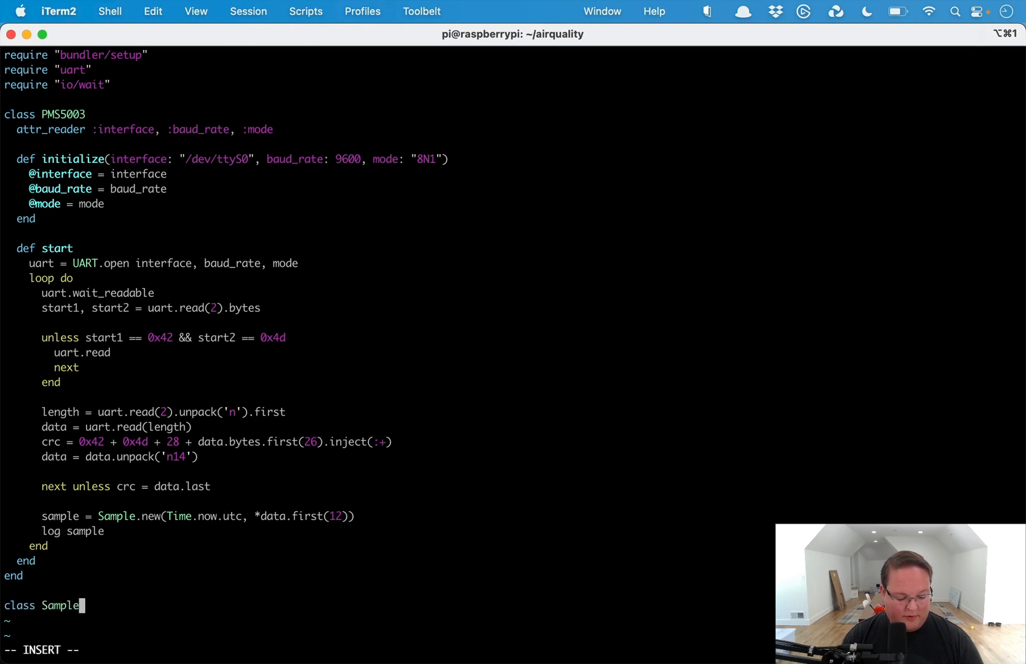
{"action": "type", "text": "< Struct"}
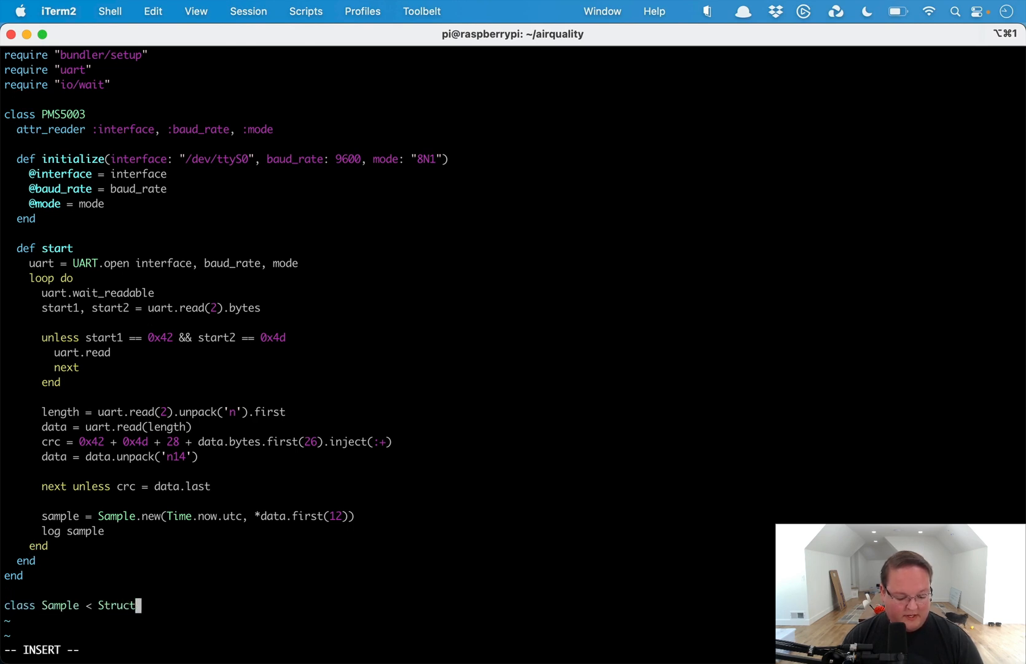
{"action": "type", "text": ".new(:time"}
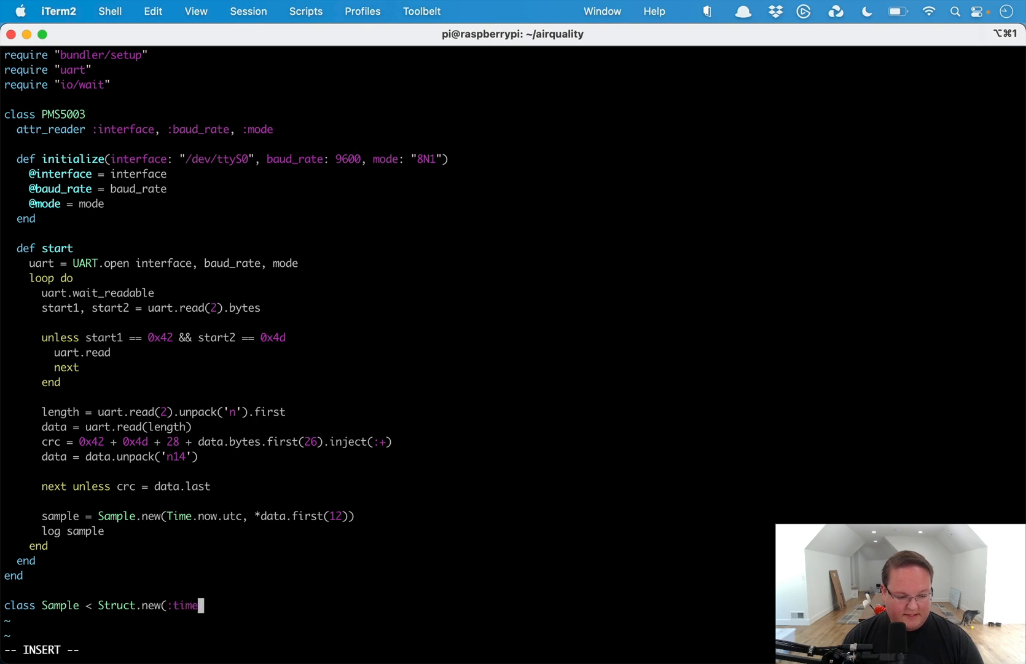
{"action": "type", "text": ","}
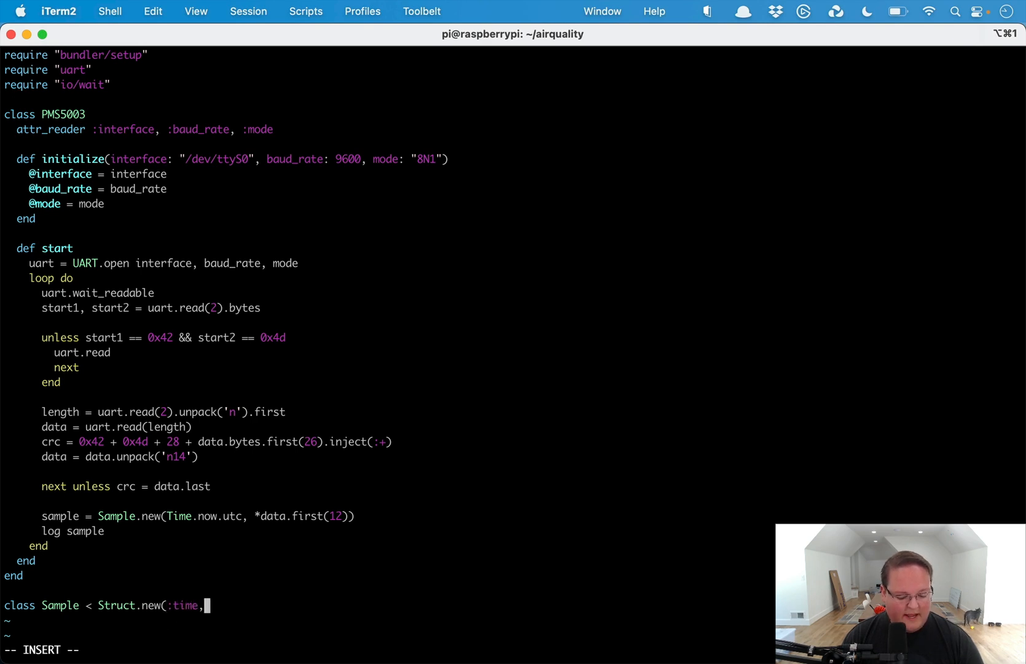
{"action": "type", "text": ":m1"}
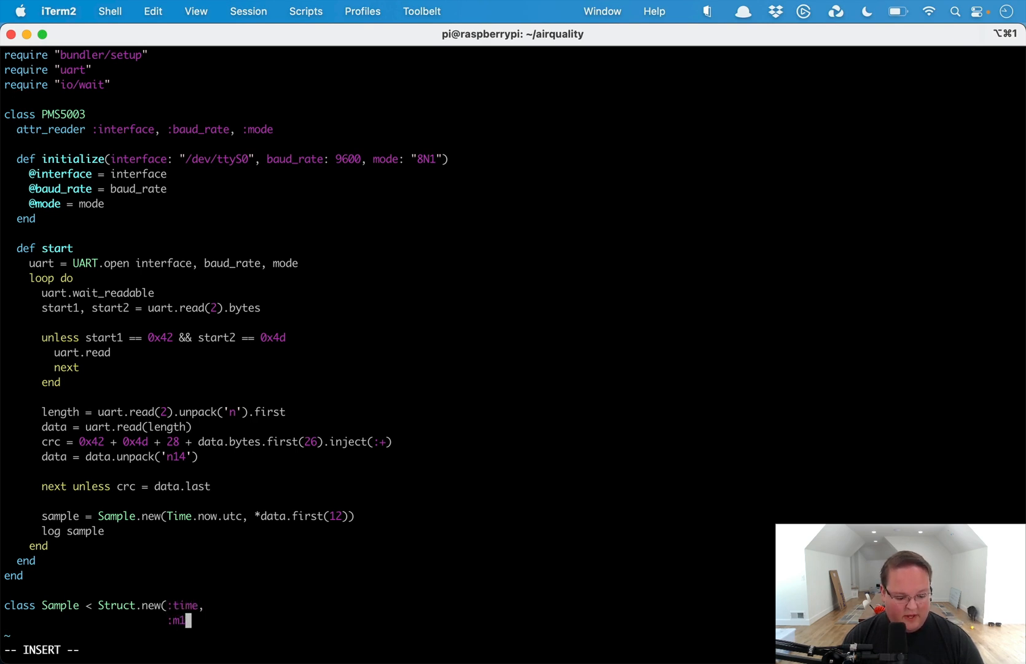
{"action": "type", "text": "pm"}
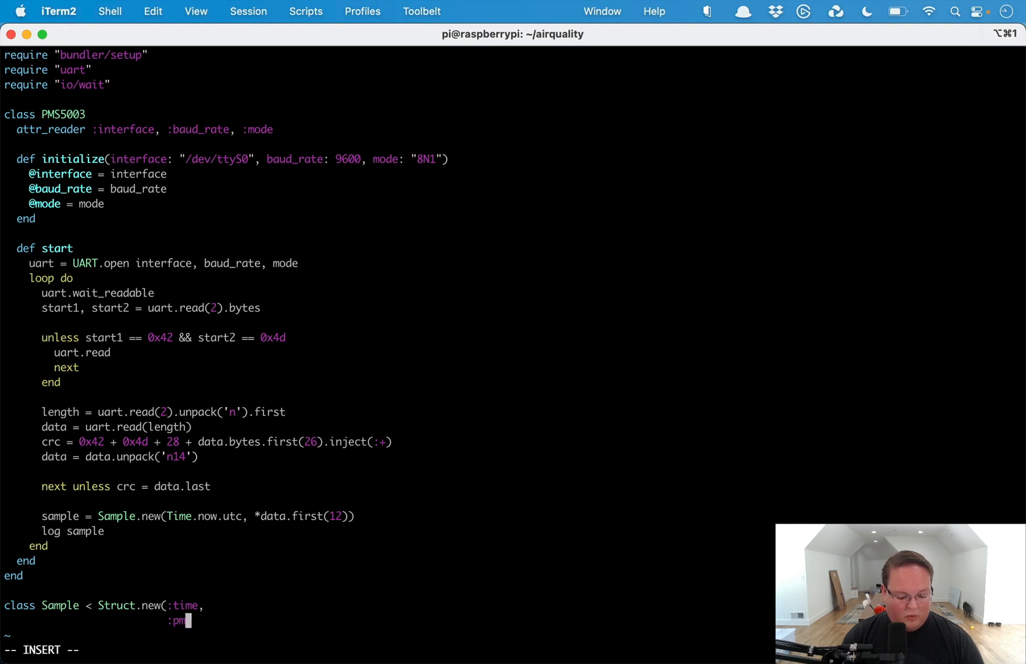
{"action": "type", "text": "1_0_standard"}
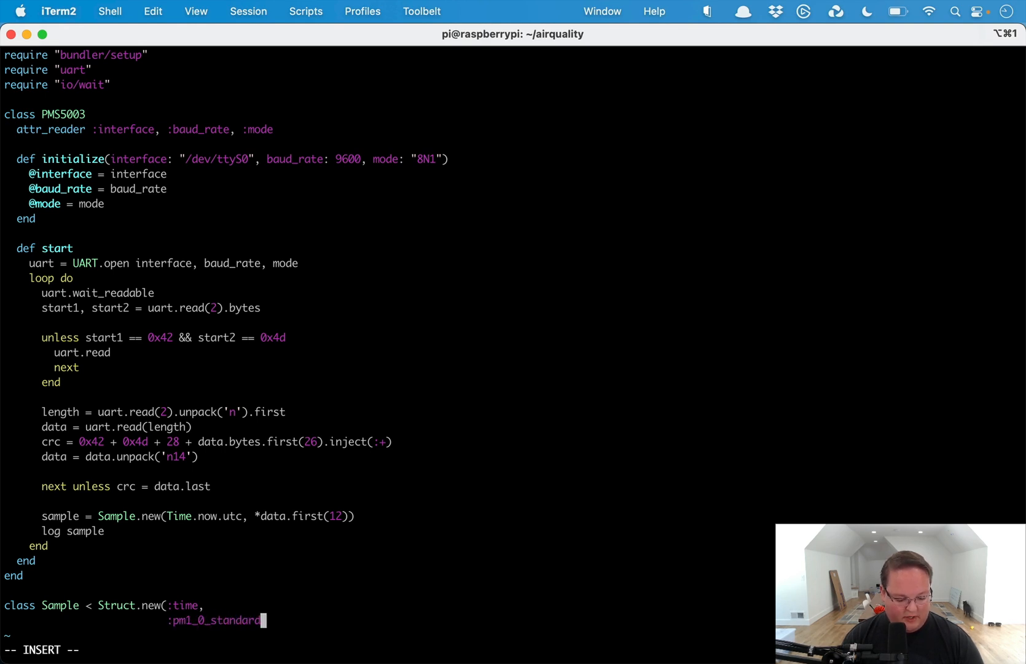
{"action": "type", "text": ", pm2-"}
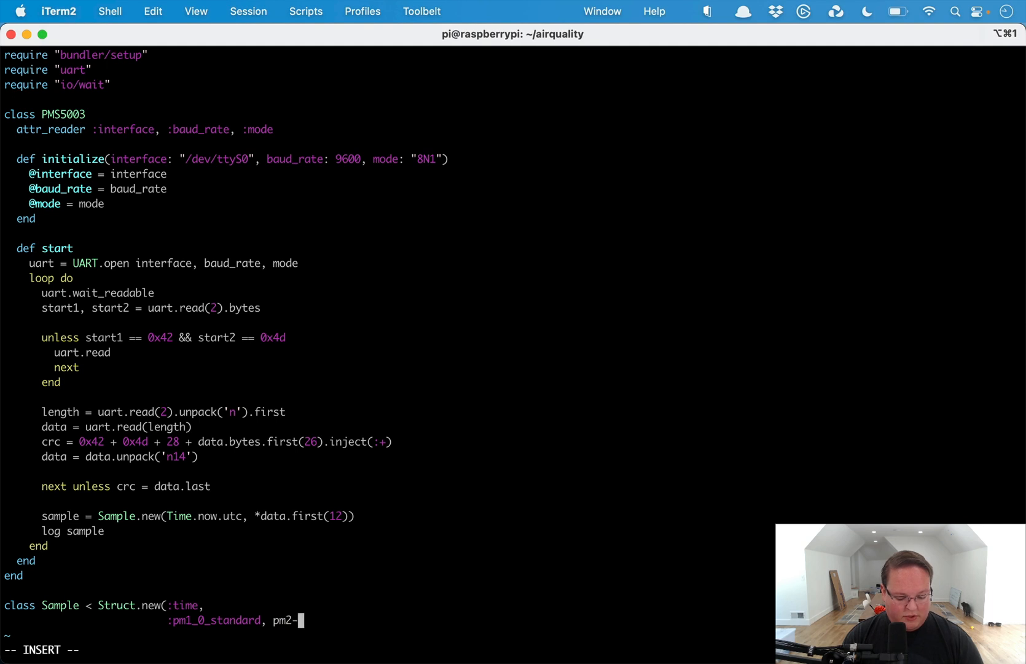
{"action": "type", "text": "5"}
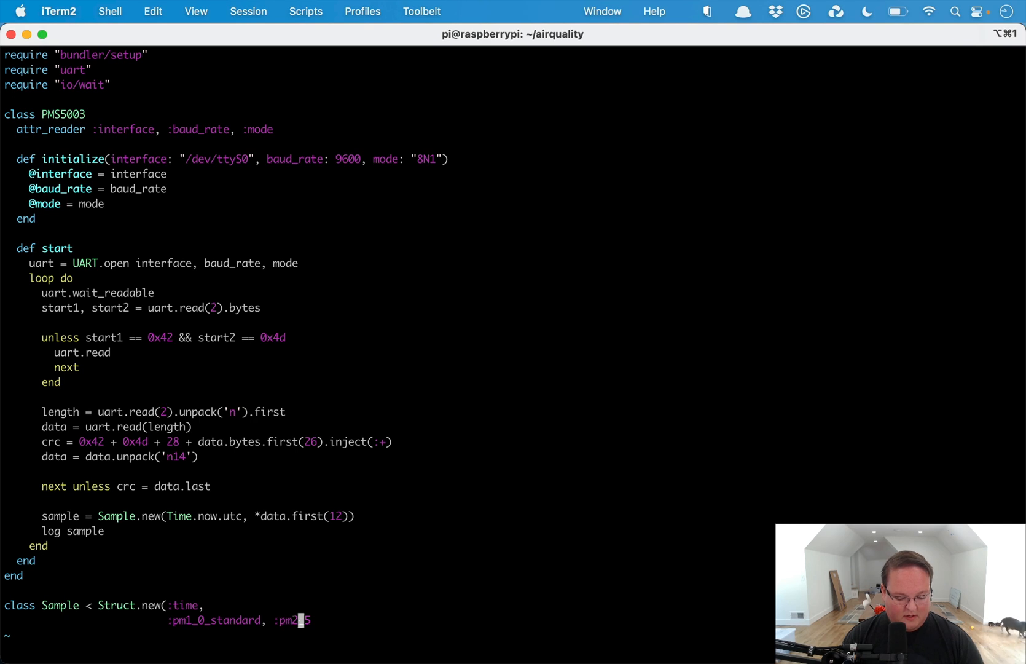
{"action": "key", "text": "i"}
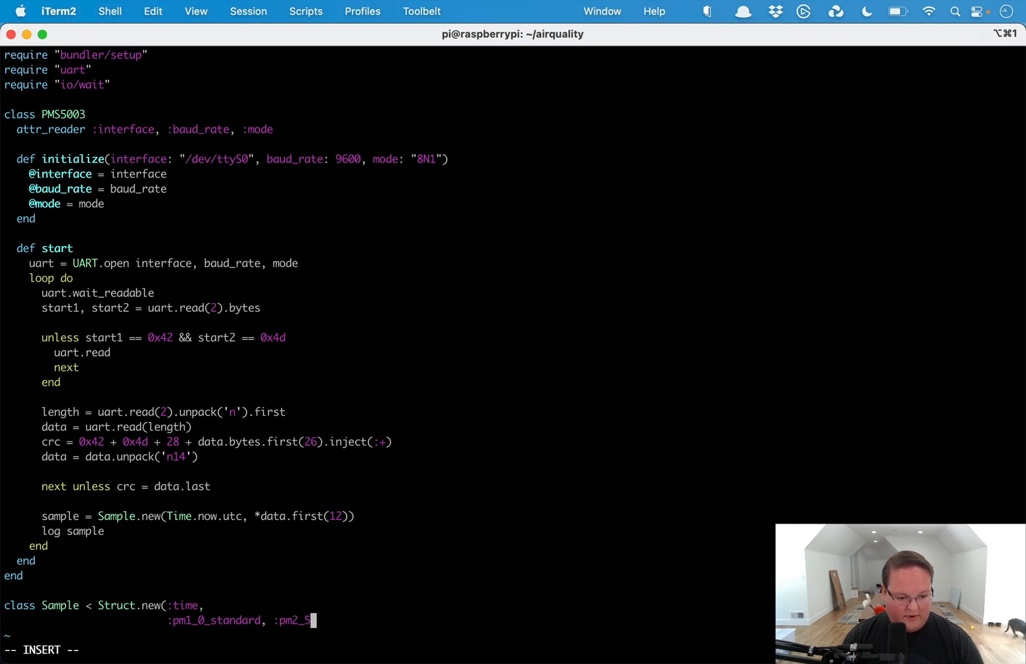
{"action": "type", "text": "_standard,"}
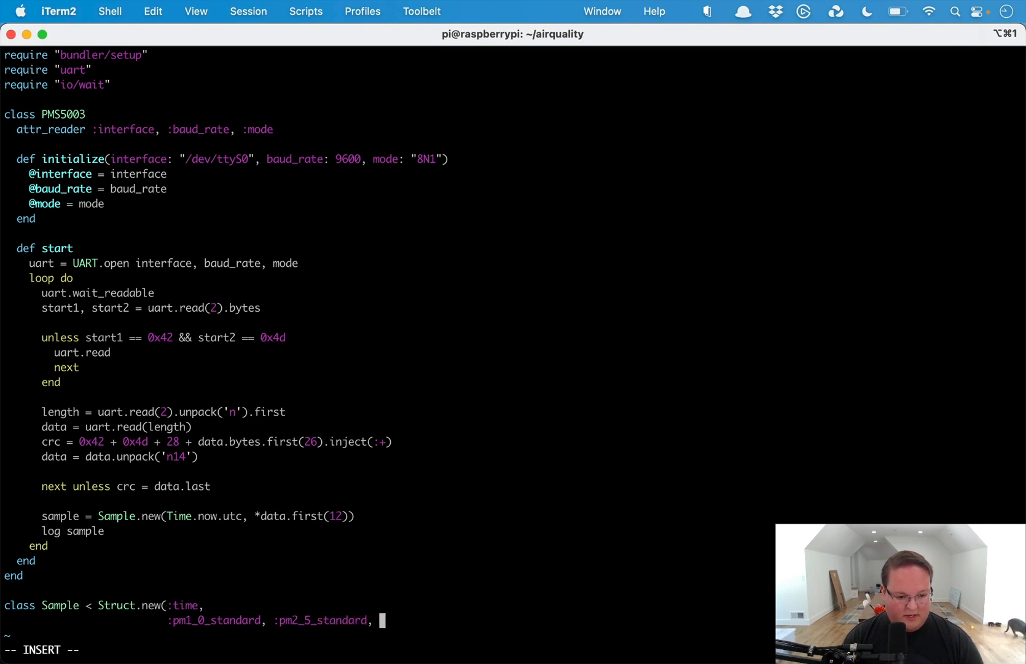
{"action": "type", "text": ":pm10_standard,"}
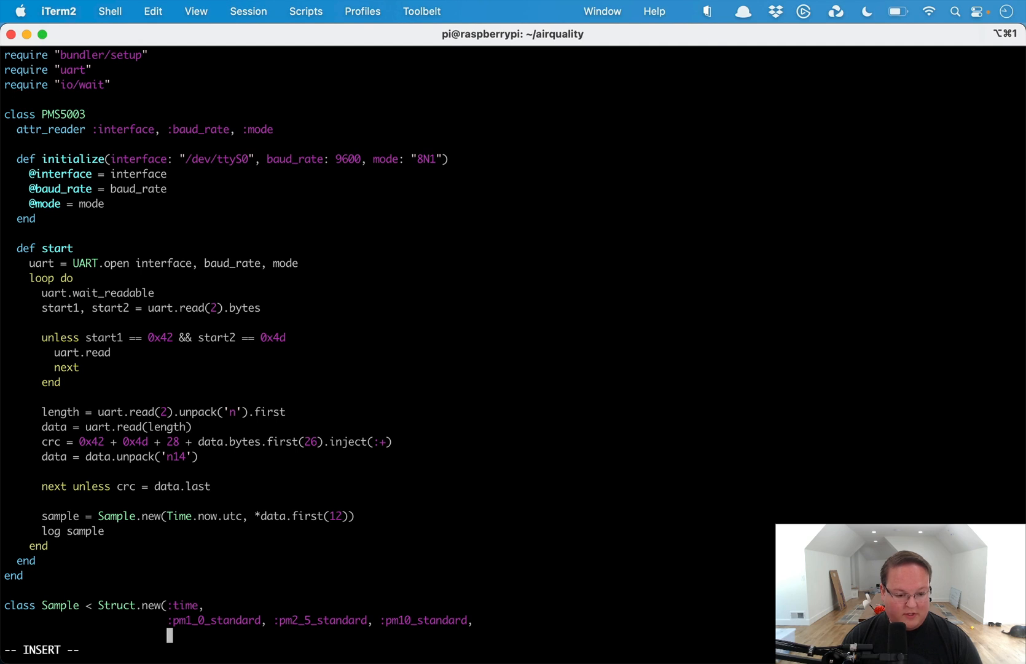
- Add the environmental PM fields :pm1_0_env, :pm2_5_env and the :concentration unit field
{"action": "type", "text": ":pm1"}
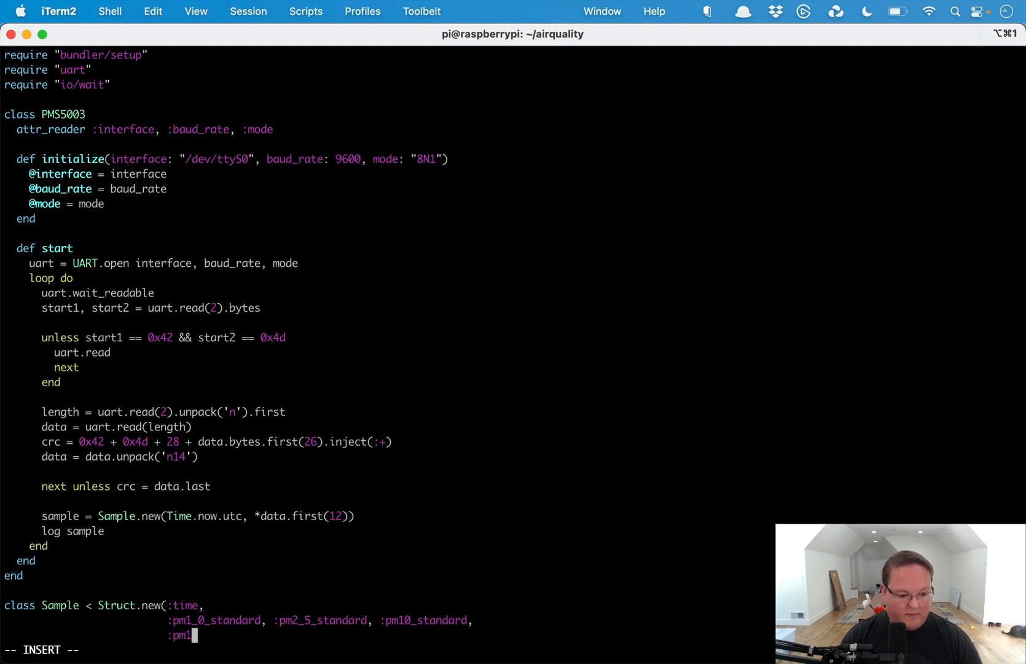
{"action": "type", "text": "_0_env, :pm2"}
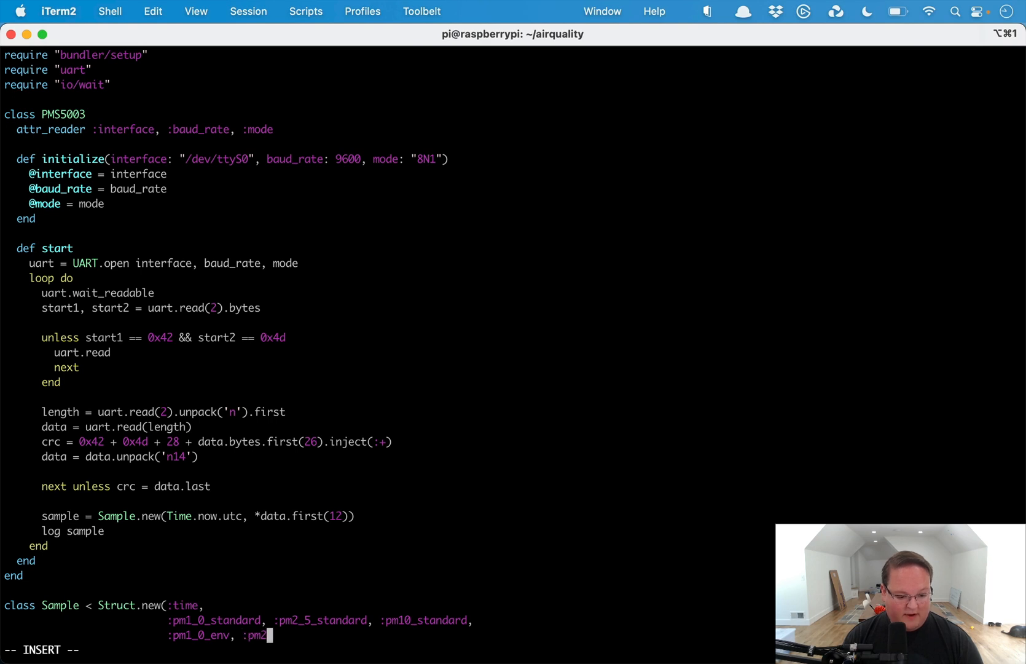
{"action": "type", "text": "5_env"}
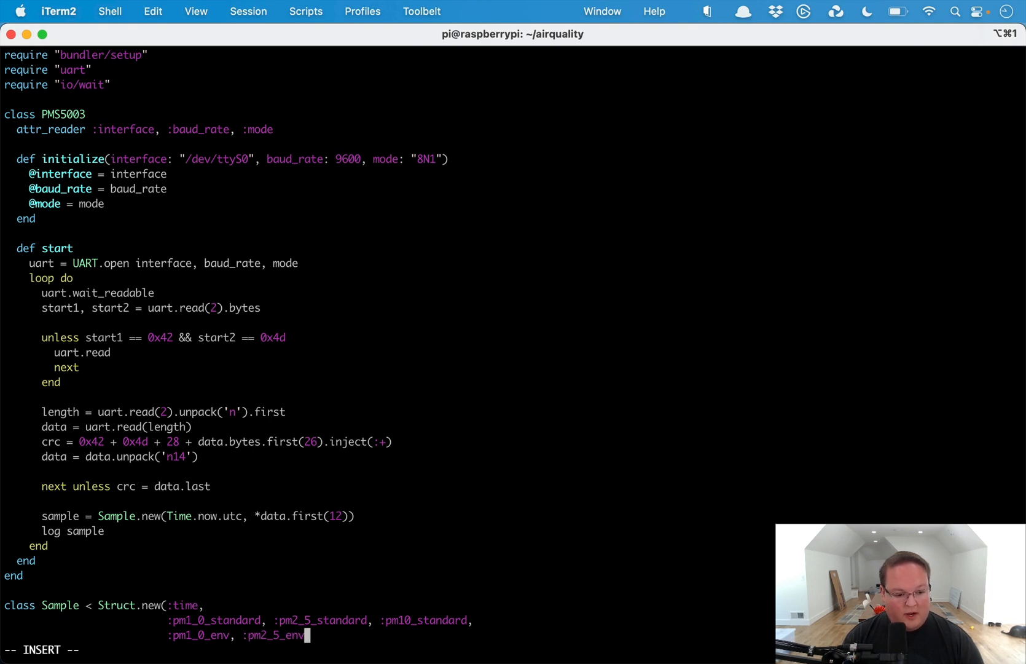
{"action": "type", "text": ","}
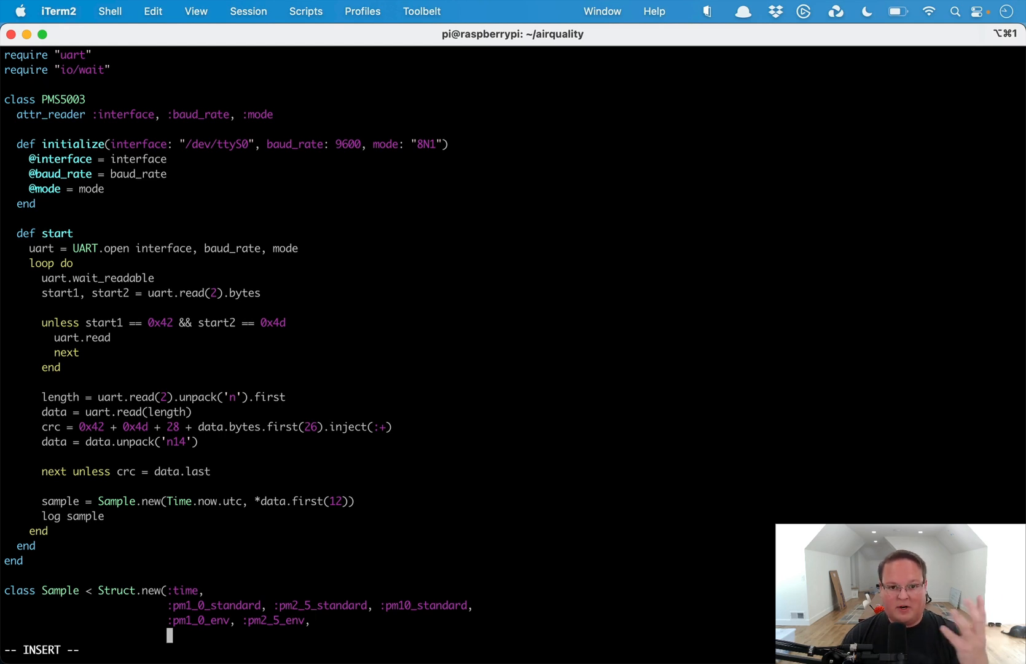
{"action": "type", "text": ":conc"}
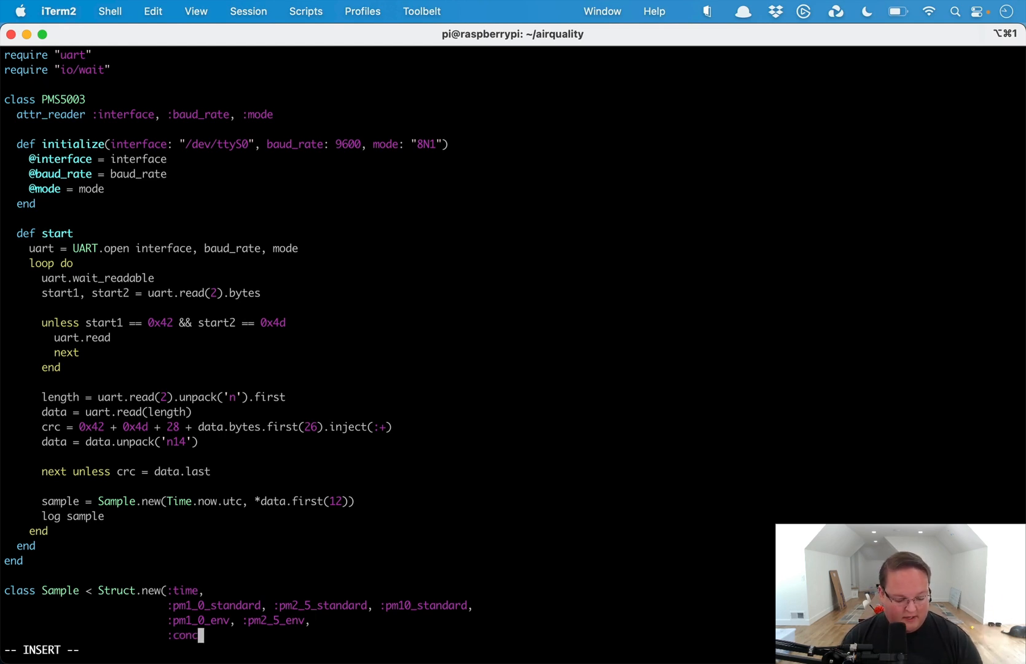
{"action": "type", "text": "entration_unit,"}
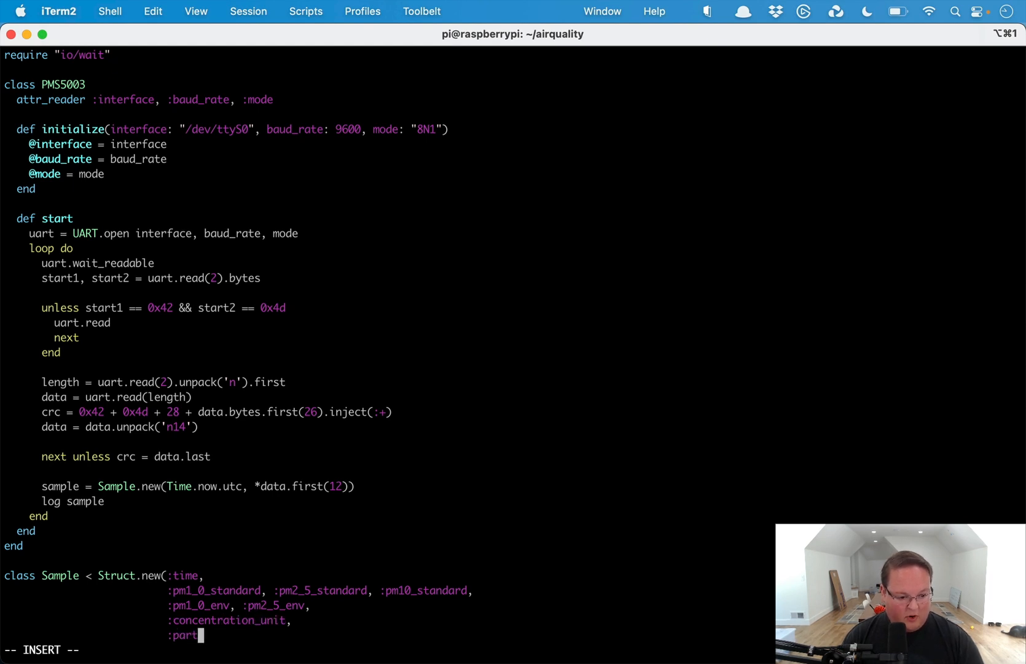
- Add the particle-count fields from :particle_03um through :particle_100um
{"action": "type", "text": "icle_0"}
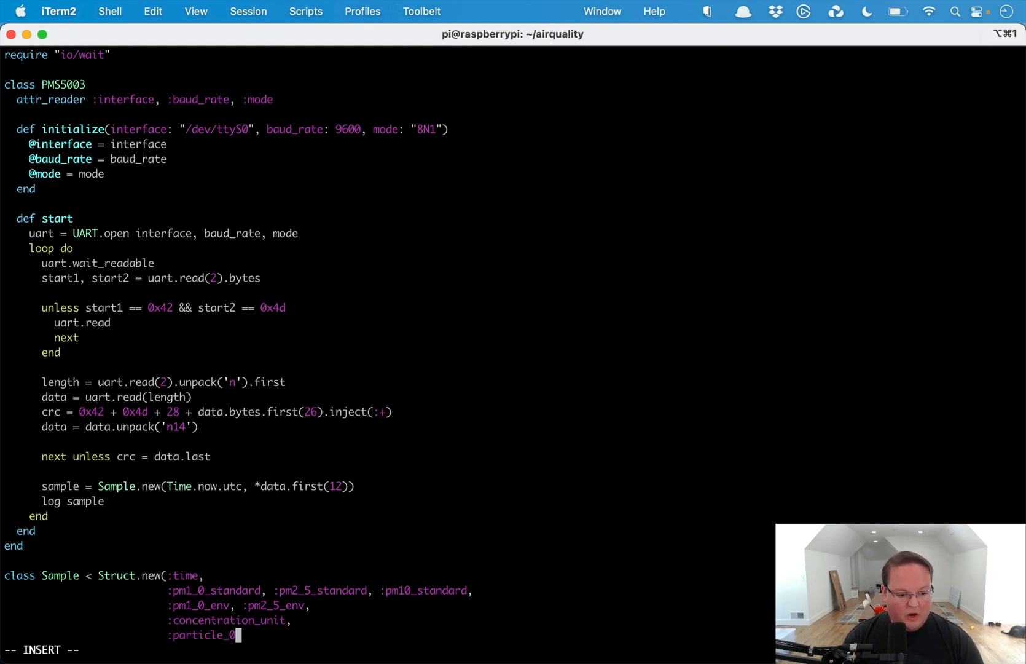
{"action": "type", "text": "3um, p"}
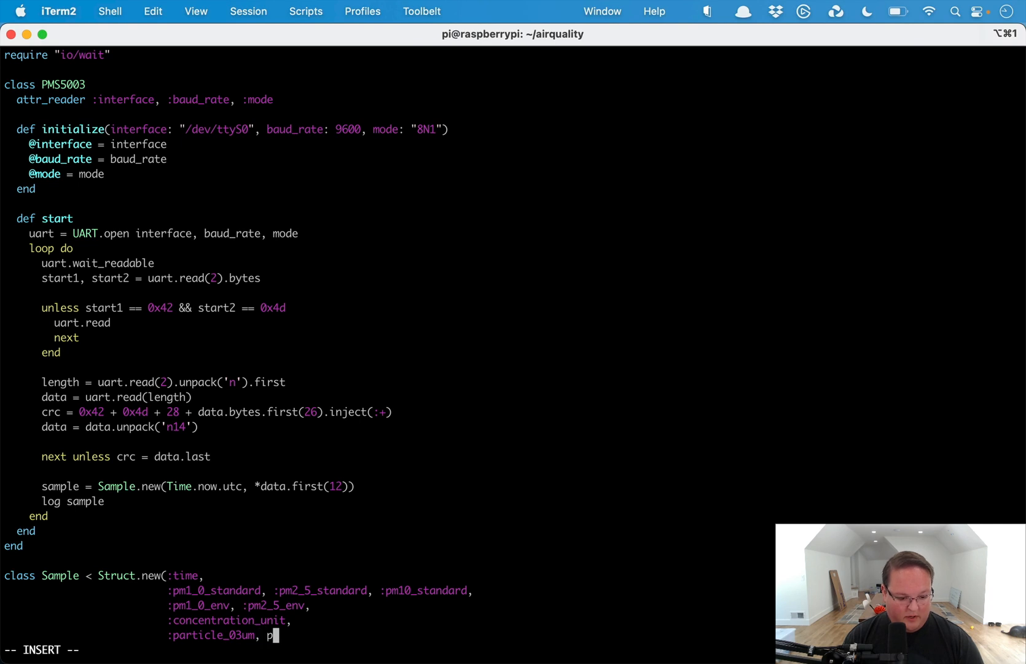
{"action": "type", "text": "artical_"}
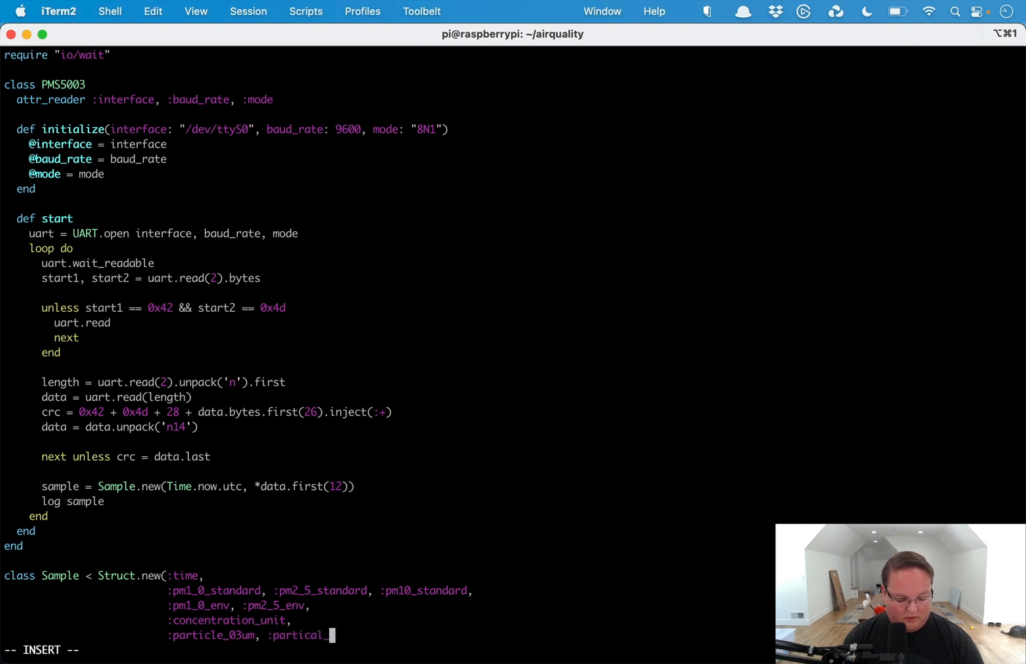
{"action": "type", "text": "particle_0"}
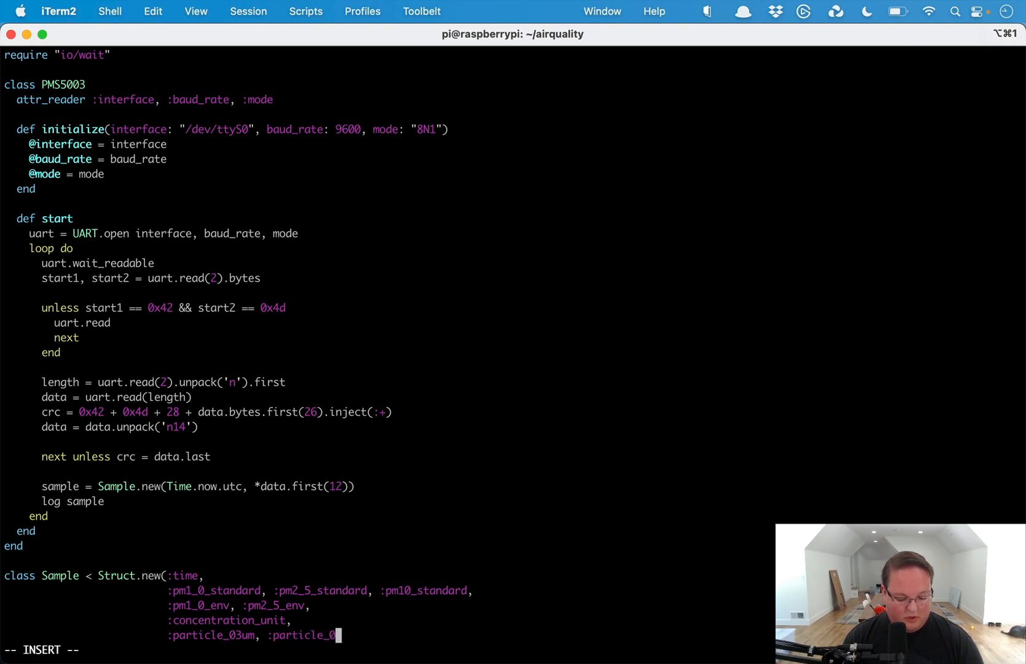
{"action": "type", "text": "5um, :particle_10um,"}
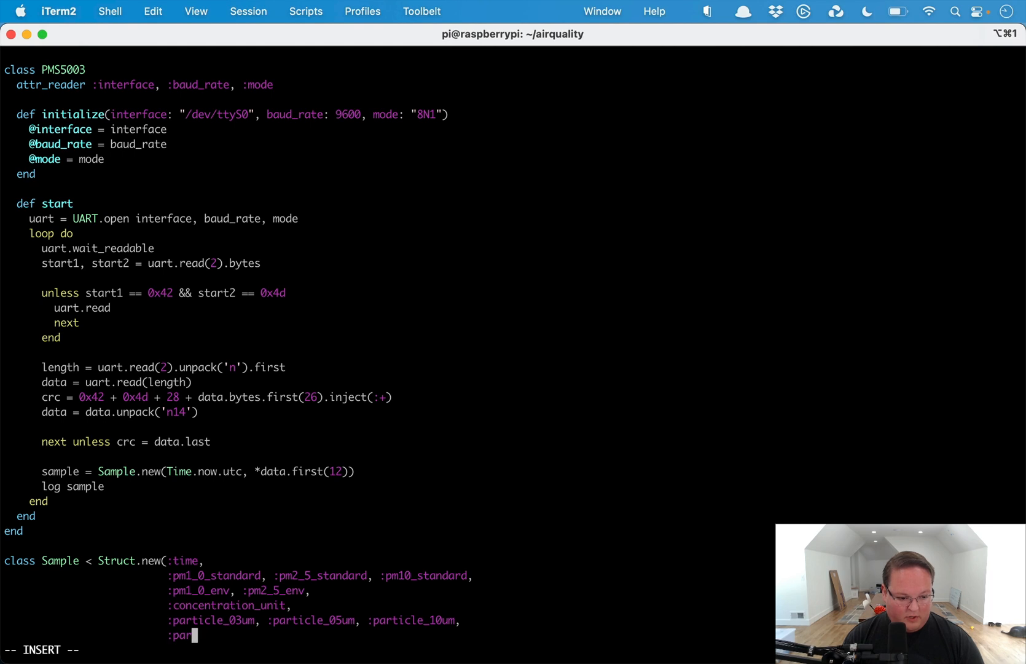
{"action": "type", "text": "ticle_25"}
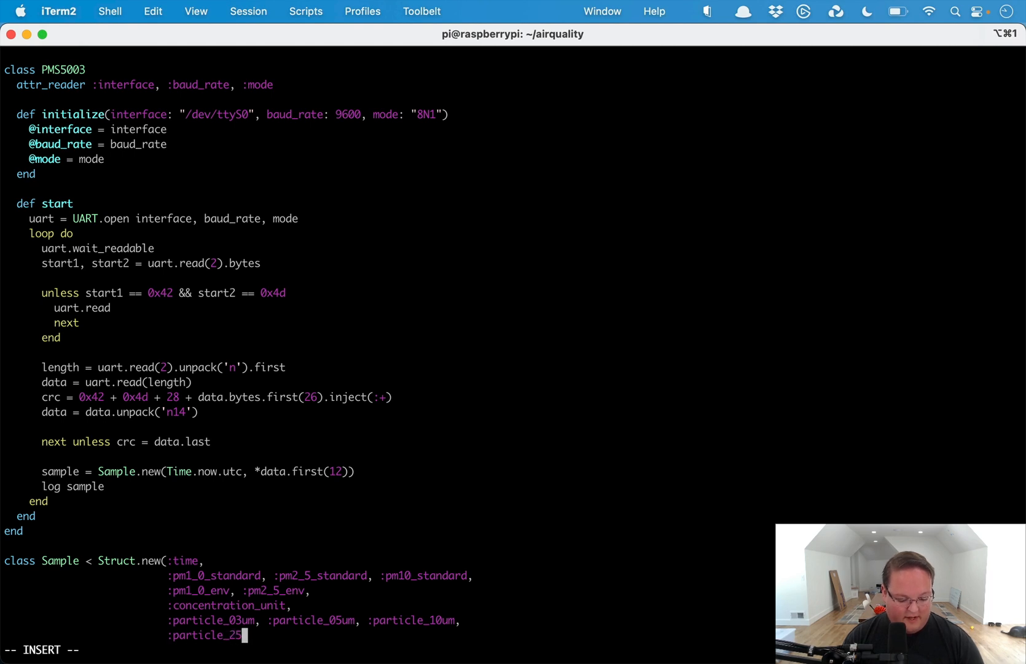
{"action": "type", "text": "um, :particle_50um, :partoci"}
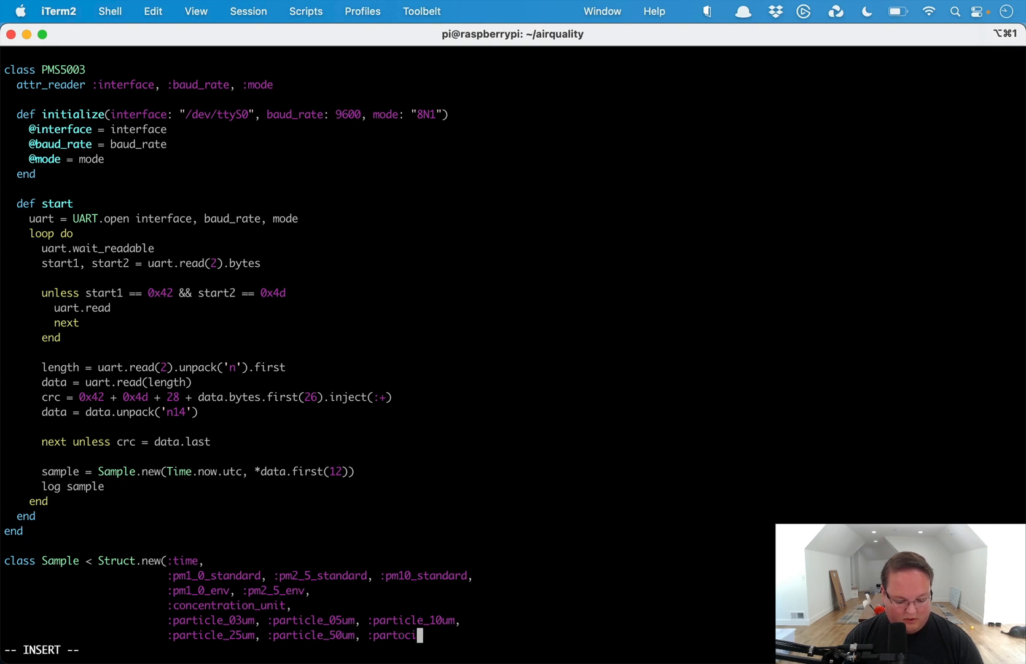
{"action": "type", "text": "particle_100um)"}
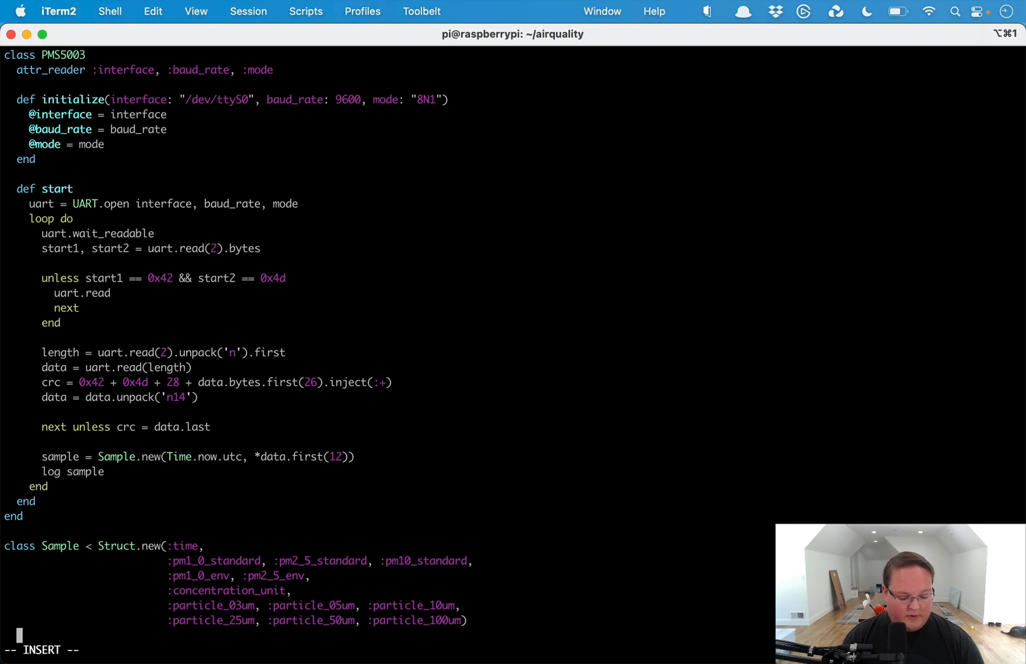
- Begin a new def pm2_5 method below the Sample Struct in airquality.rb
{"action": "scroll", "scroll_direction": "down", "scroll_amount": 3}
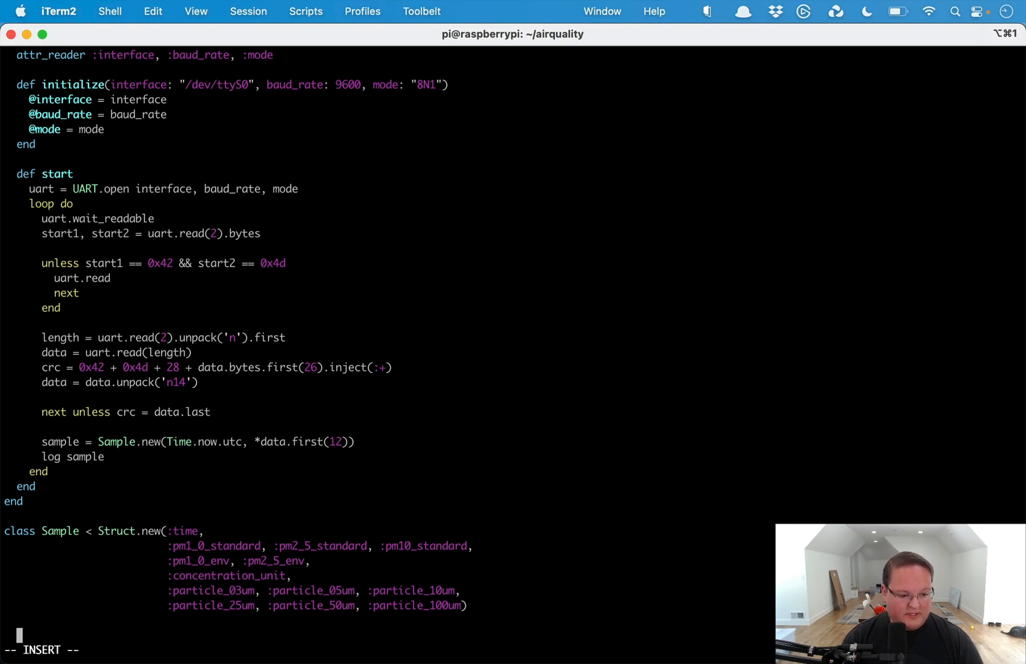
{"action": "type", "text": "def pm2_"}
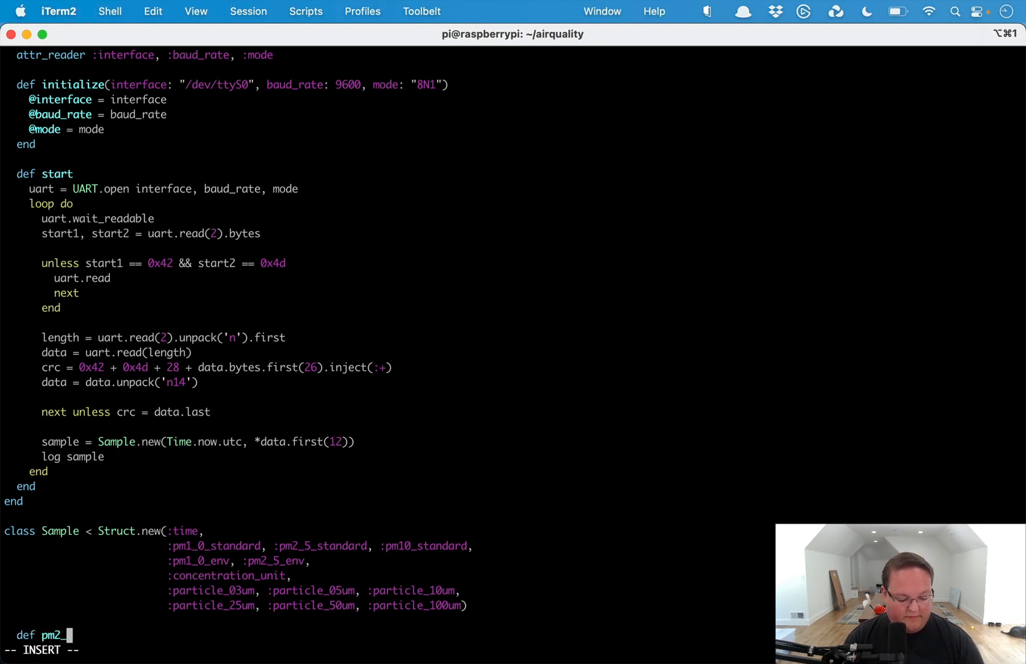
{"action": "type", "text": "5"}
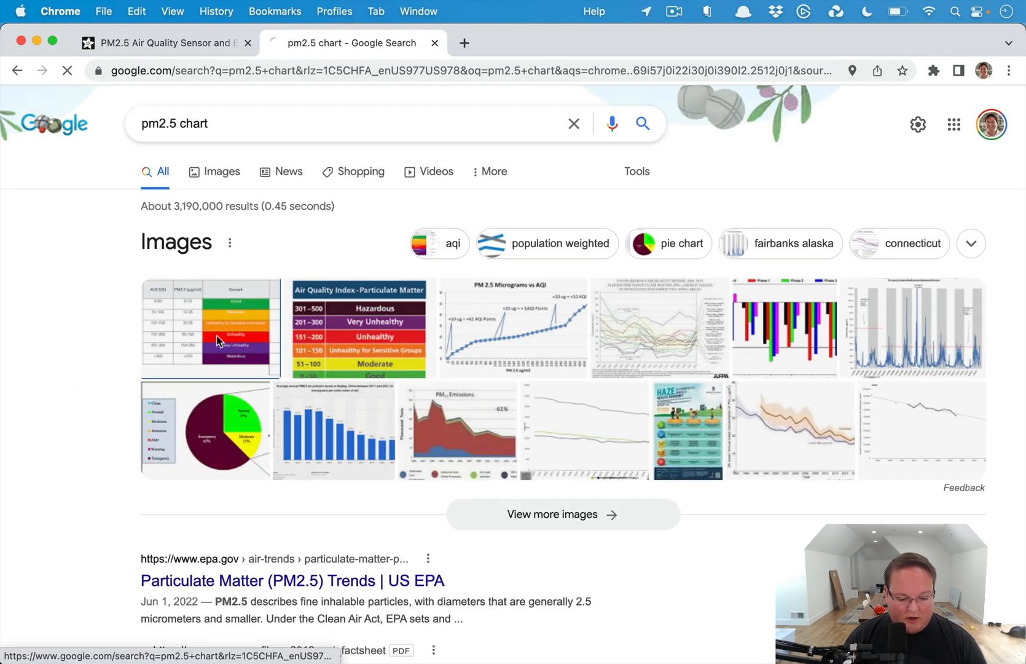
- Show image results for 'pm2.5 chart' and enlarge Smart Air's PM2.5 AQI chart
{"action": "left_click", "coordinate": [221, 171]}
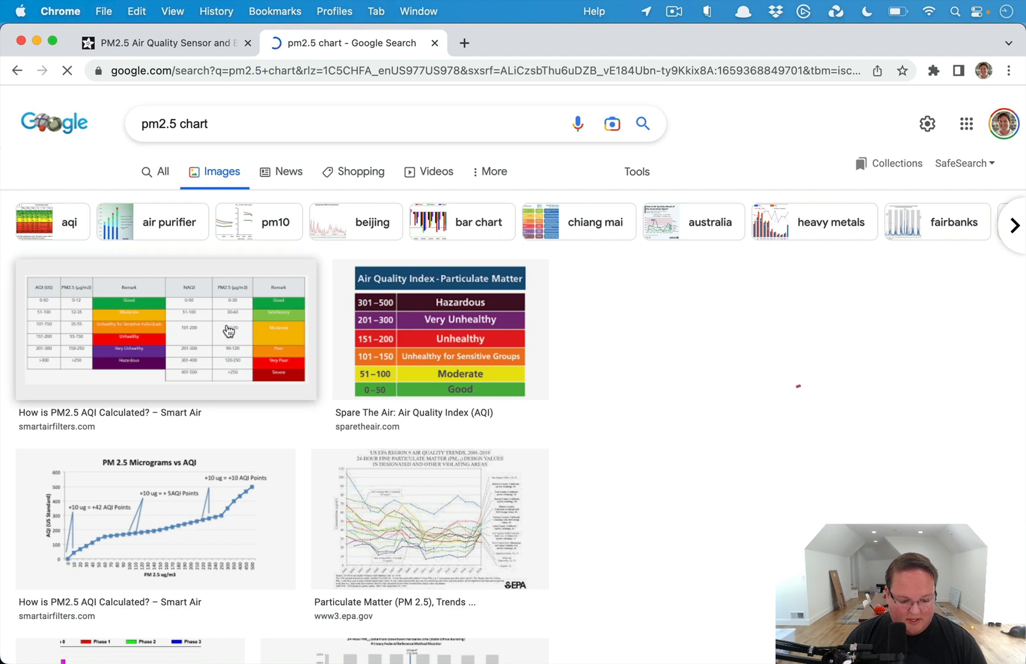
{"action": "left_click", "coordinate": [165, 329]}
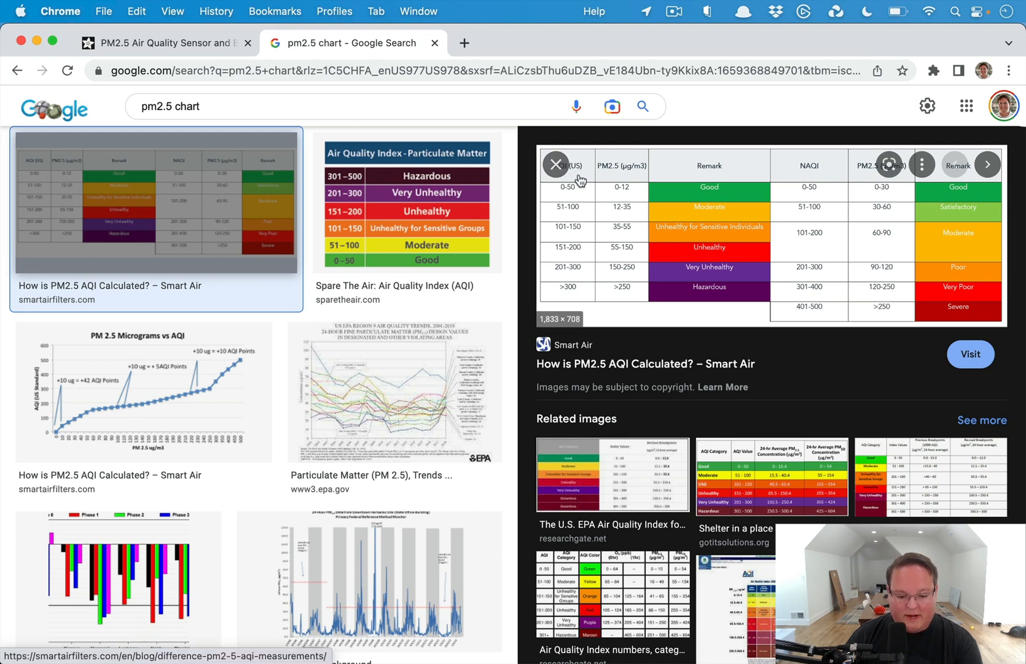
{"action": "mouse_move", "coordinate": [584, 198]}
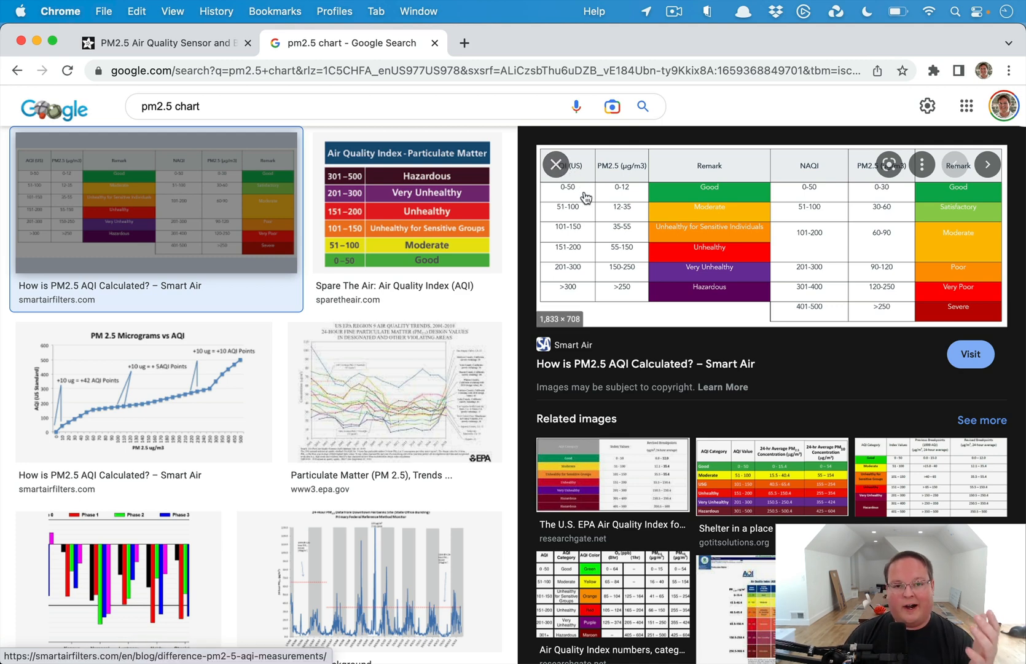
{"action": "mouse_move", "coordinate": [572, 200]}
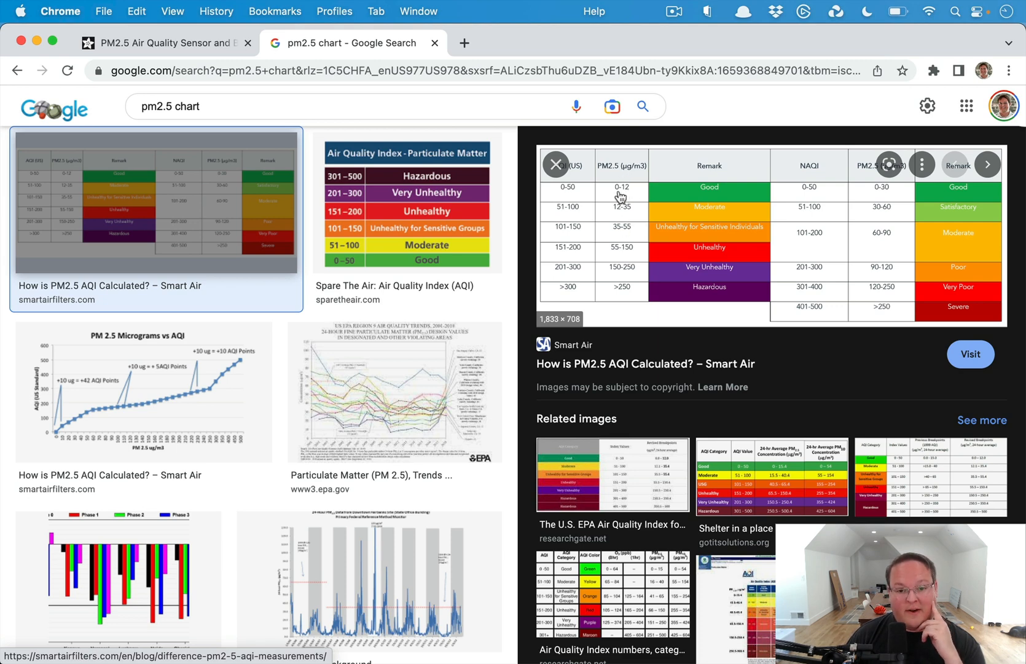
{"action": "mouse_move", "coordinate": [642, 176]}
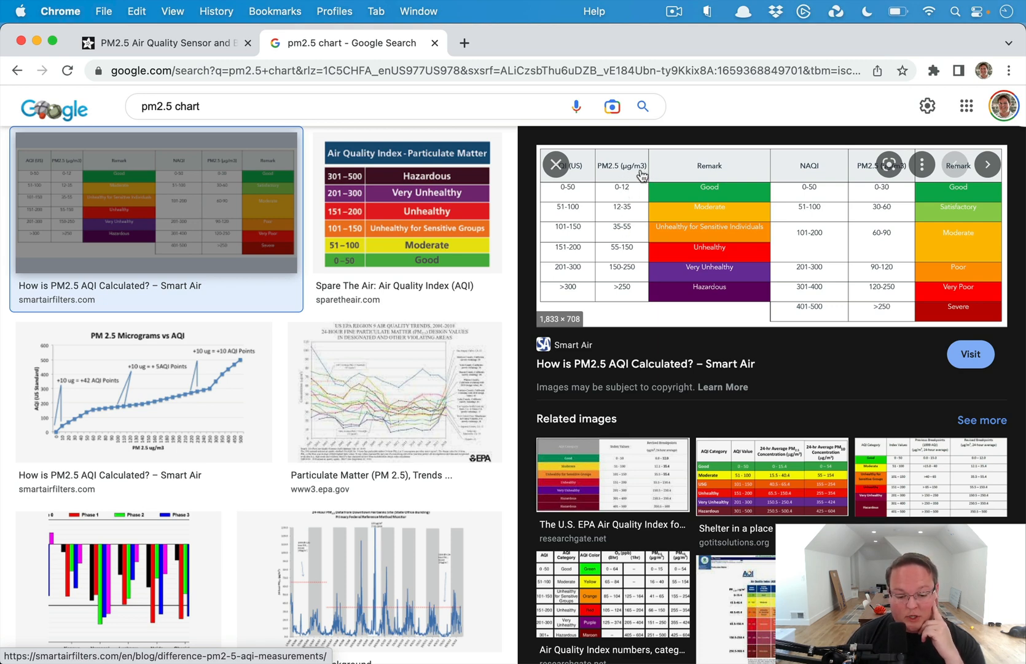
{"action": "mouse_move", "coordinate": [627, 201]}
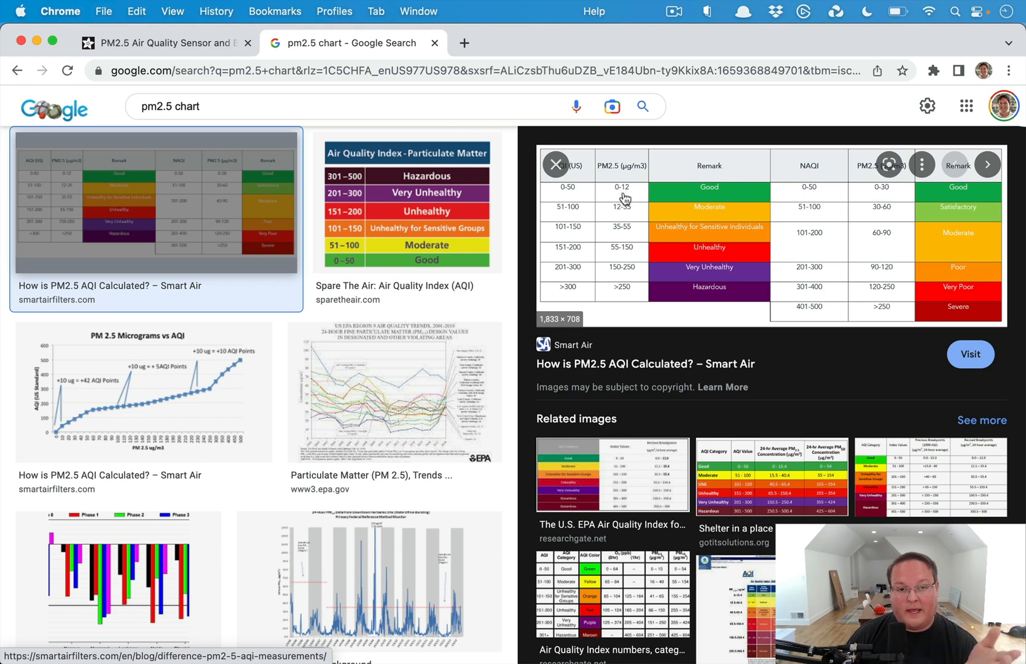
{"action": "mouse_move", "coordinate": [579, 195]}
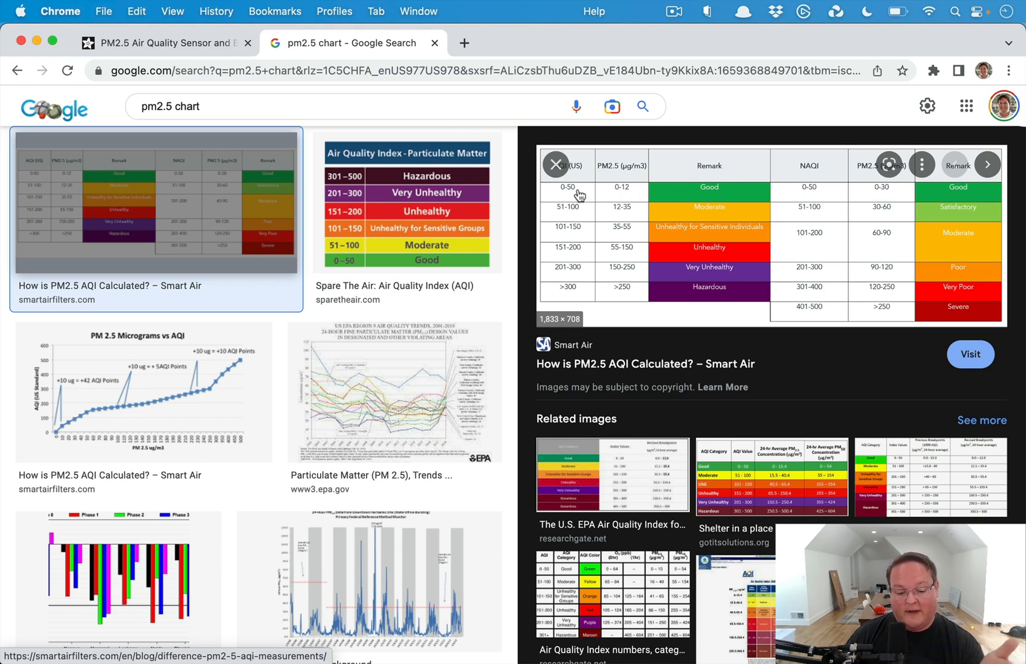
{"action": "mouse_move", "coordinate": [574, 199]}
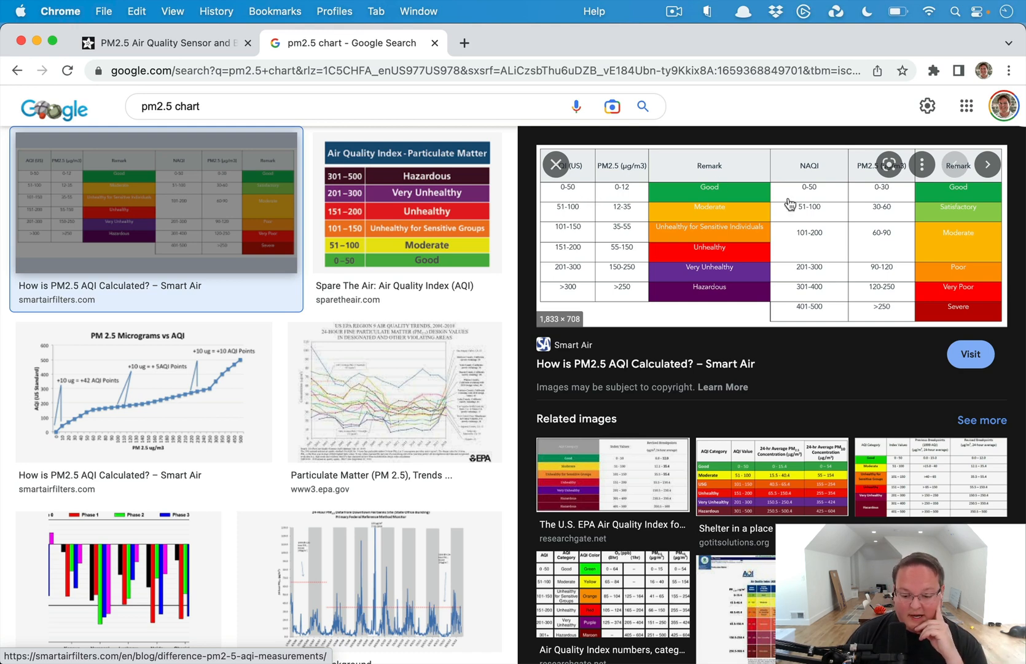
{"action": "mouse_move", "coordinate": [794, 202]}
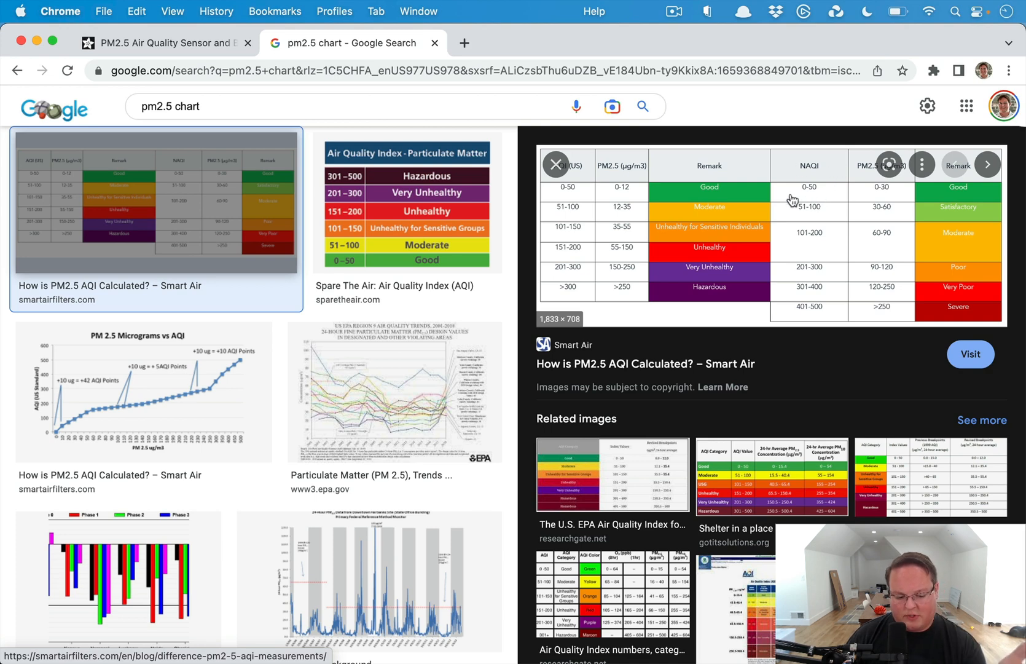
{"action": "mouse_move", "coordinate": [606, 201]}
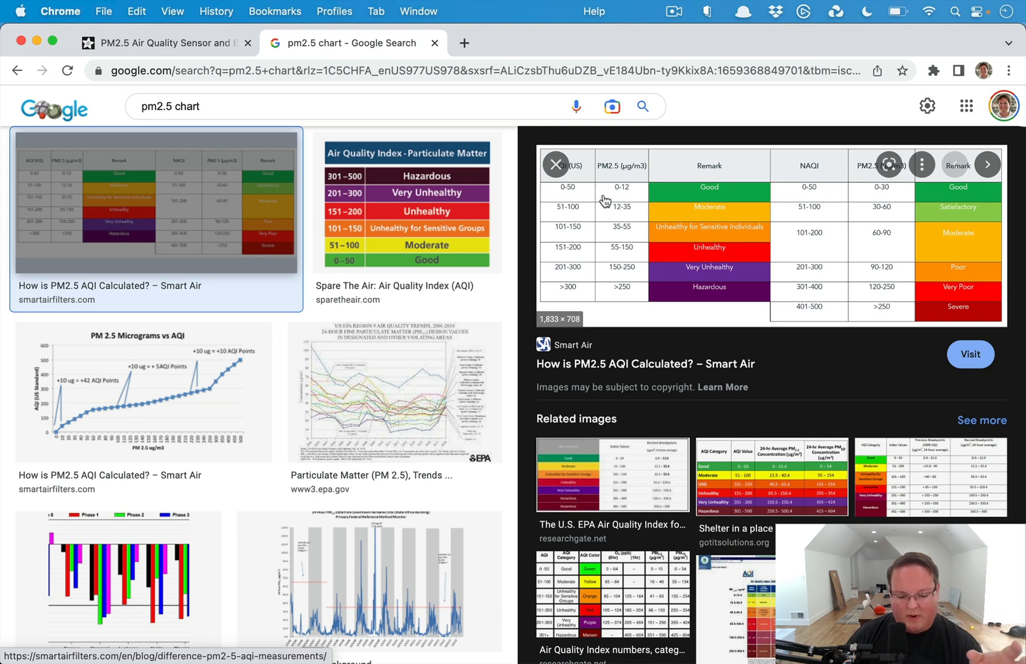
{"action": "mouse_move", "coordinate": [796, 197]}
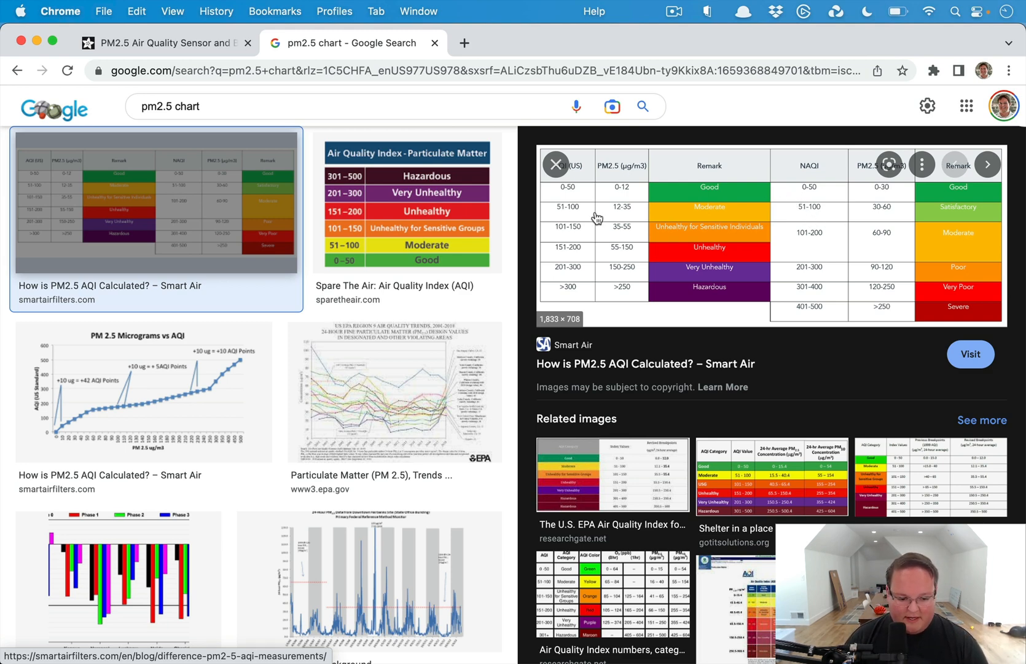
{"action": "mouse_move", "coordinate": [620, 198]}
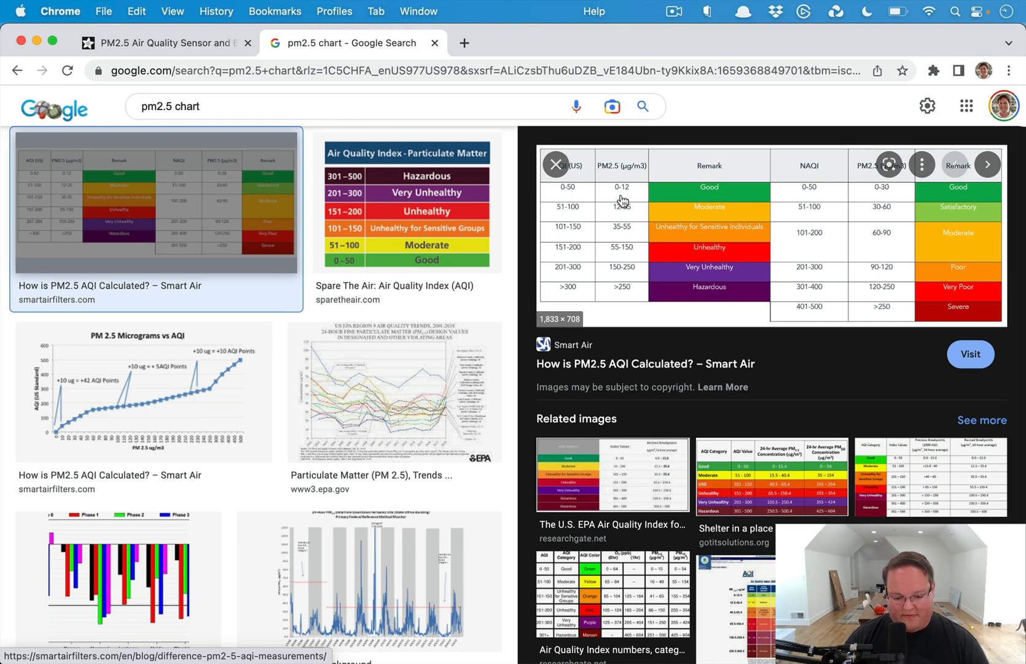
{"action": "key", "text": "cmd+tab"}
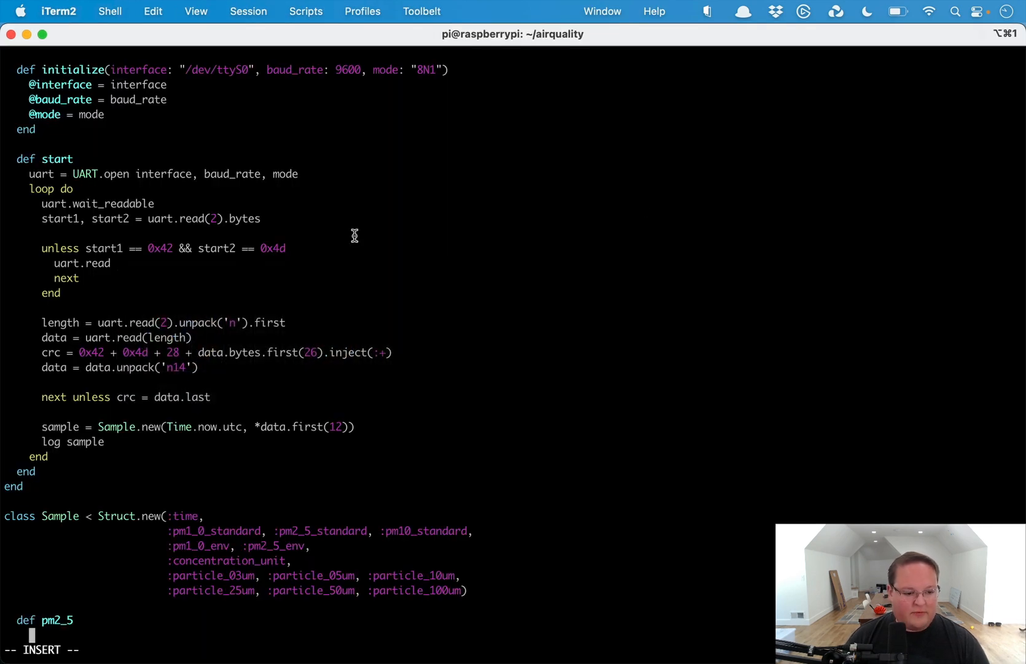
- Start a case on pm2_5_standard with 0..12 Good and 13..35 Moderate branches
{"action": "type", "text": "case"}
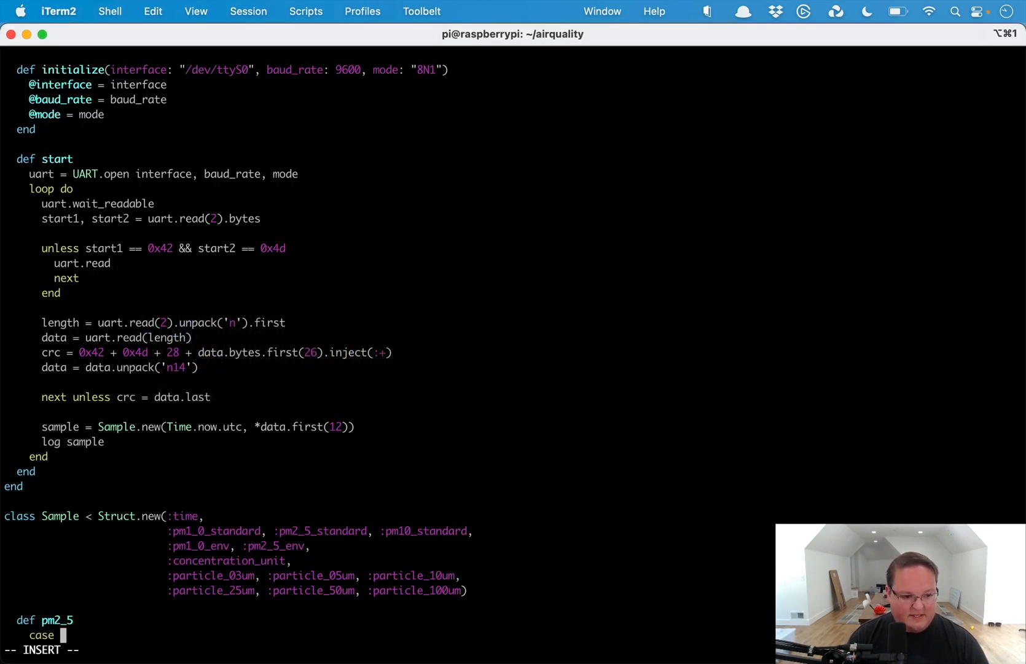
{"action": "type", "text": "pm2_5_st"}
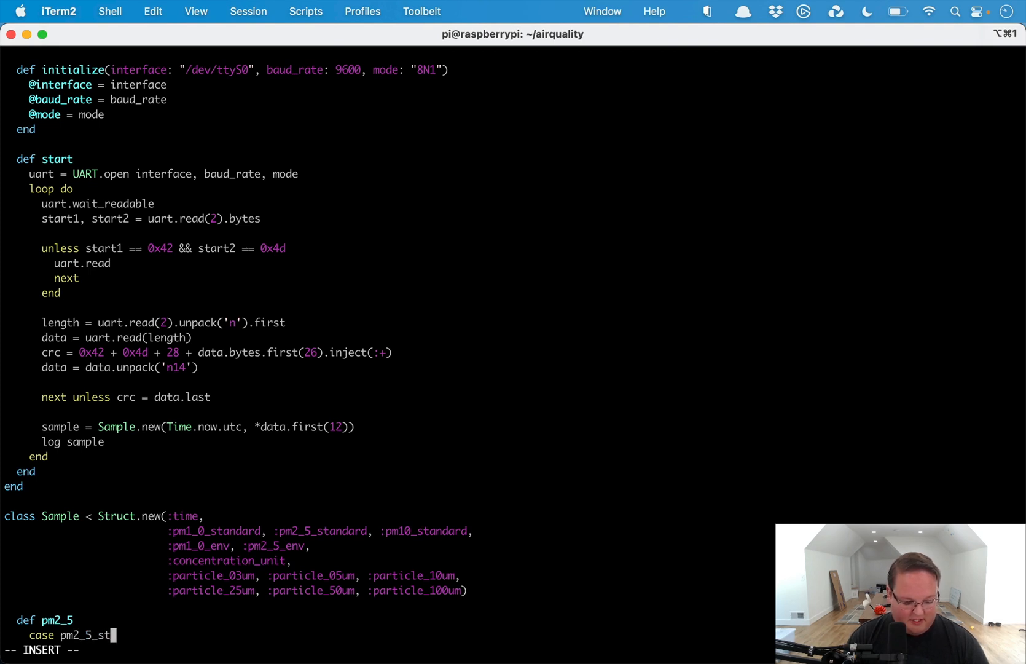
{"action": "type", "text": "andard"}
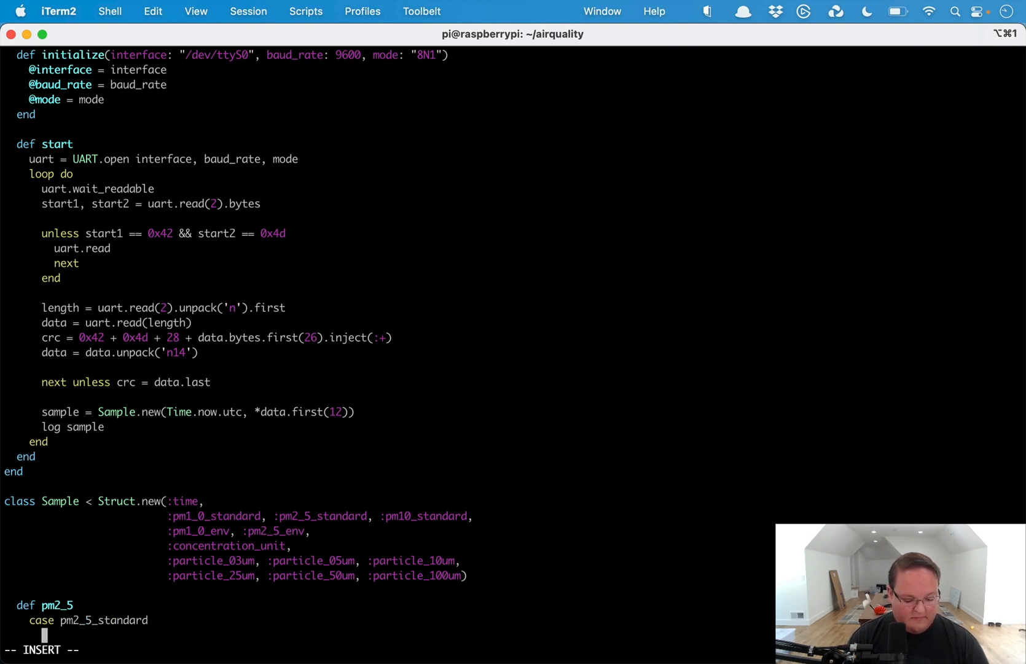
{"action": "type", "text": "when 00"}
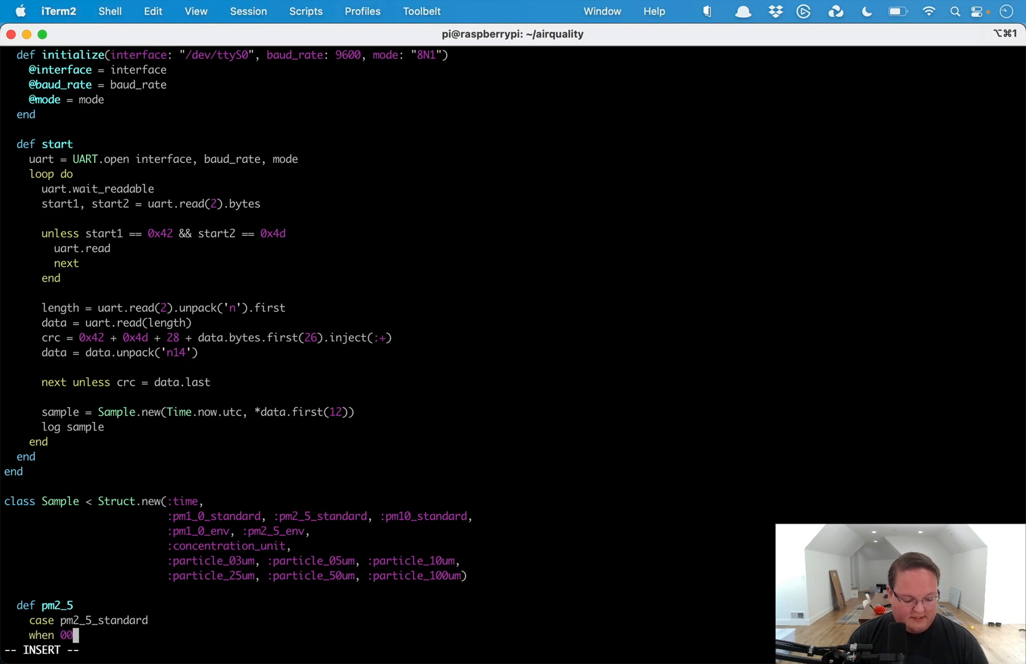
{"action": "type", "text": "..12"}
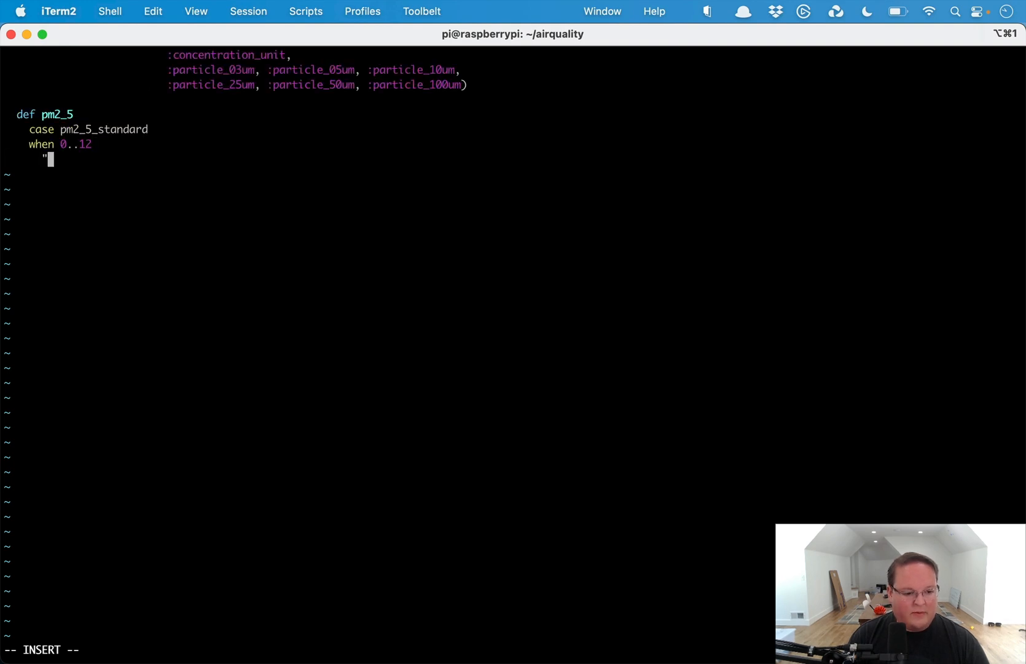
{"action": "type", "text": "Good\""}
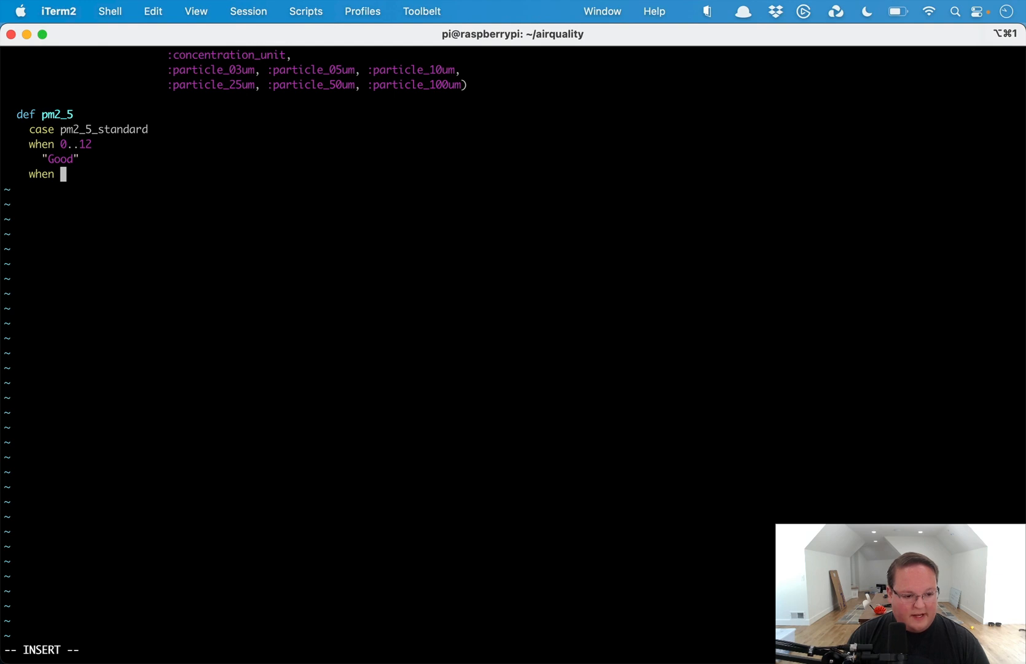
{"action": "type", "text": "13..35"}
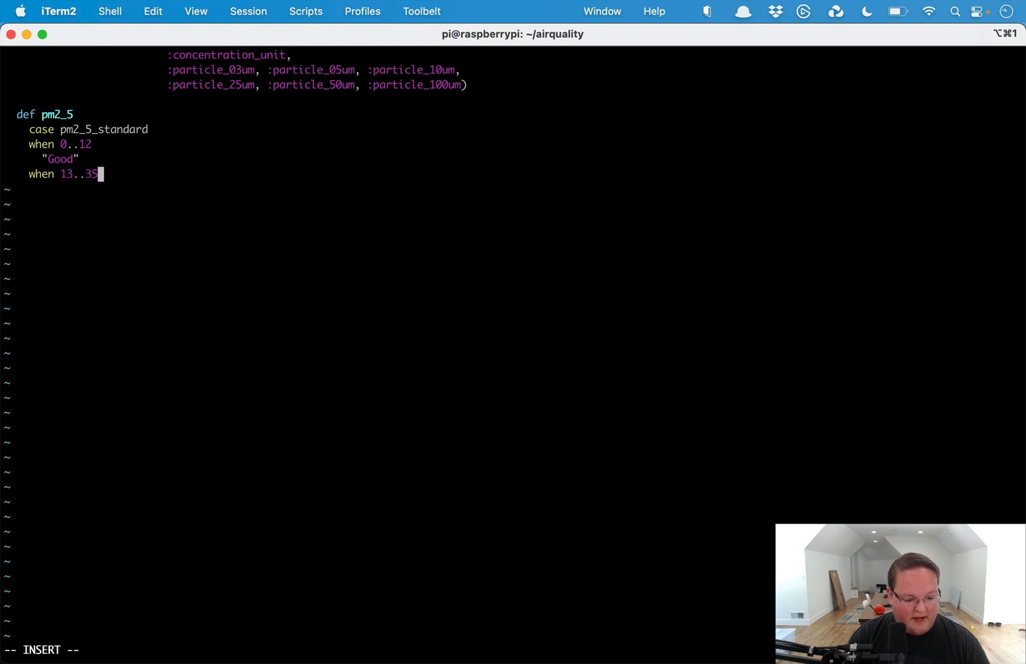
{"action": "type", "text": "\""}
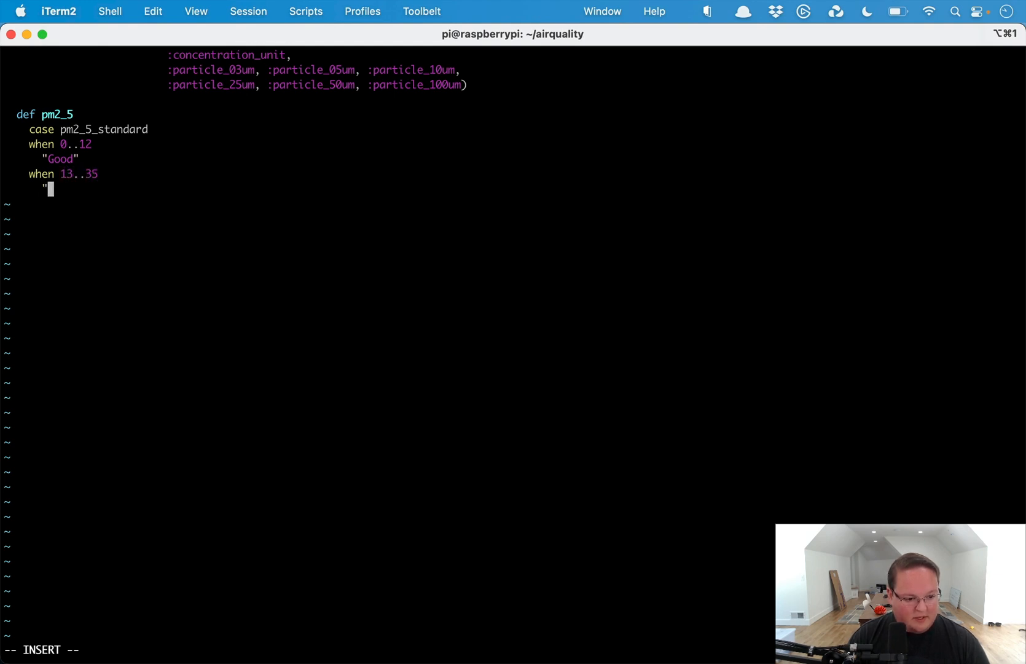
{"action": "type", "text": "Moderate\""}
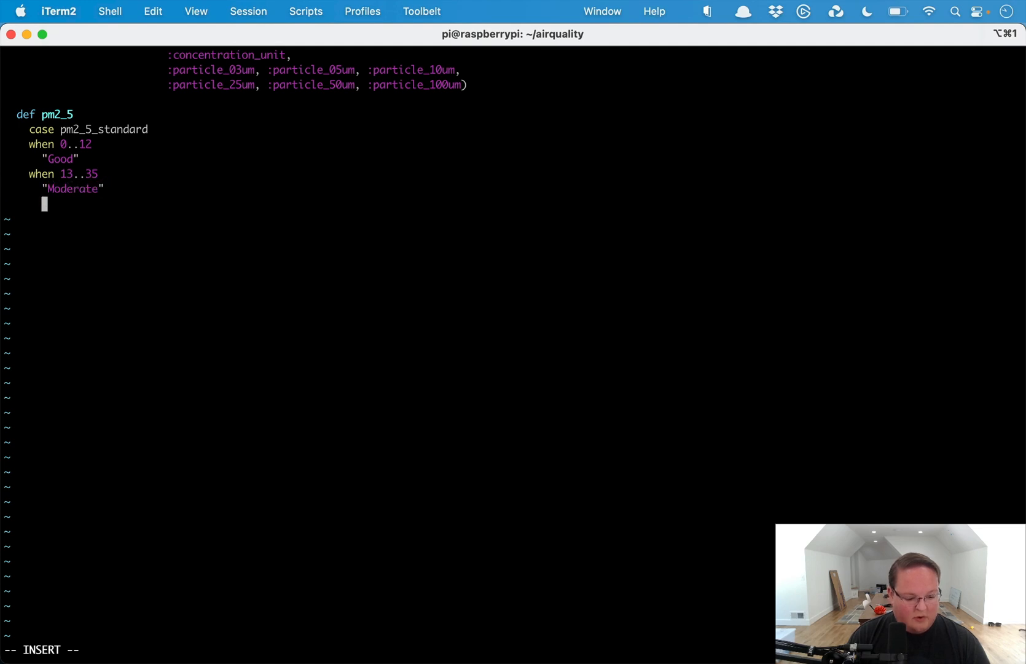
- Add the 36..55, ..150 Unhealthy and 150..250 Very unhealthy branches
{"action": "type", "text": "when"}
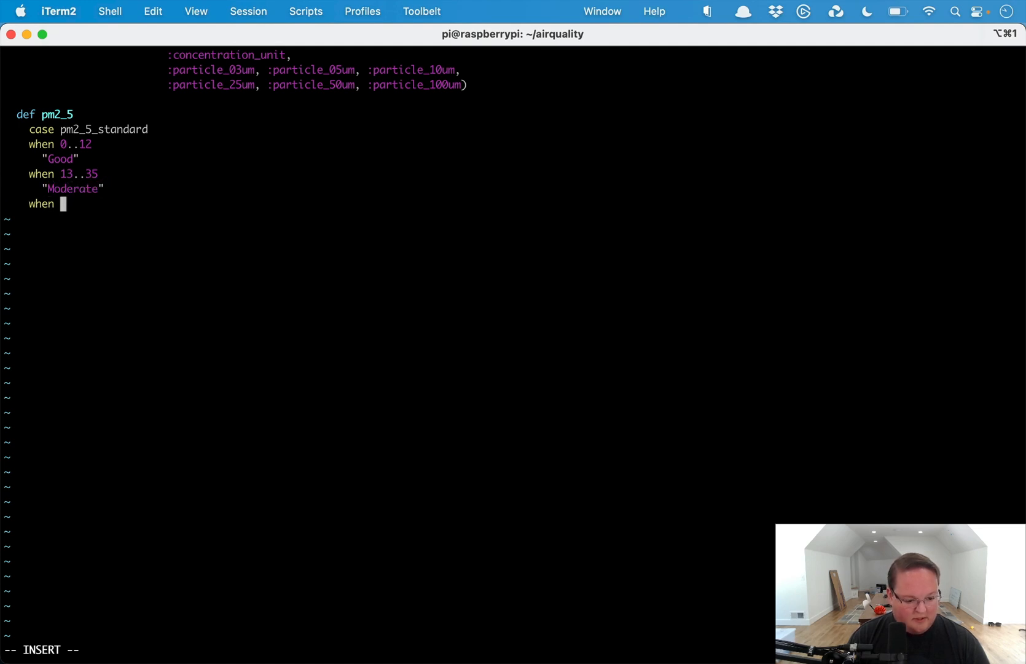
{"action": "type", "text": "36"}
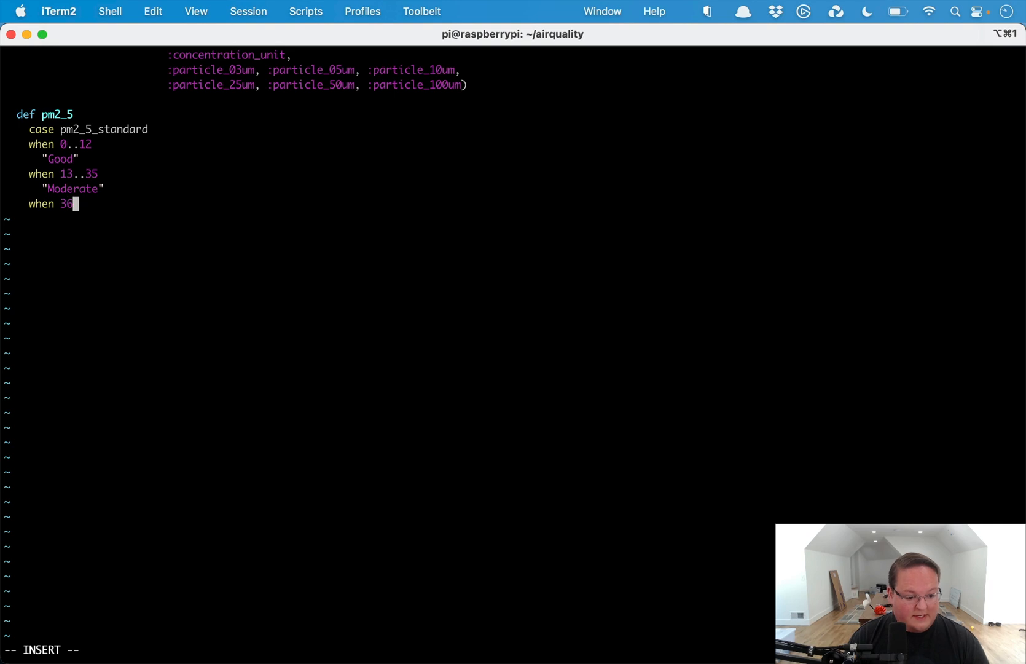
{"action": "type", "text": "..55"}
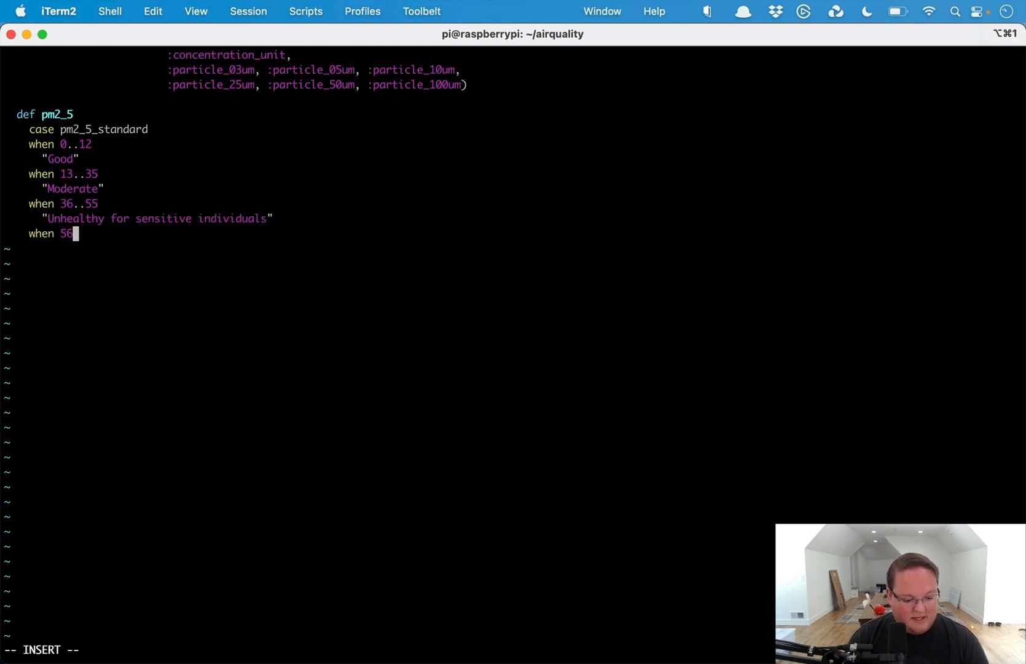
{"action": "type", "text": "..150"}
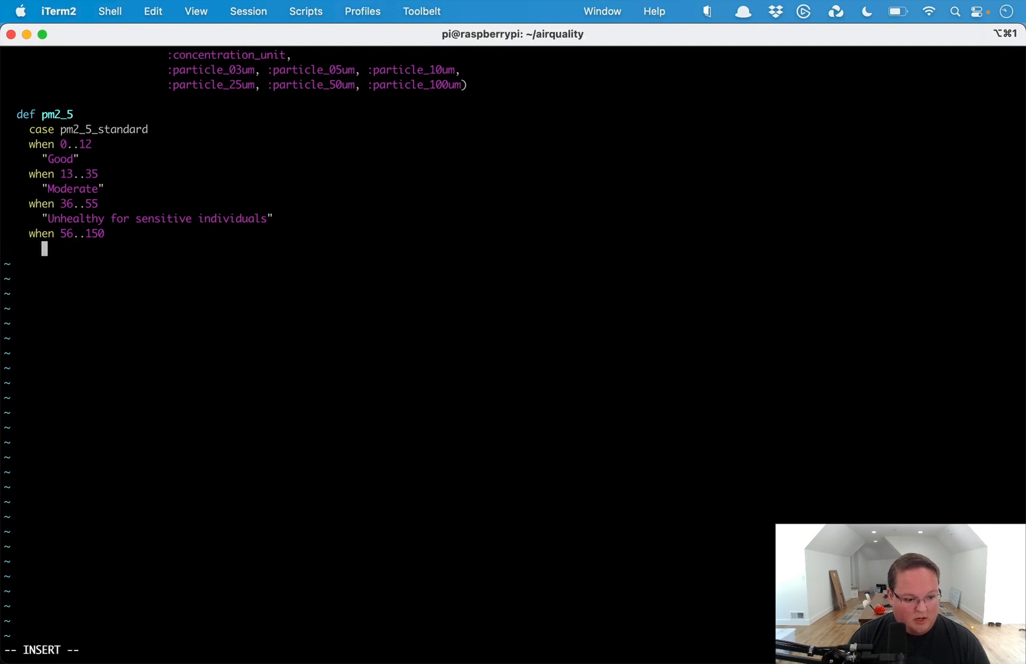
{"action": "type", "text": "\"Unheal"}
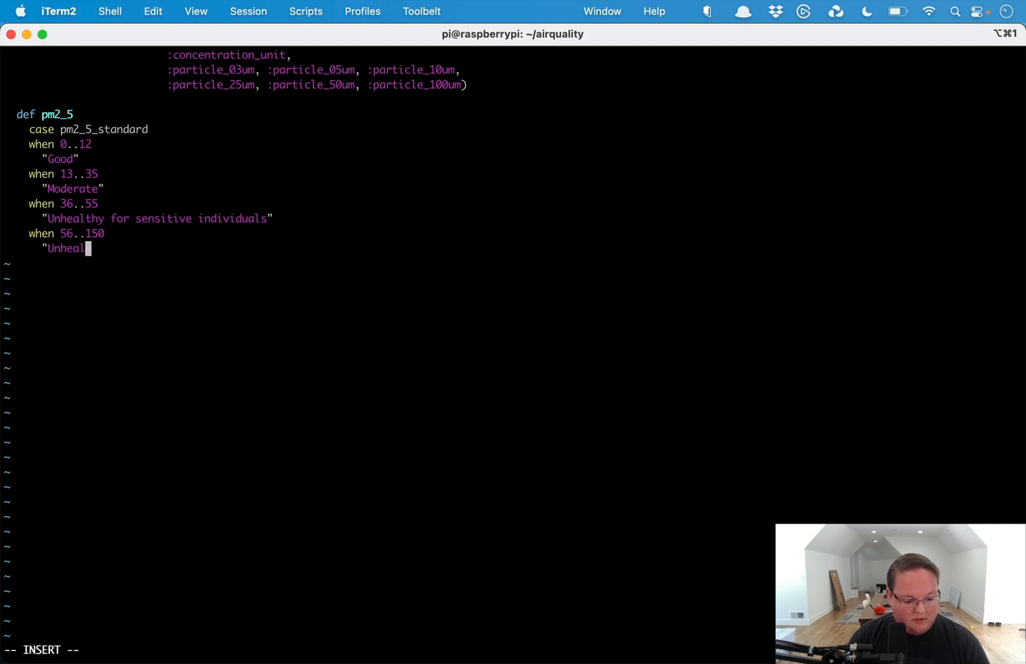
{"action": "type", "text": "thy\""}
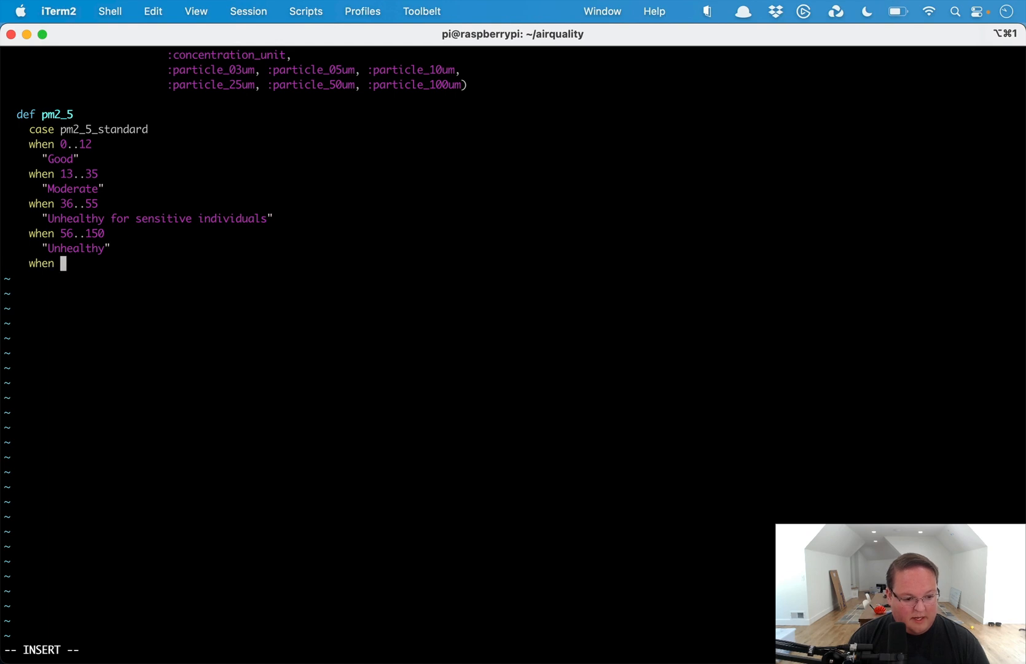
{"action": "type", "text": "150..250"}
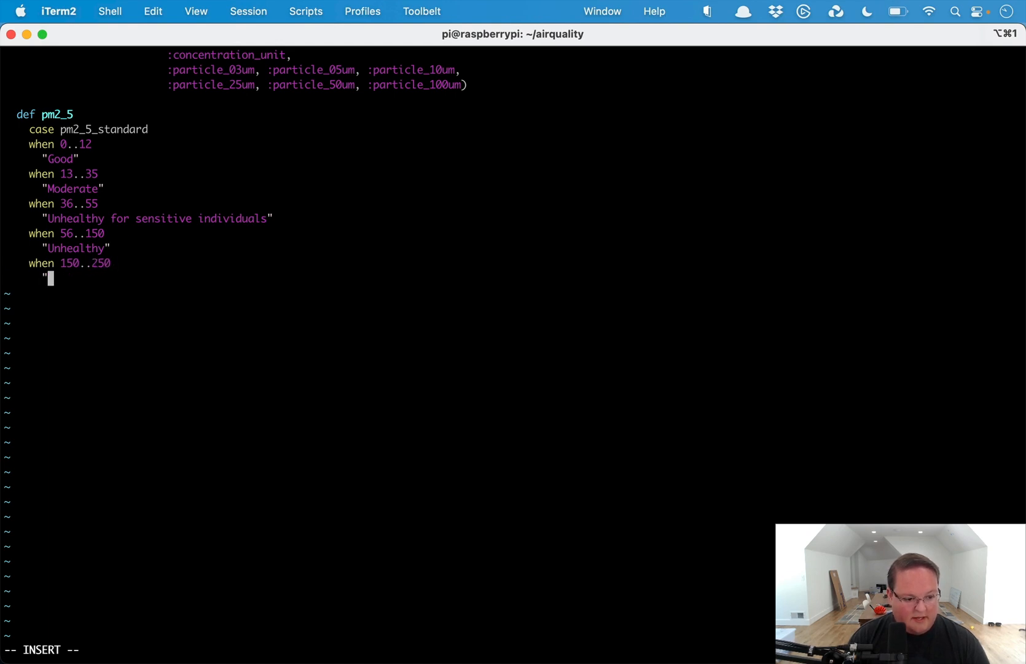
{"action": "type", "text": "Very unhealthy\""}
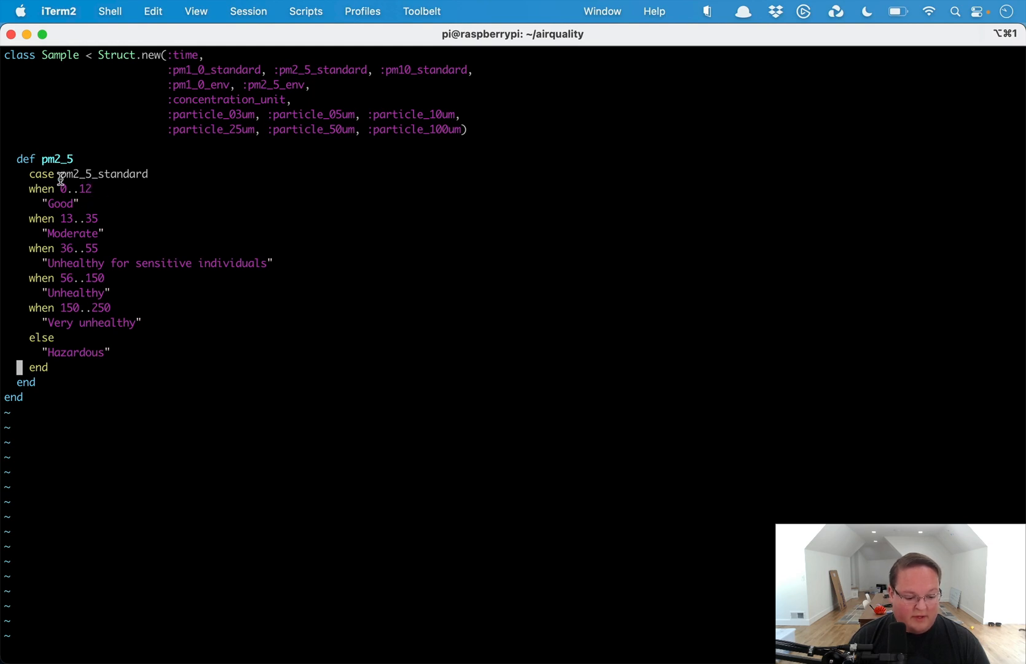
{"action": "mouse_move", "coordinate": [99, 163]}
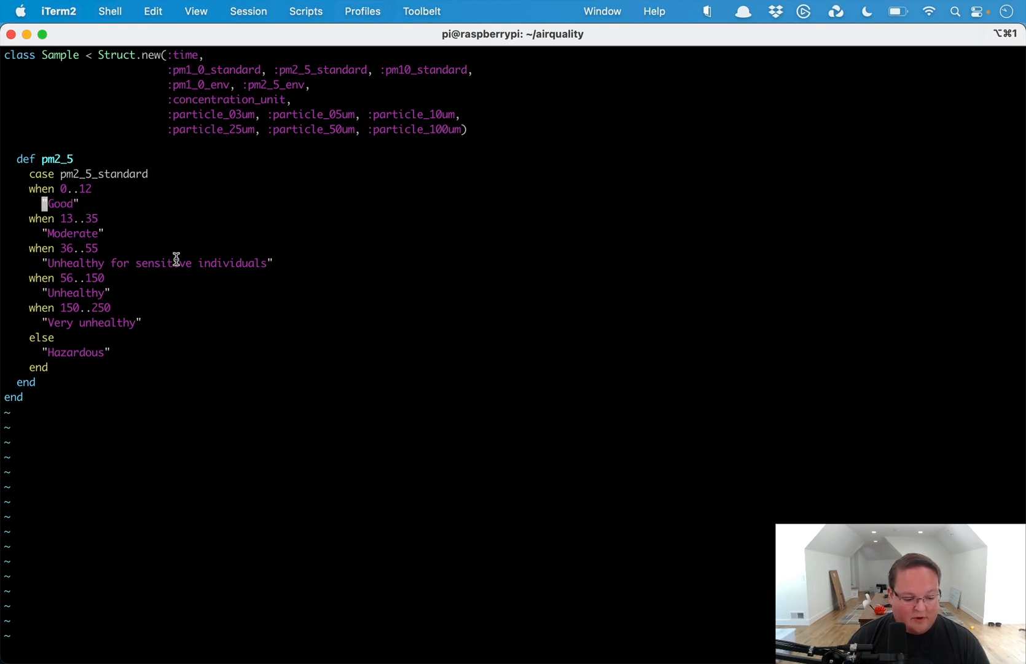
{"action": "mouse_move", "coordinate": [137, 294]}
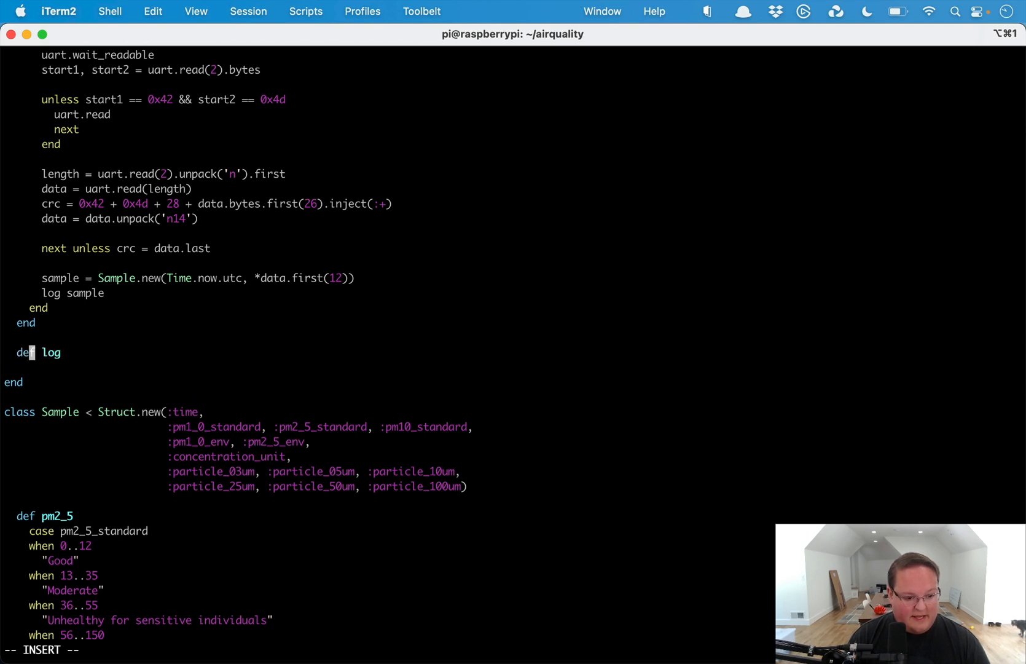
- Define log(sample) printing sample.time and a PM2.5 line with pm2_5_standard ug/m3 and category
{"action": "type", "text": "("}
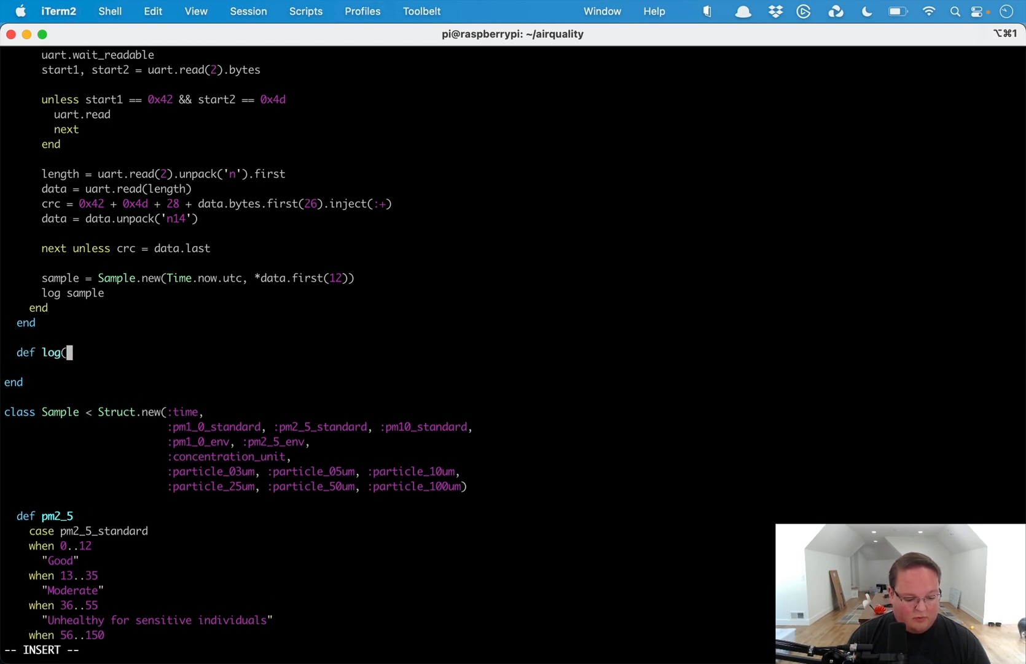
{"action": "type", "text": "sample)"}
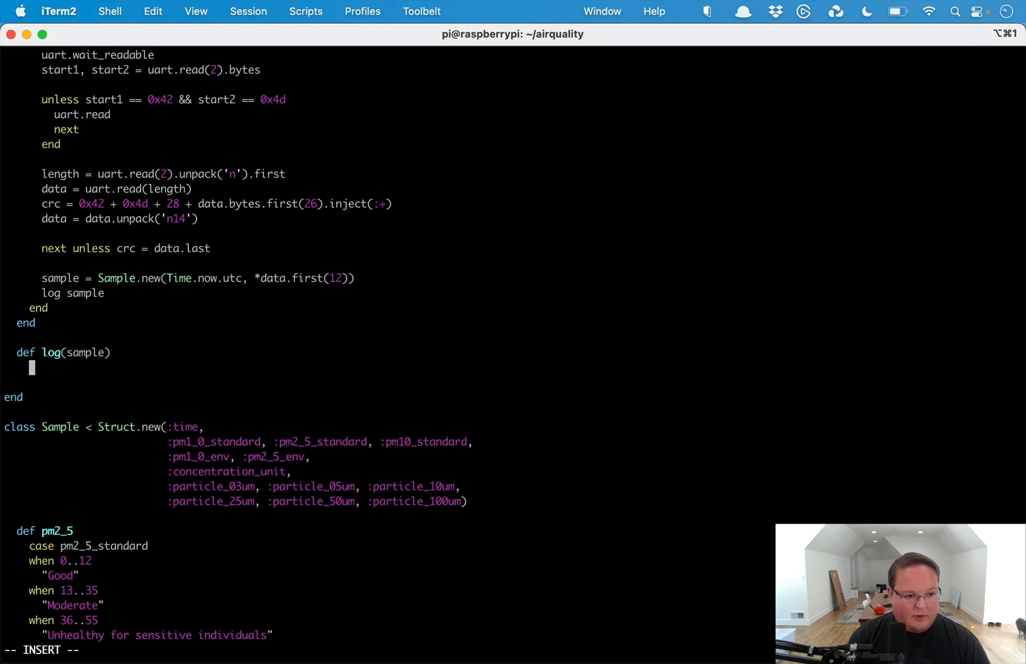
{"action": "type", "text": "puts sample.time"}
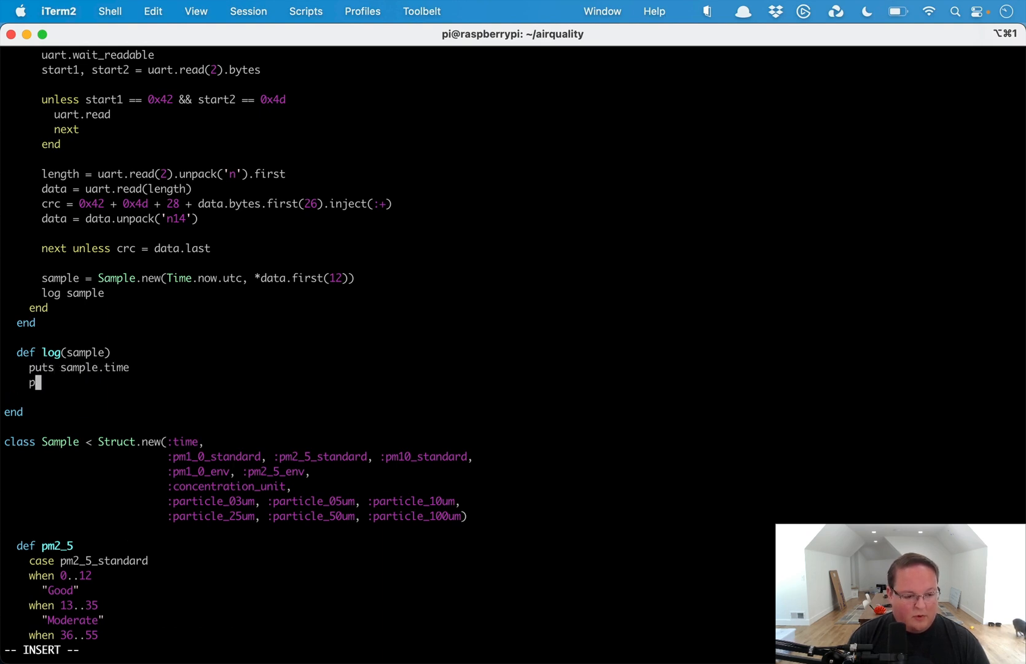
{"action": "type", "text": "uts \"PM"}
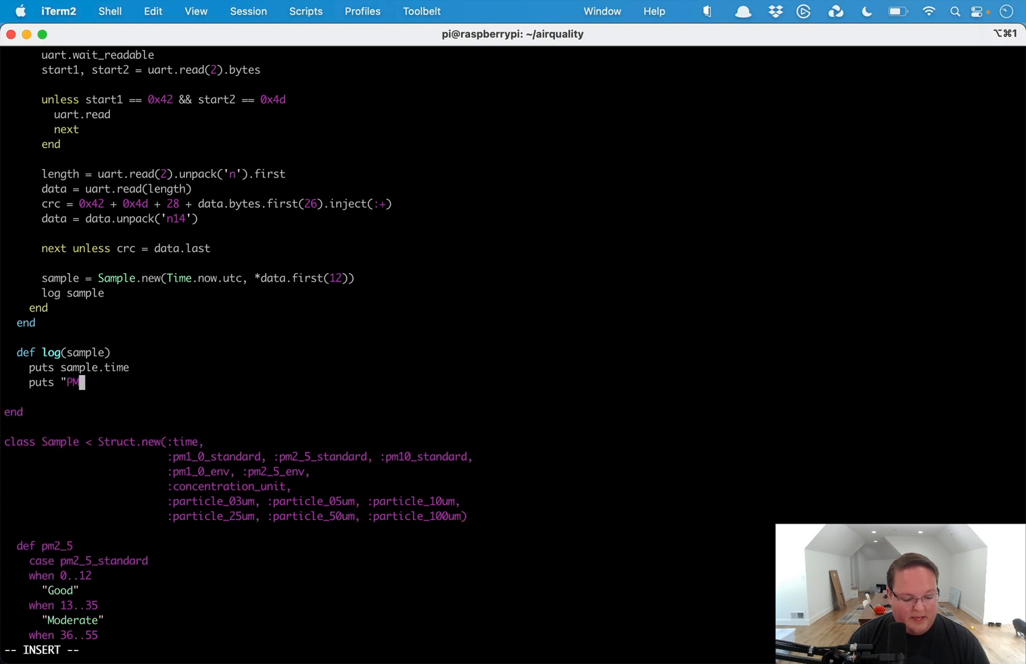
{"action": "type", "text": "2.5 #"}
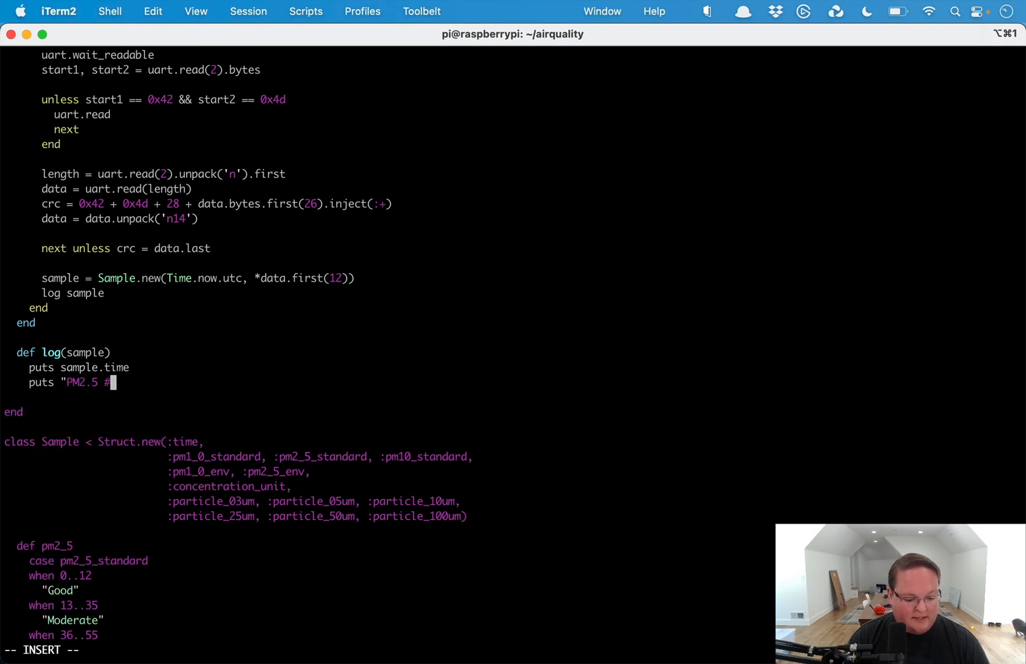
{"action": "type", "text": "{sample.pm2_5_stan"}
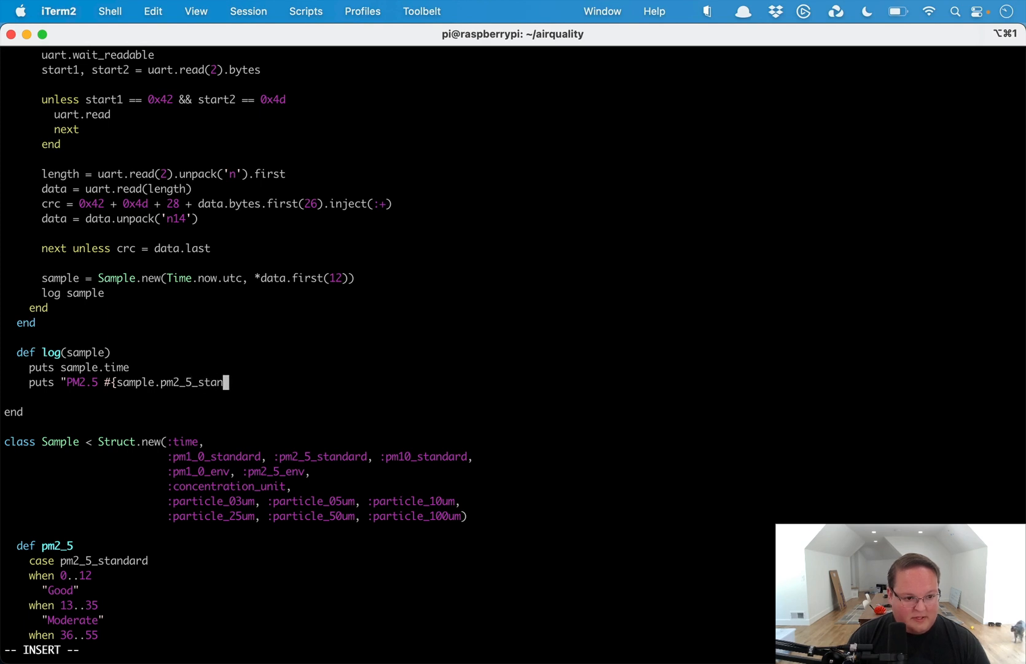
{"action": "type", "text": "dard}u"}
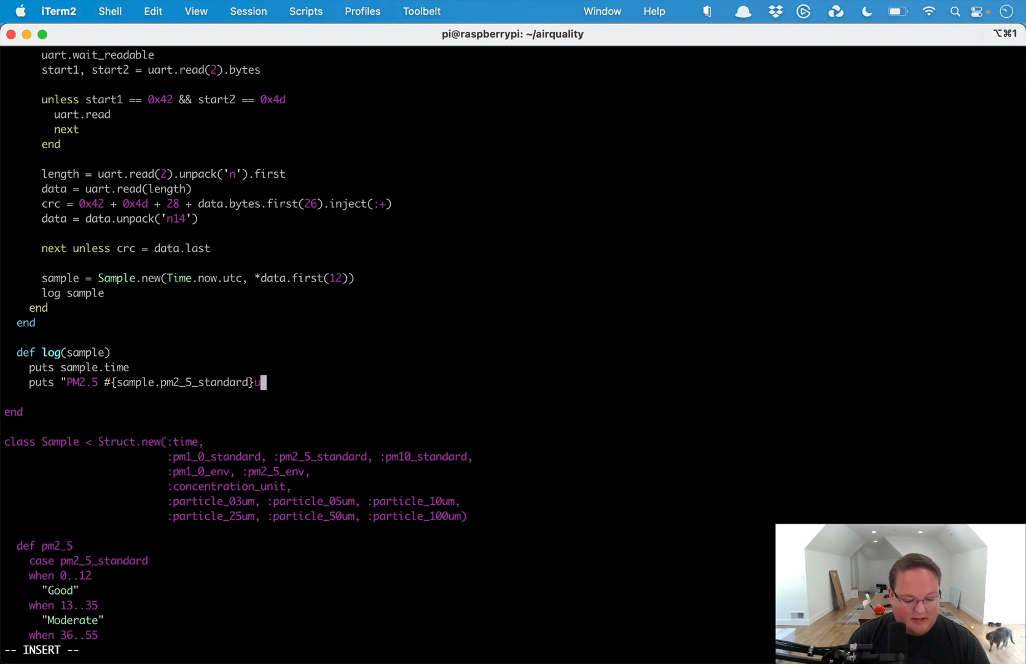
{"action": "type", "text": "g/m3: #"}
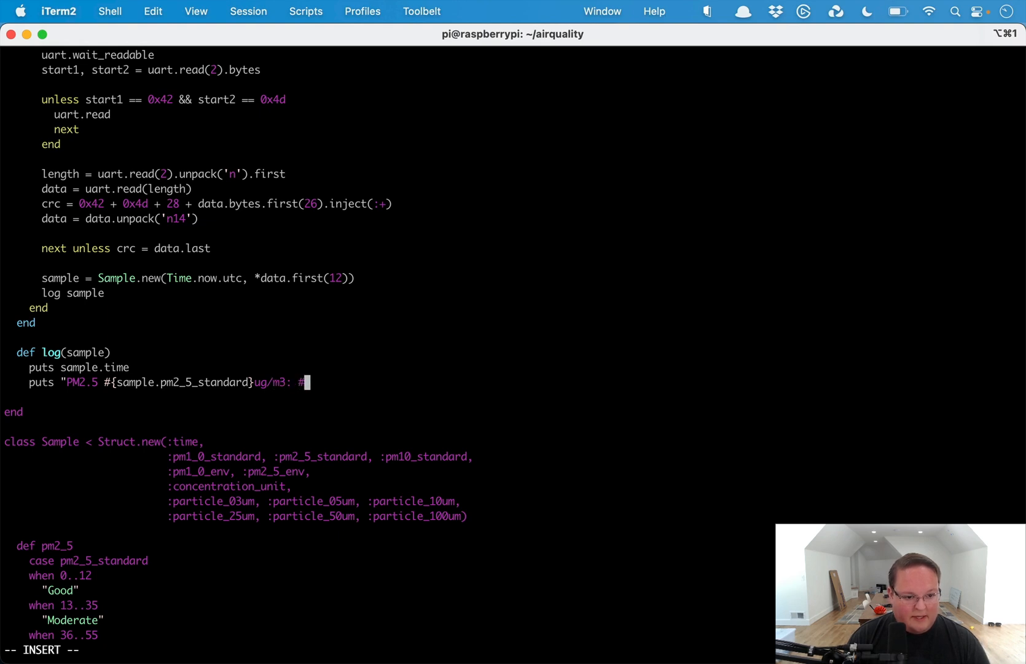
{"action": "type", "text": "{sample."}
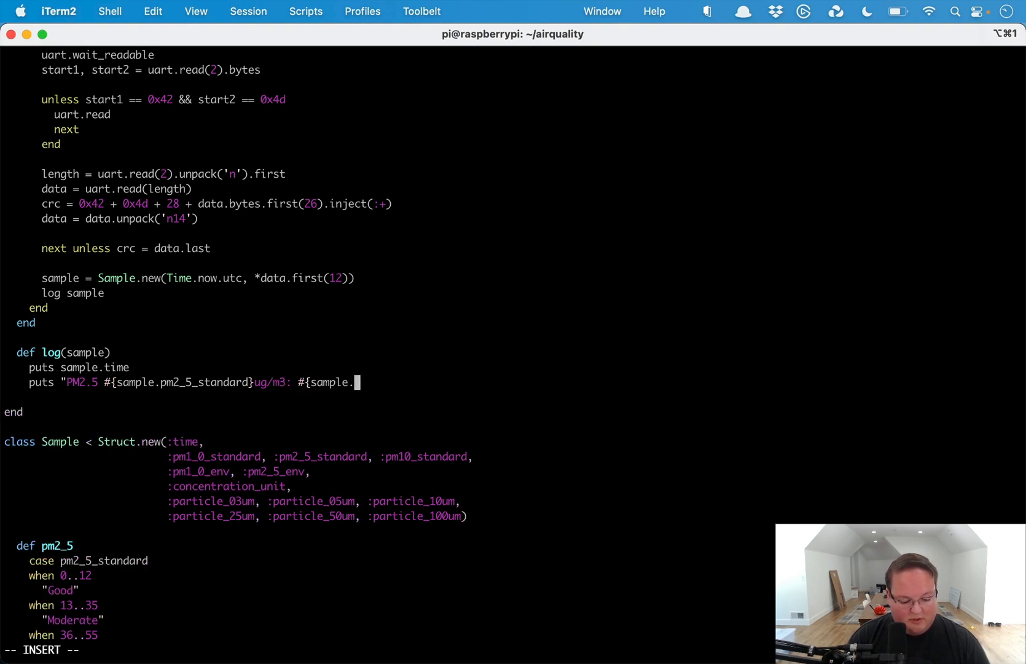
{"action": "type", "text": "pm2_5"}
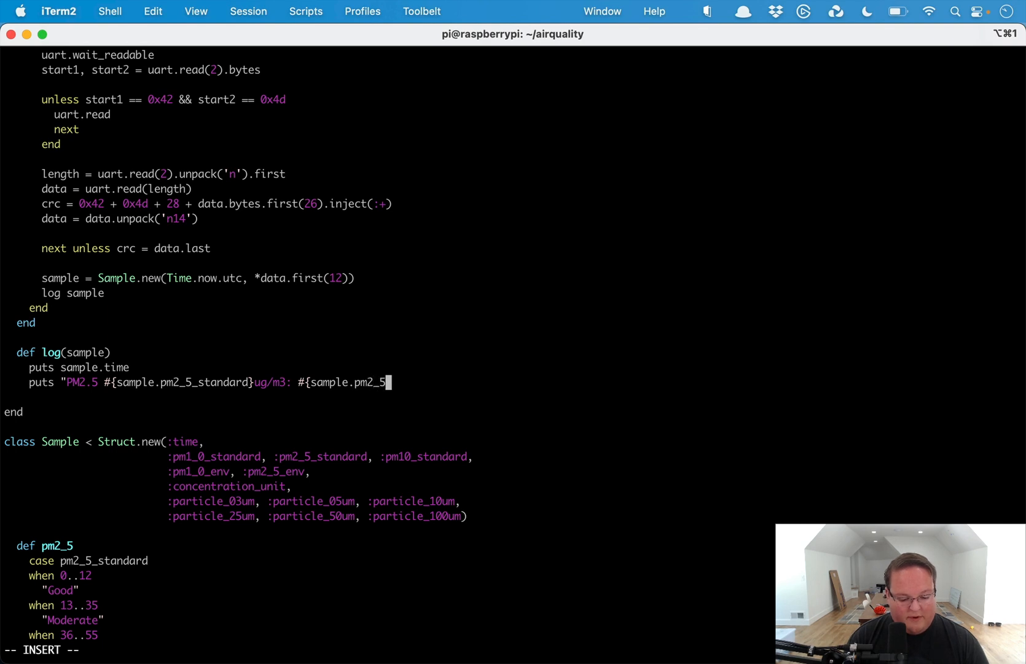
{"action": "type", "text": "\""}
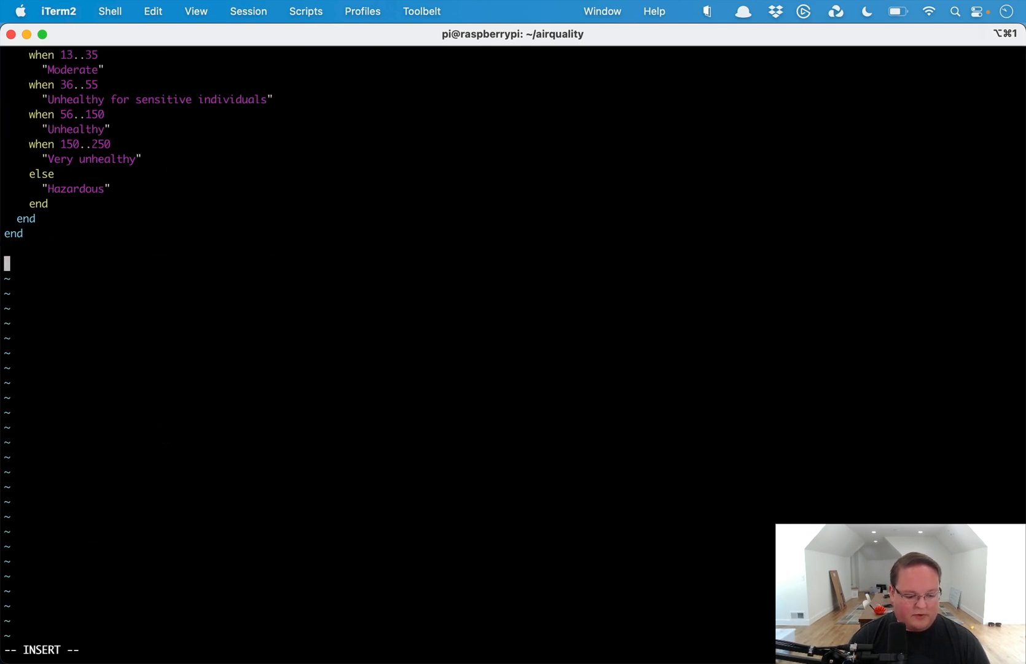
- Add 'pms = PMS5003.new' after the Sample class and begin a pms call
{"action": "type", "text": "pms = PMS500"}
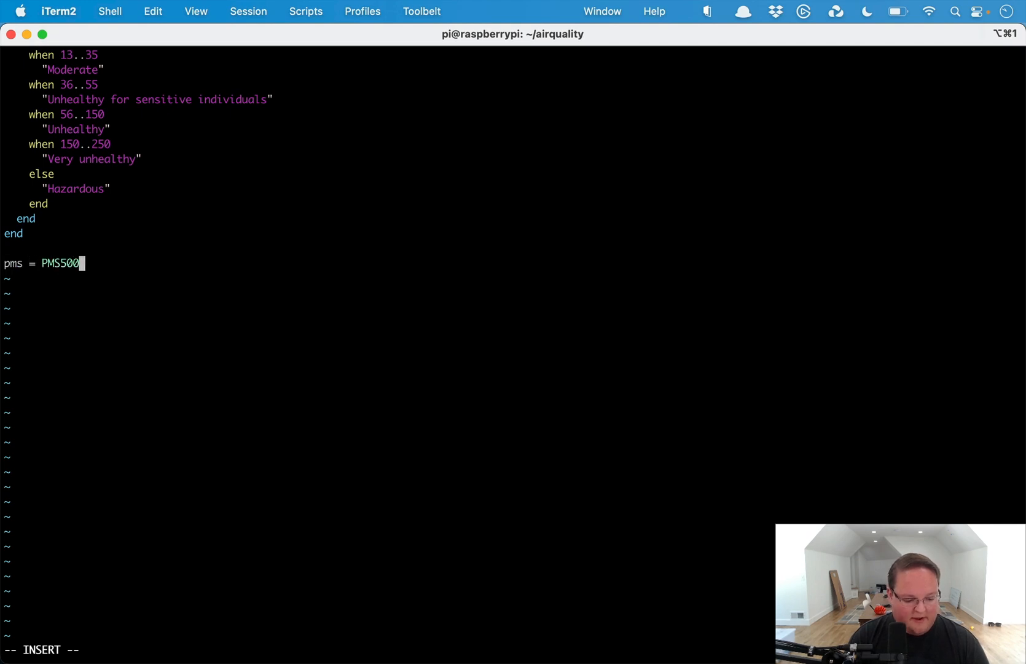
{"action": "type", "text": "3.new"}
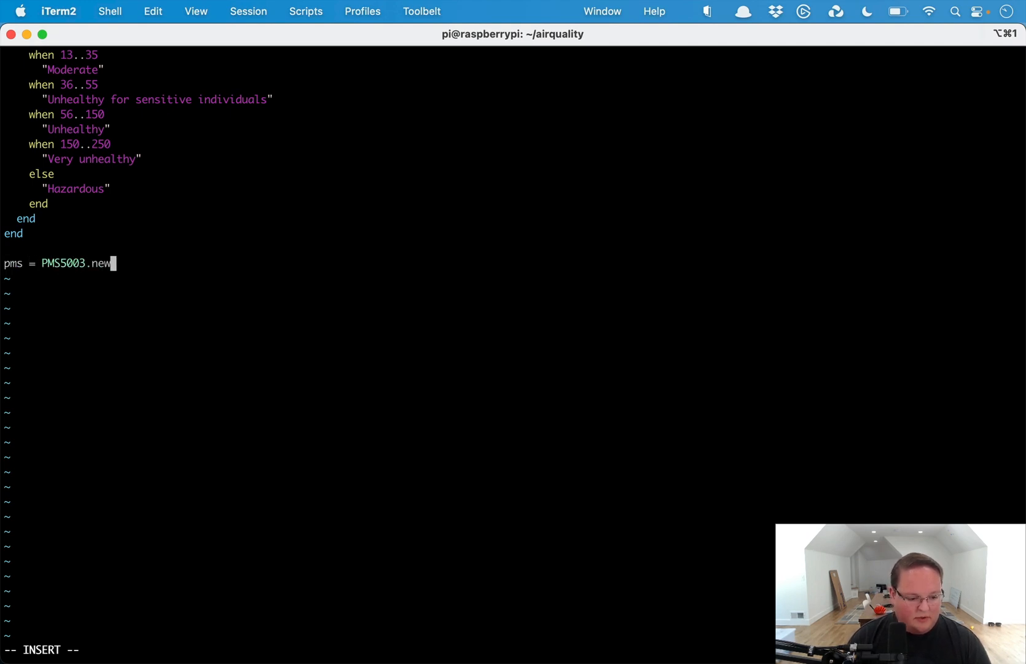
{"action": "type", "text": "onss"}
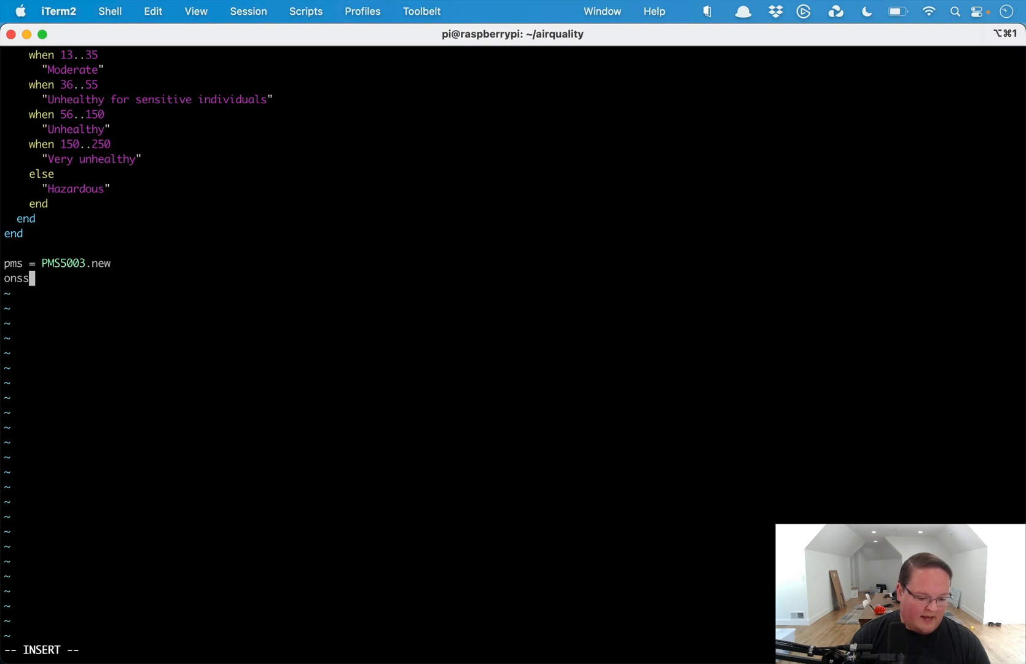
{"action": "type", "text": "pms.s"}
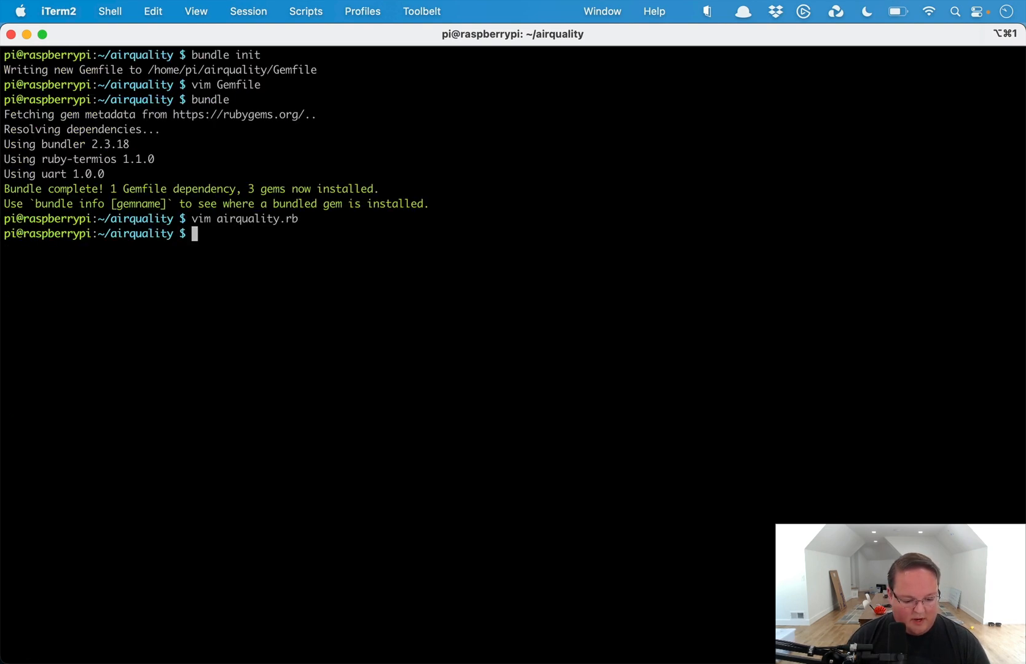
{"action": "mouse_move", "coordinate": [229, 319]}
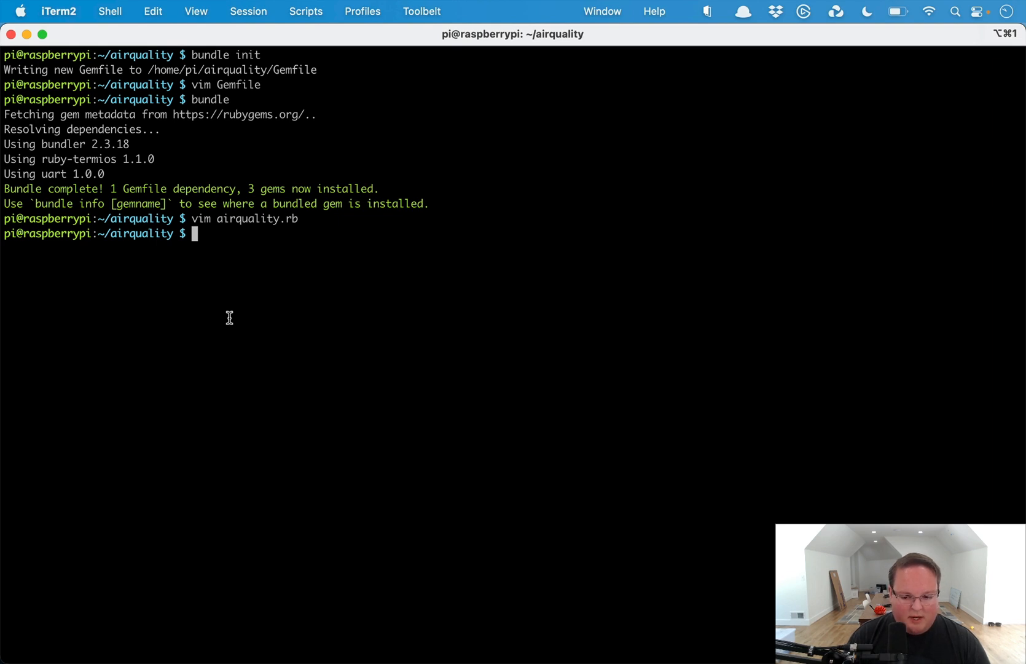
- Quit vim, rerun raspi-config with sudo after the root error, then open a root shell
{"action": "type", "text": "r"}
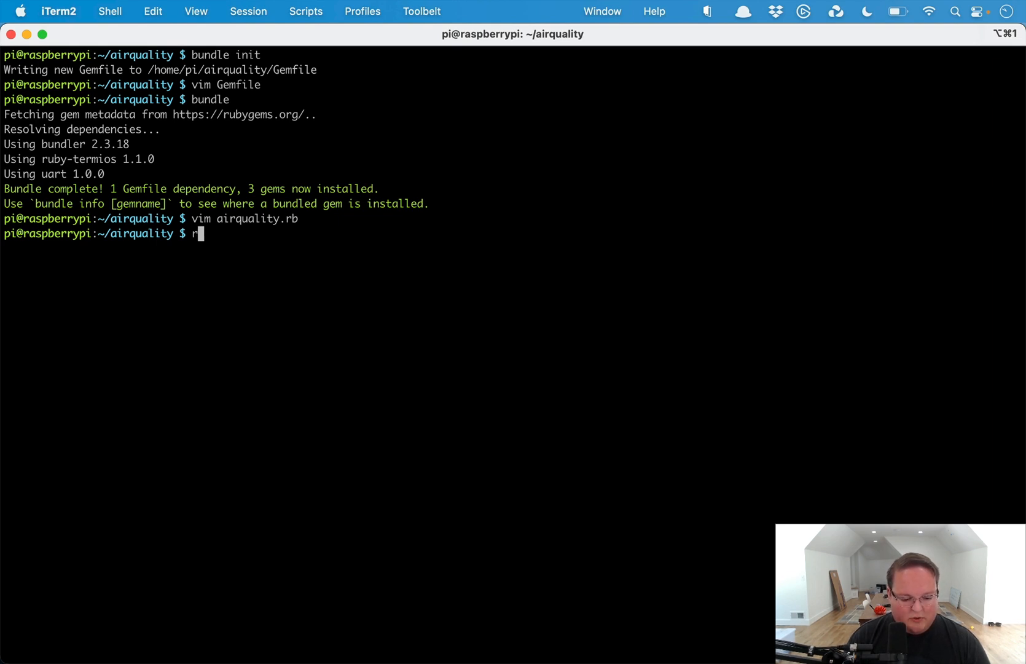
{"action": "type", "text": "raspi-config"}
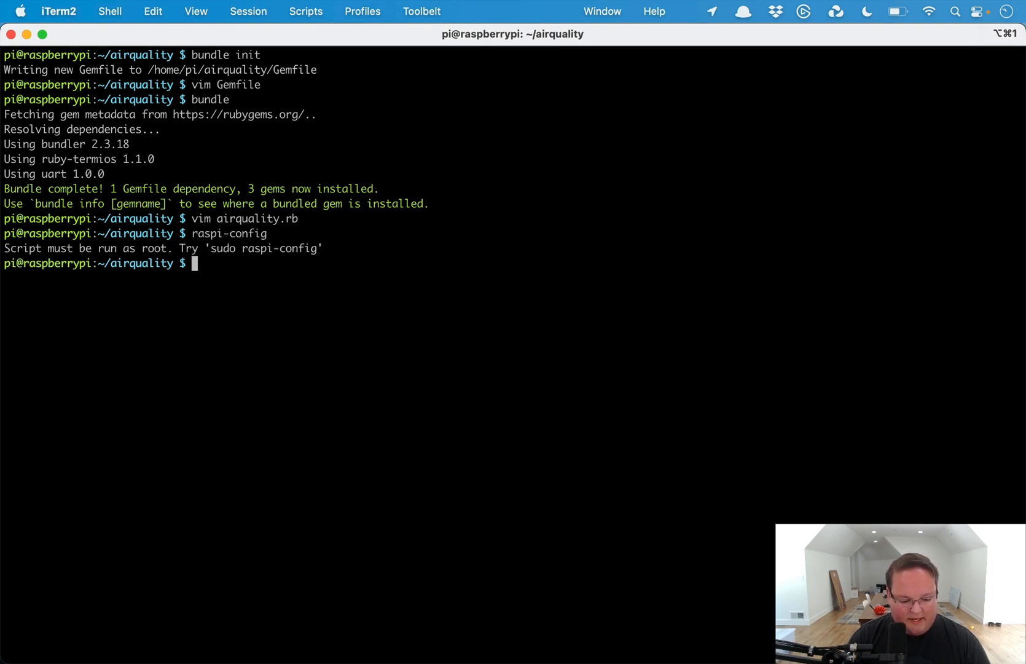
{"action": "type", "text": "sudo raspi-config"}
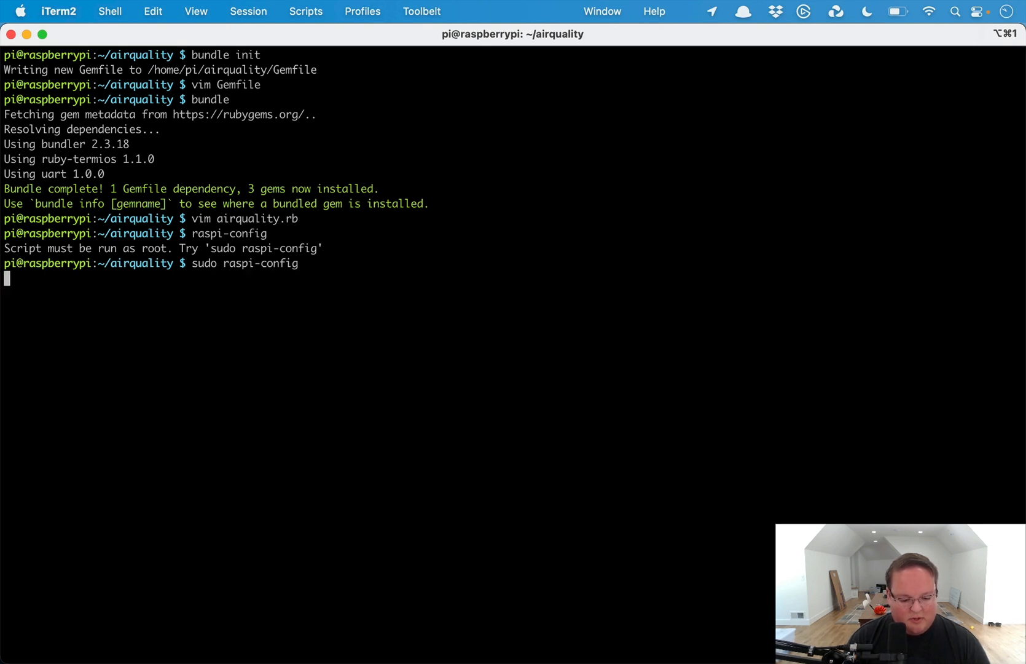
{"action": "key", "text": "enter"}
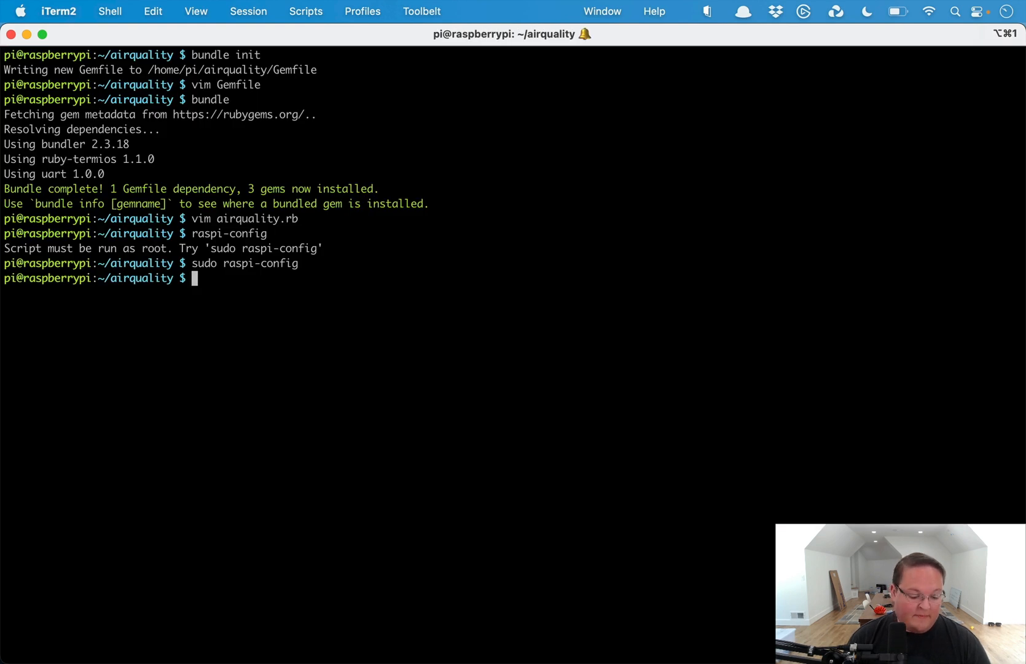
{"action": "type", "text": "cat"}
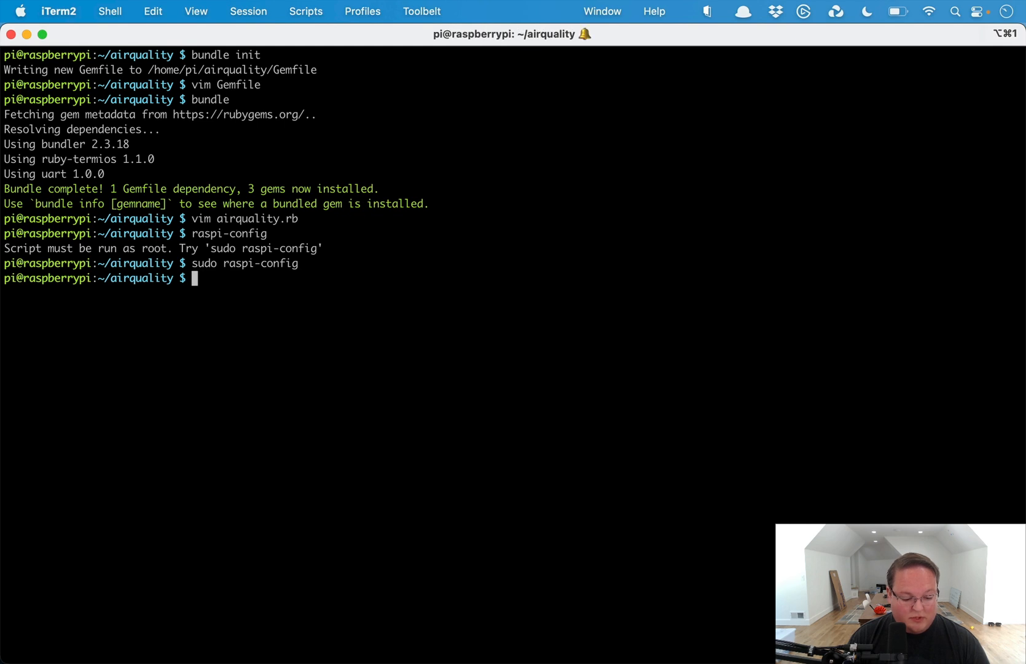
{"action": "type", "text": "sudo su"}
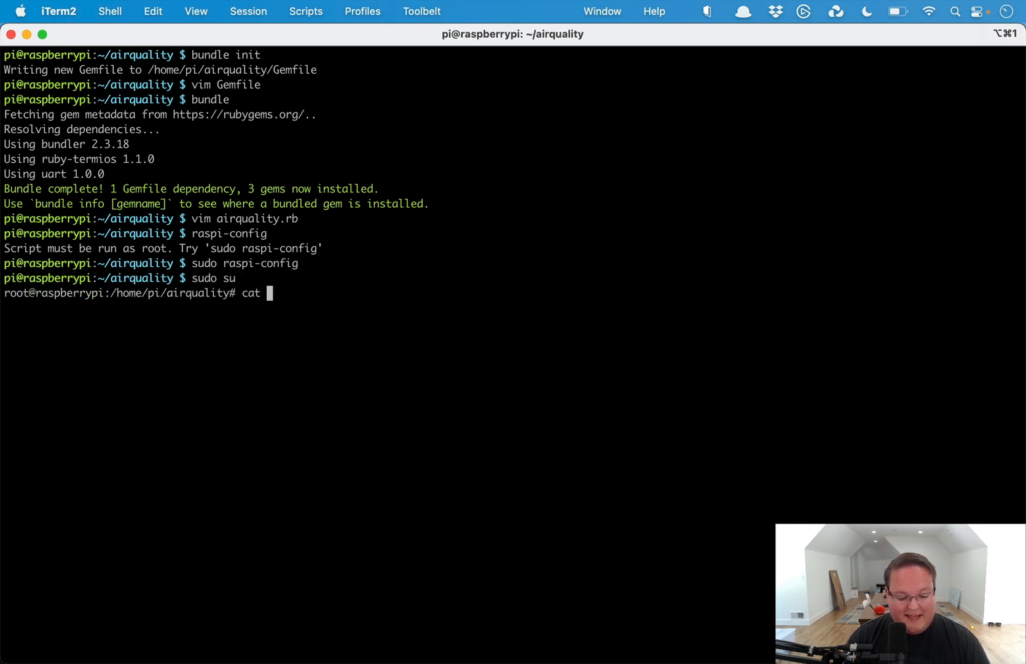
- Dump raw bytes from /dev/ttyS0, check its ownership with ls -la /dev, then exit root
{"action": "type", "text": "/dev/ttyS0"}
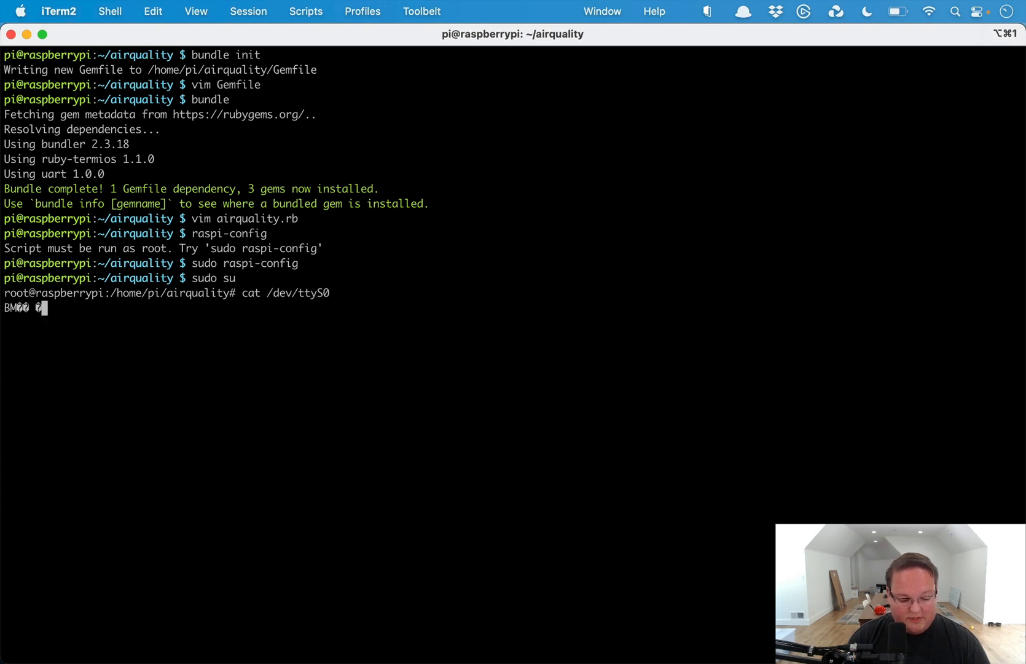
{"action": "key", "text": "ctrl+c"}
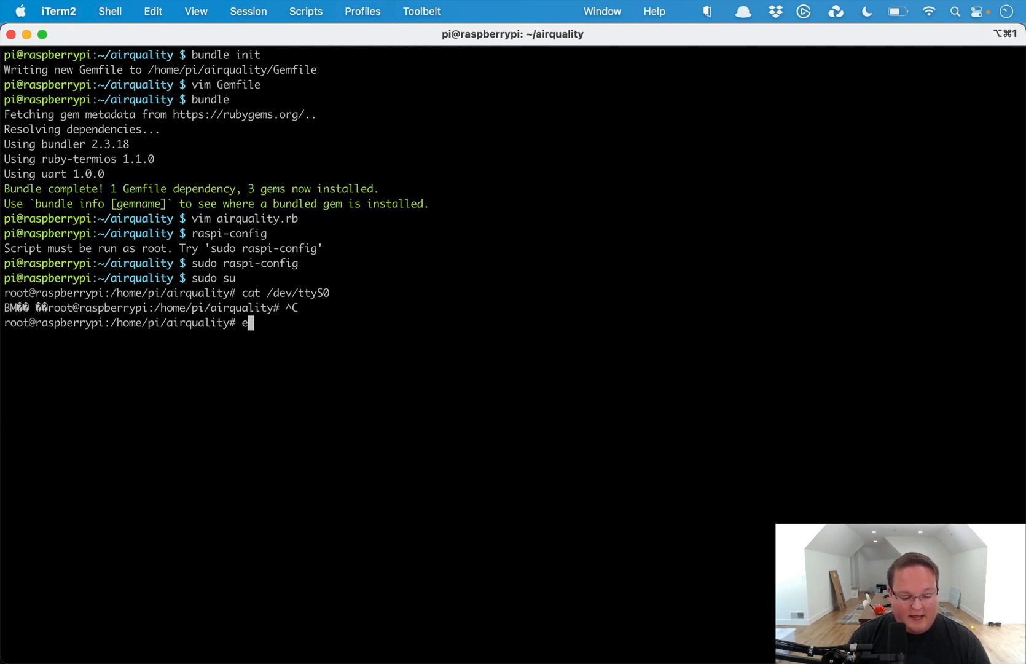
{"action": "type", "text": "ls"}
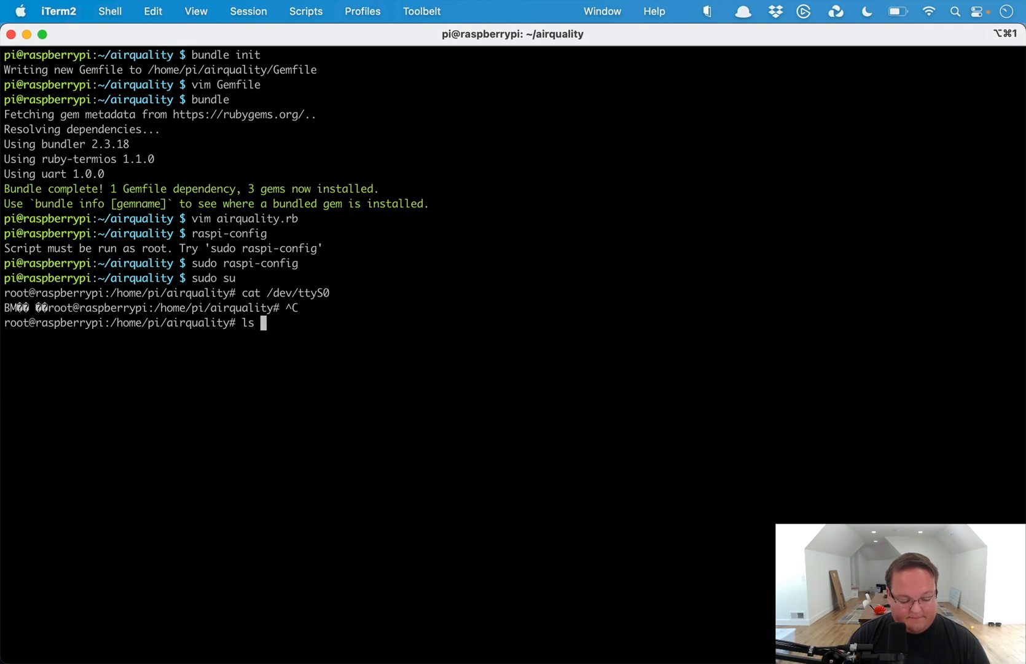
{"action": "type", "text": "-la /dev | grep"}
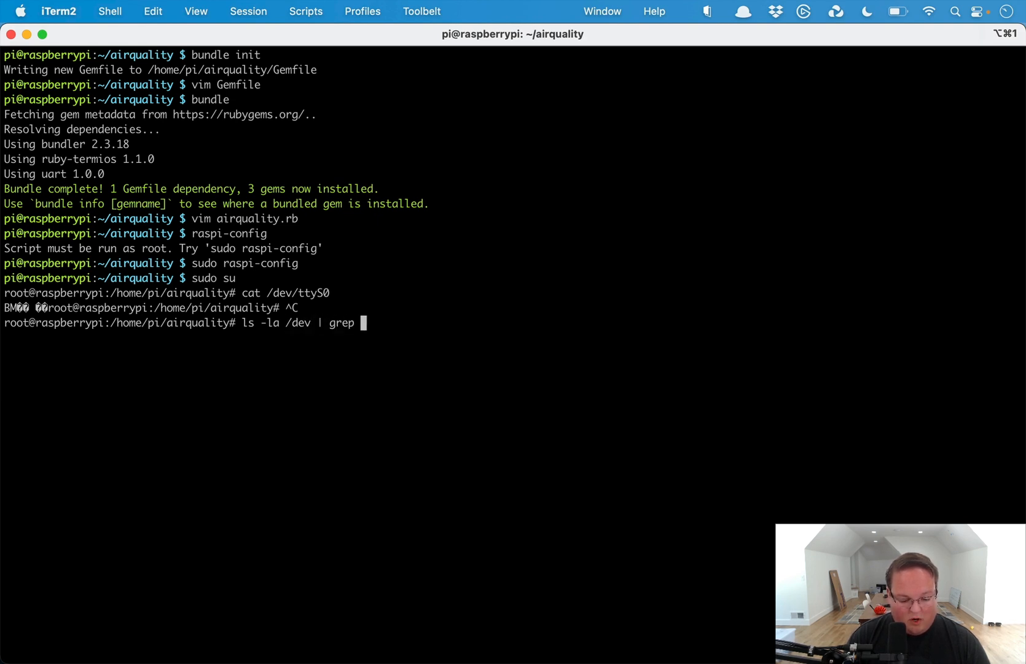
{"action": "type", "text": "\"ttyS0"}
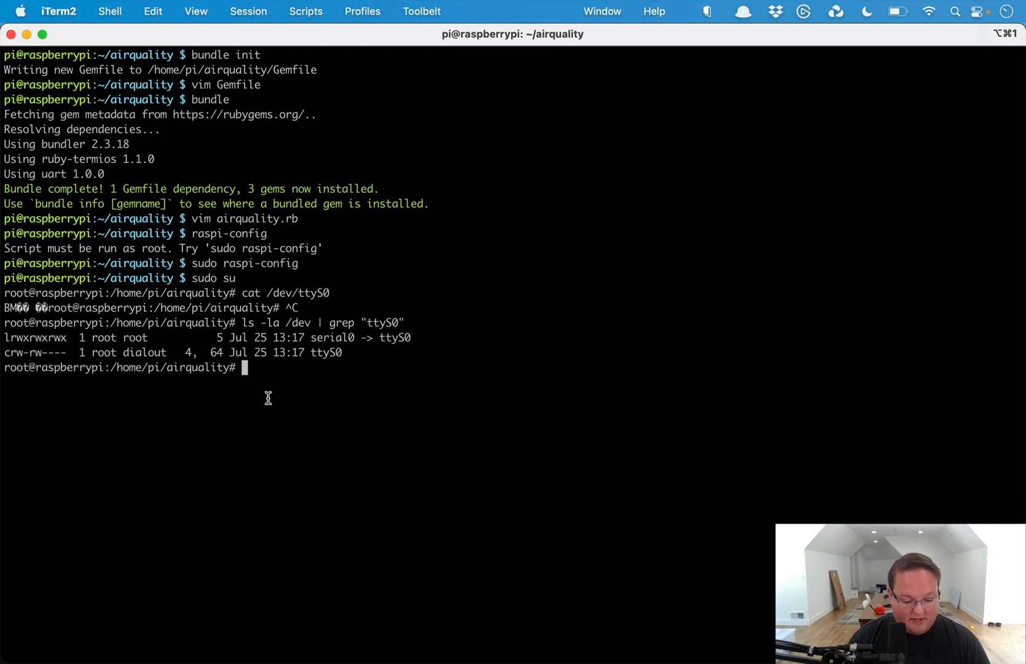
{"action": "mouse_move", "coordinate": [138, 354]}
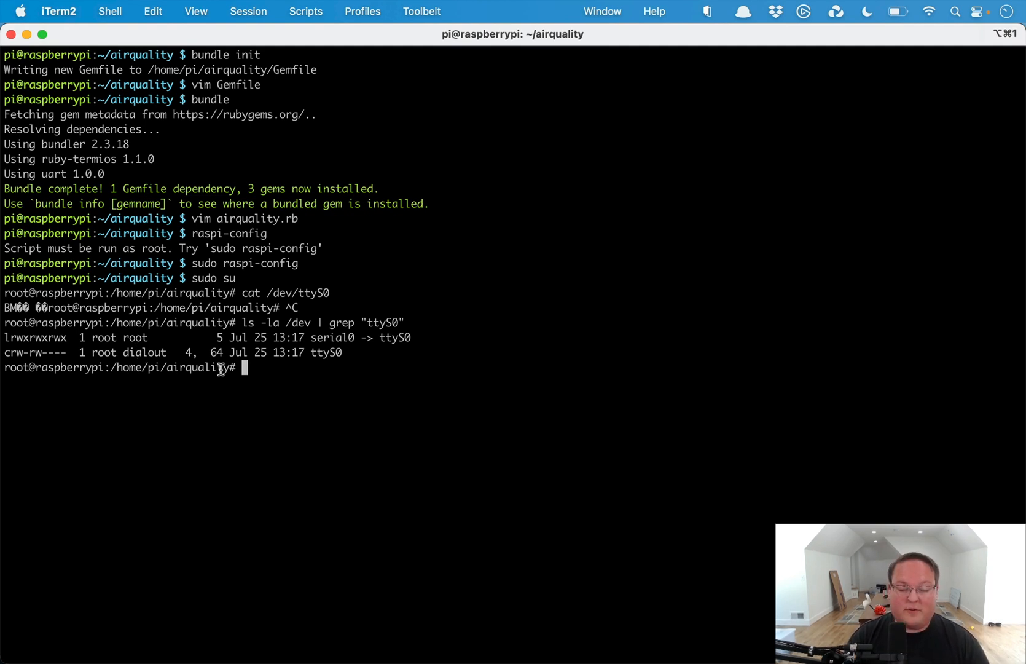
{"action": "type", "text": "e"}
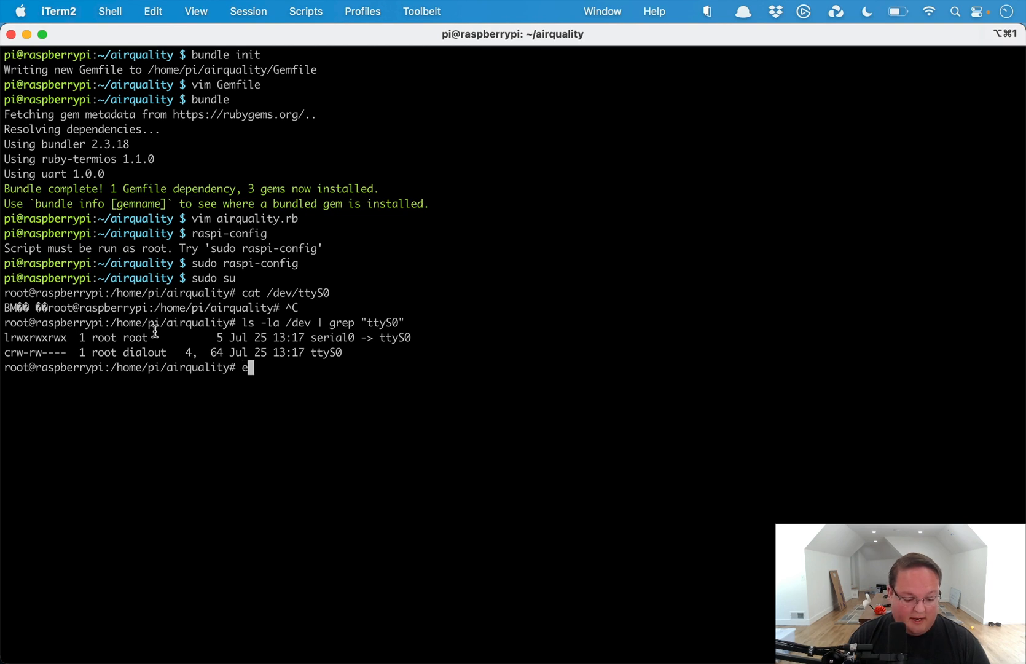
{"action": "type", "text": "xit"}
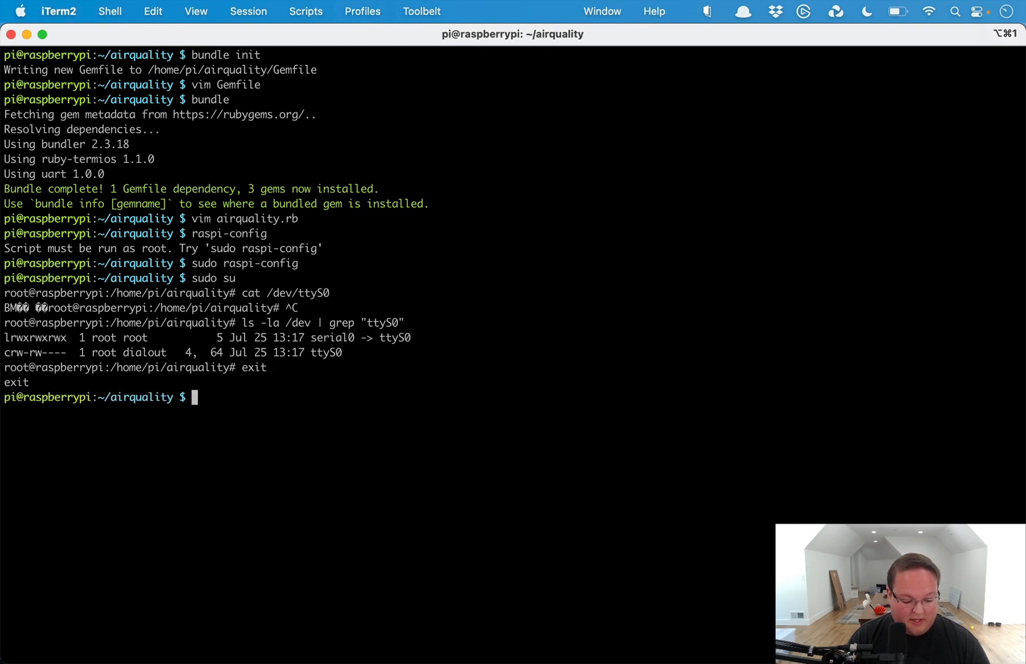
- Read /dev/ttyS0 as the pi user to confirm the serial port works without root
{"action": "type", "text": "cat /et"}
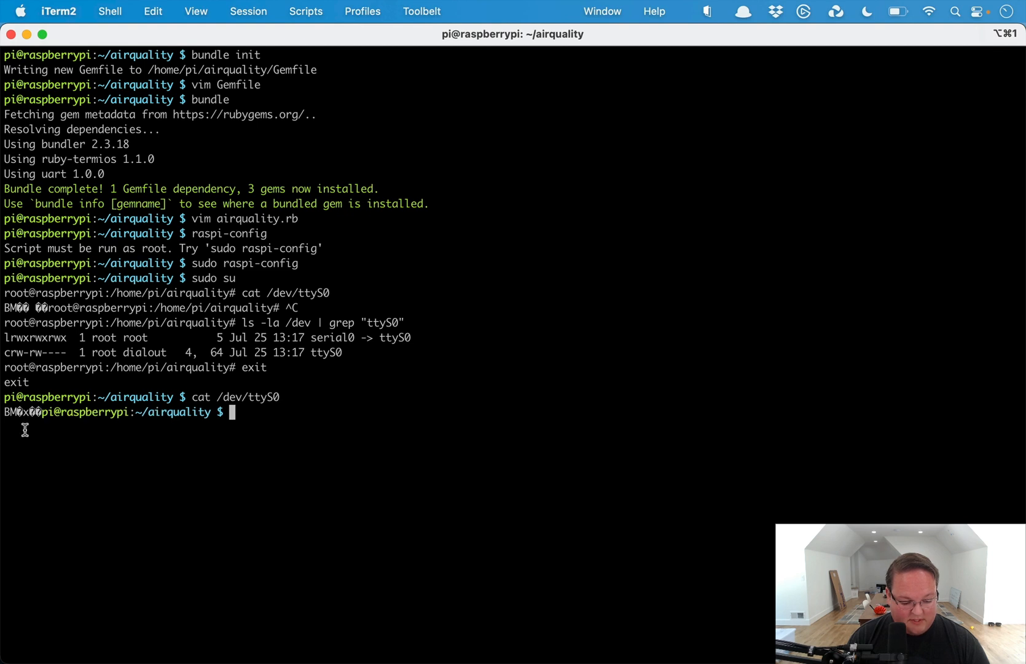
{"action": "mouse_move", "coordinate": [141, 395]}
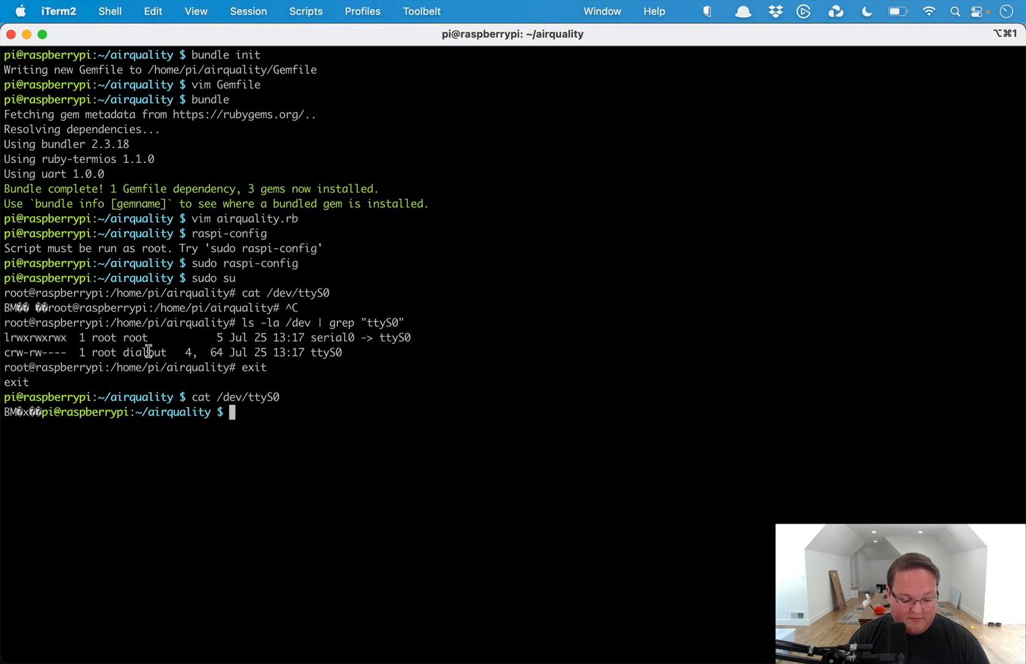
{"action": "double_click", "coordinate": [144, 352]}
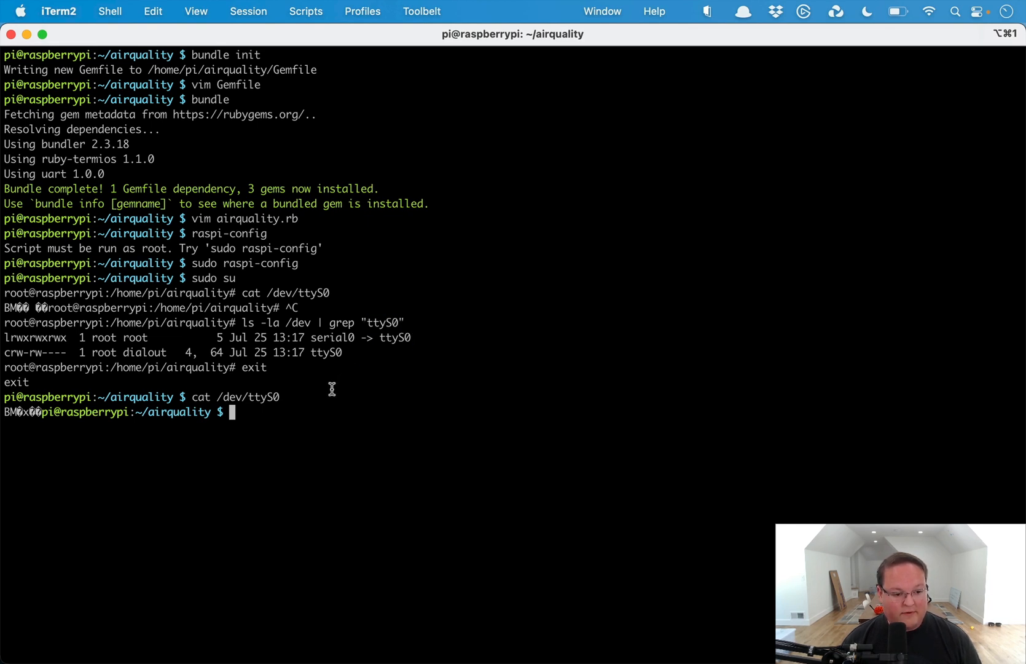
{"action": "mouse_move", "coordinate": [321, 437]}
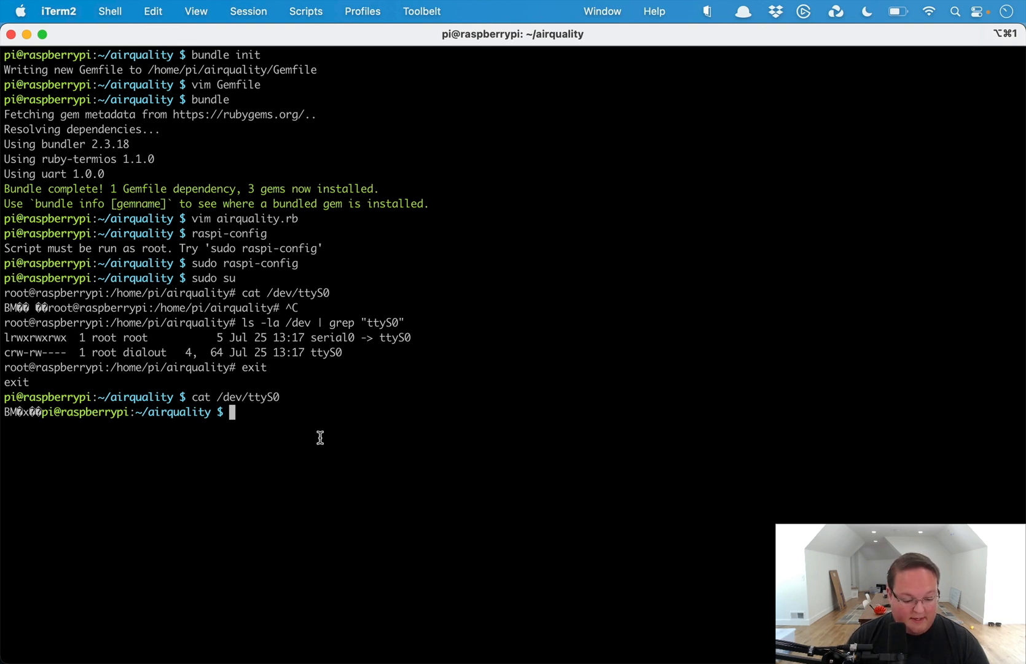
{"action": "type", "text": "ruby airquality.rb"}
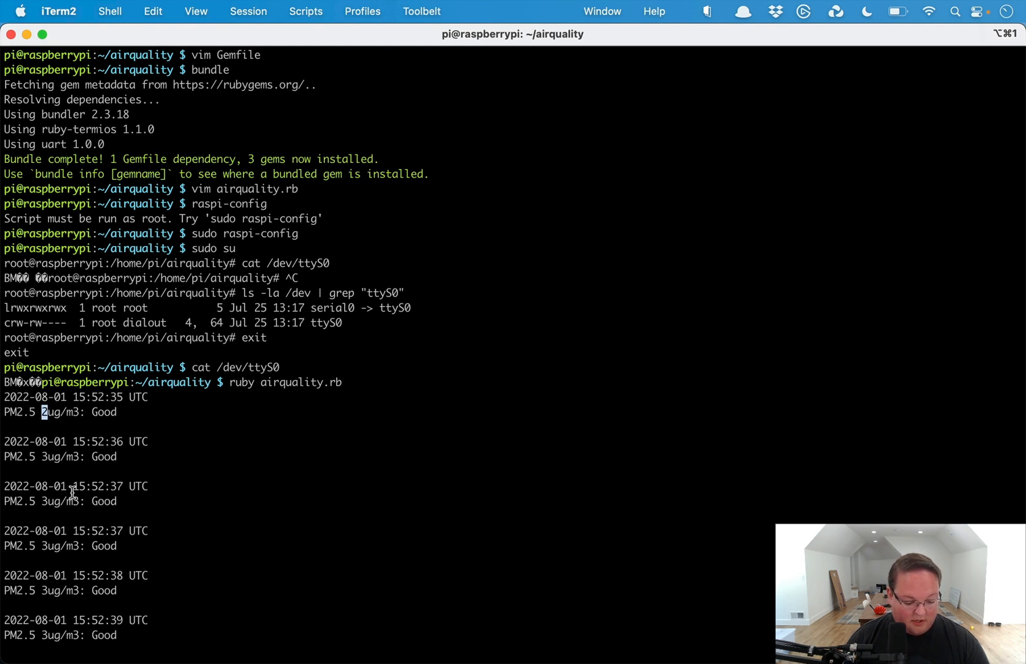
- Follow the airquality.rb output as PM2.5 readings climb from Good to Hazardous
{"action": "scroll", "scroll_direction": "down", "scroll_amount": 3}
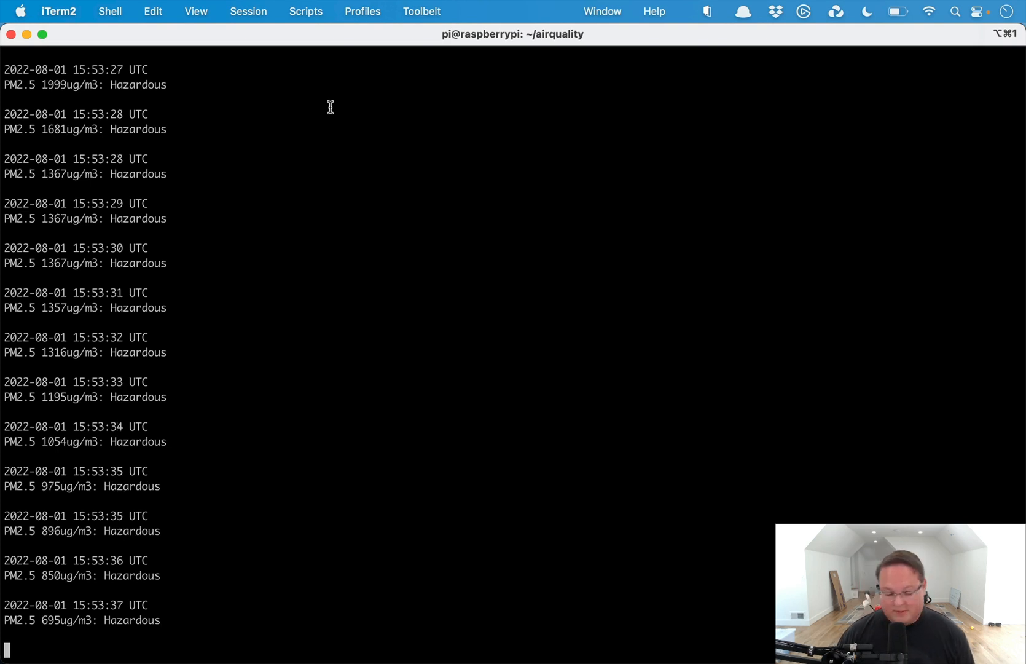
- Scroll the readings from the 2349 ug/m3 Hazardous peak down through Unhealthy to Moderate
{"action": "scroll", "scroll_direction": "down", "scroll_amount": 3}
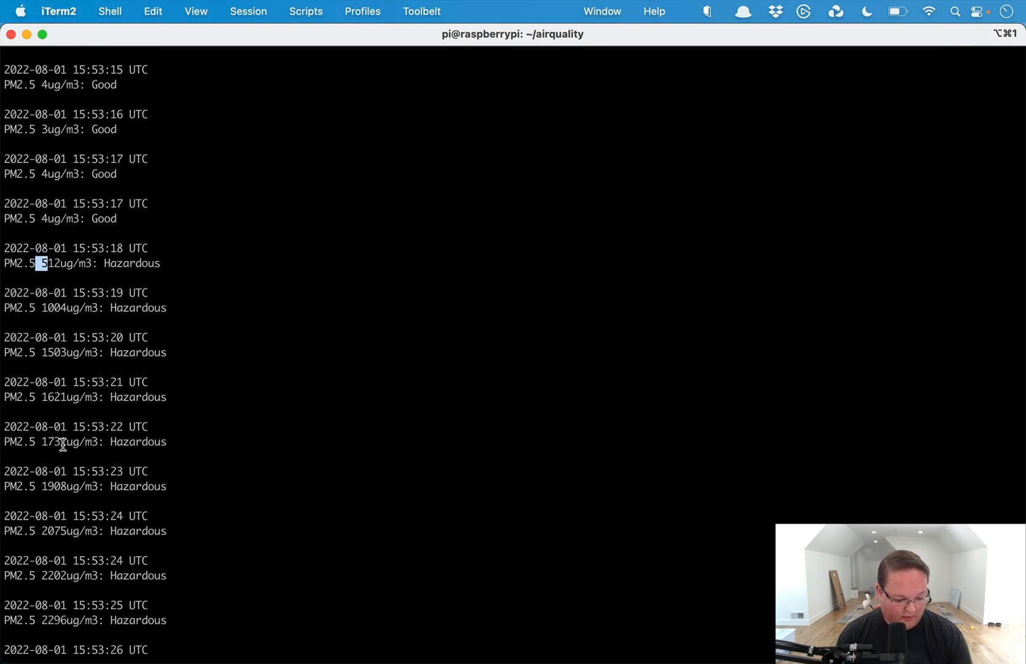
{"action": "scroll", "scroll_direction": "down", "scroll_amount": 3}
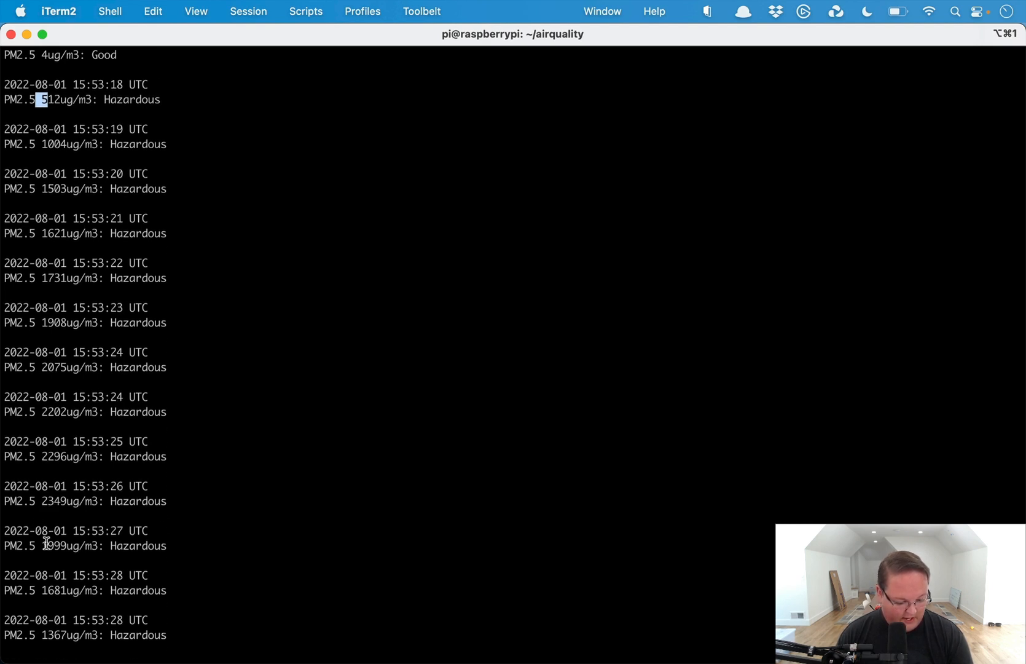
{"action": "scroll", "scroll_direction": "down", "scroll_amount": 3}
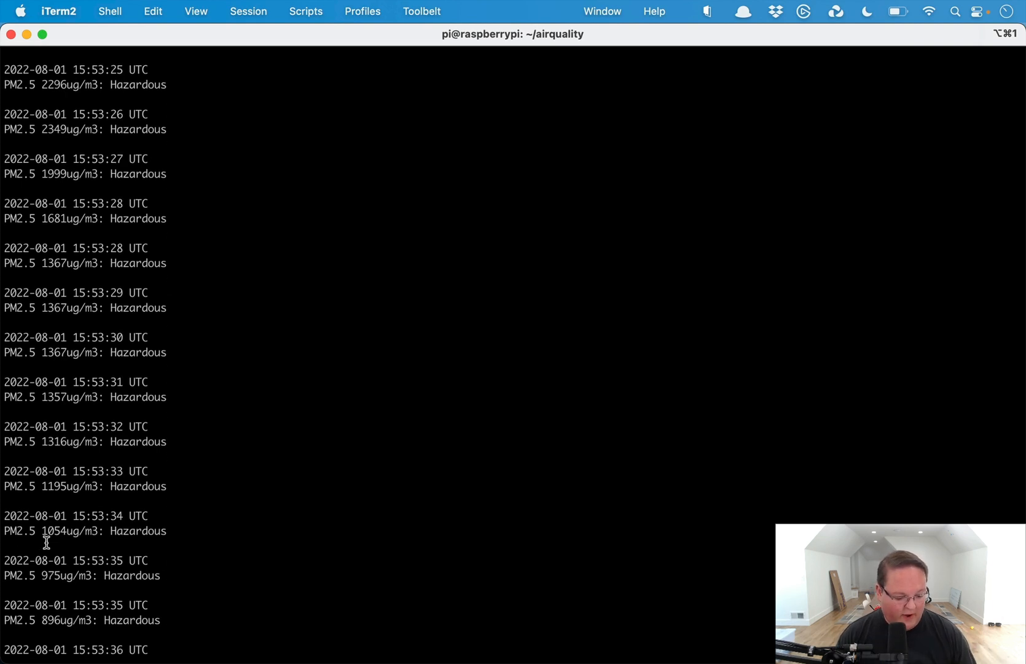
{"action": "scroll", "scroll_direction": "down", "scroll_amount": 3}
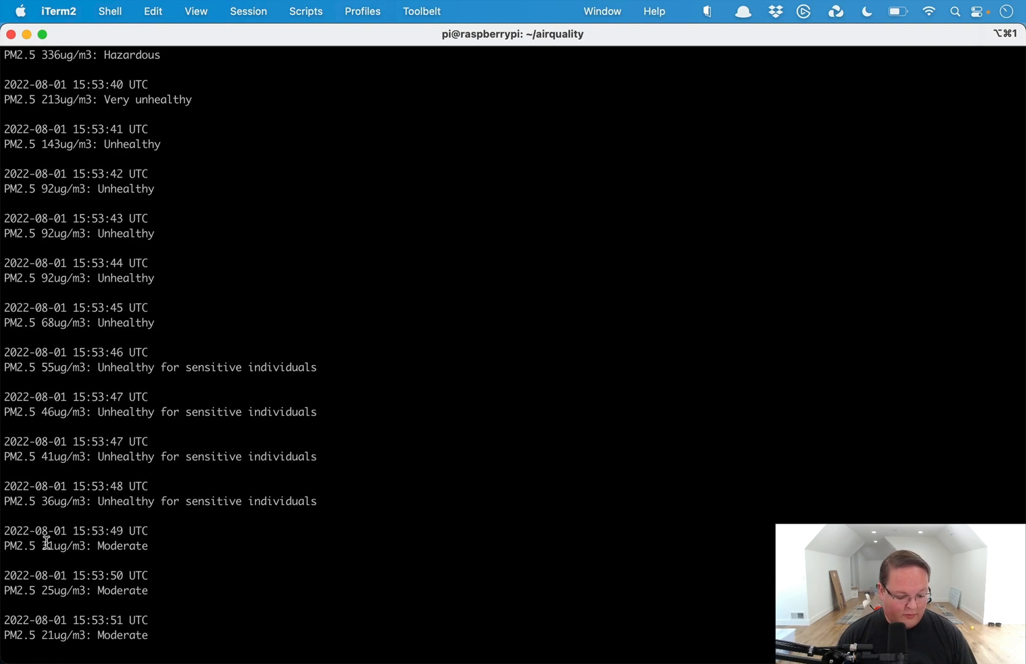
{"action": "scroll", "scroll_direction": "down", "scroll_amount": 3}
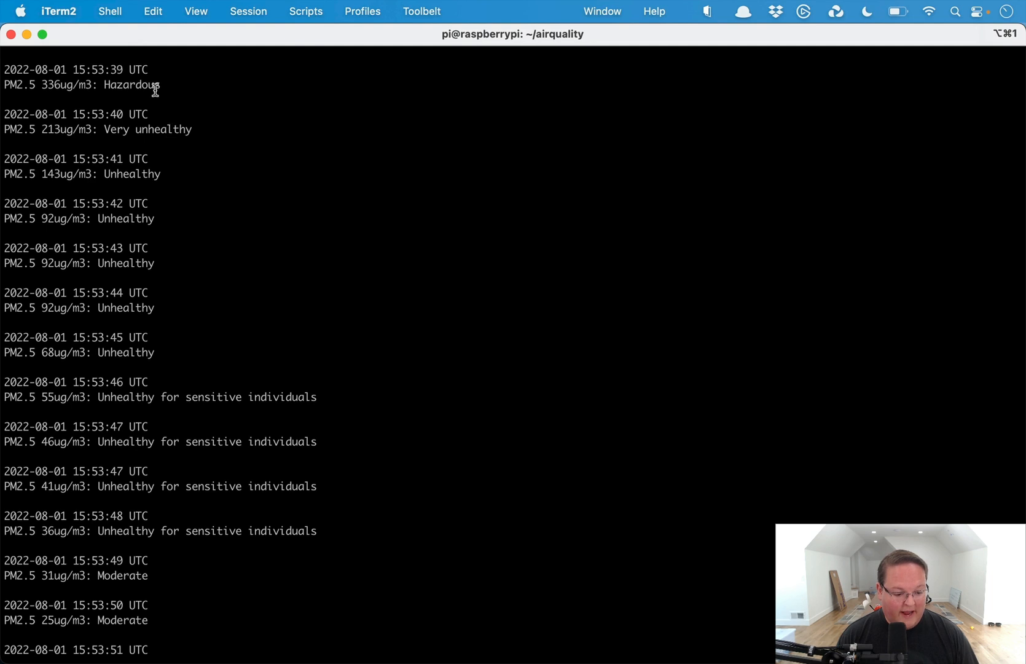
{"action": "mouse_move", "coordinate": [145, 198]}
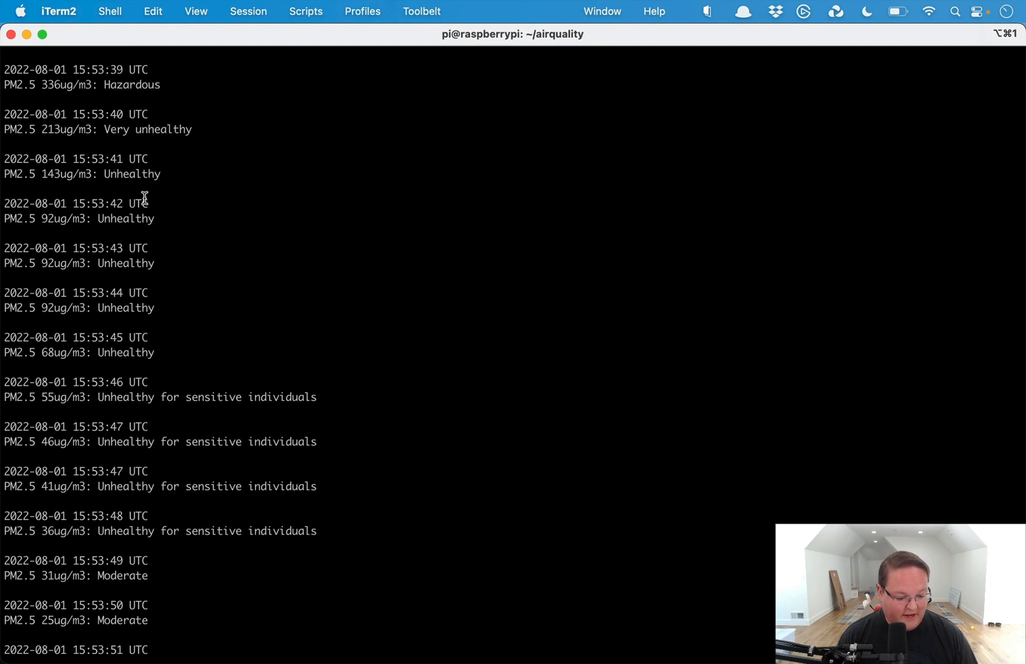
{"action": "scroll", "scroll_direction": "down", "scroll_amount": 3}
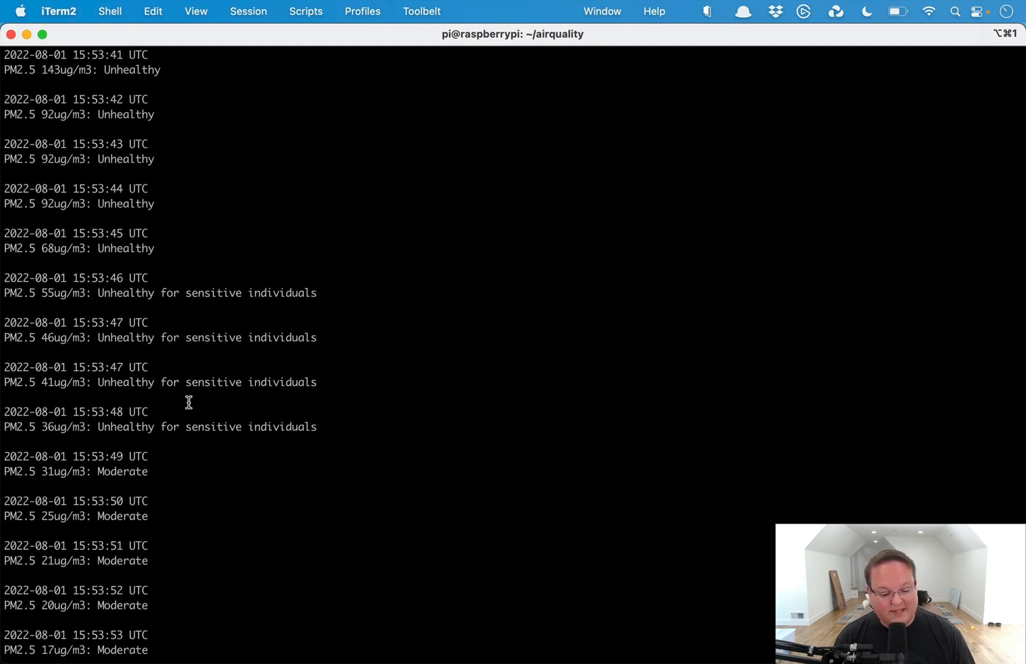
{"action": "scroll", "scroll_direction": "down", "scroll_amount": 3}
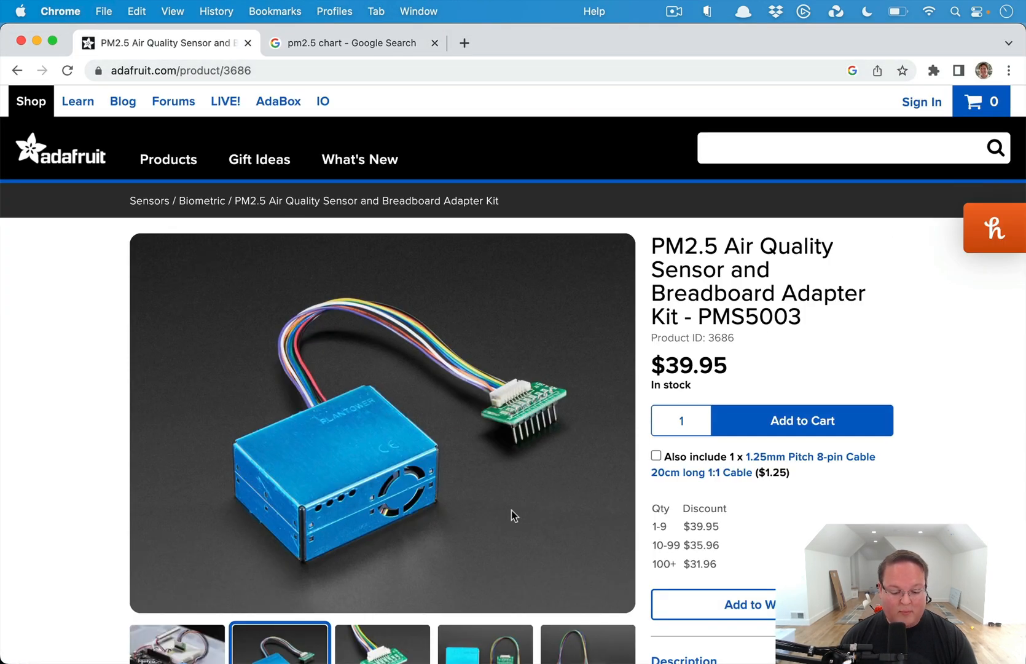
- Scroll down through the Adafruit PMS5003 PM2.5 sensor kit page in Chrome
{"action": "scroll", "scroll_direction": "down", "scroll_amount": 3}
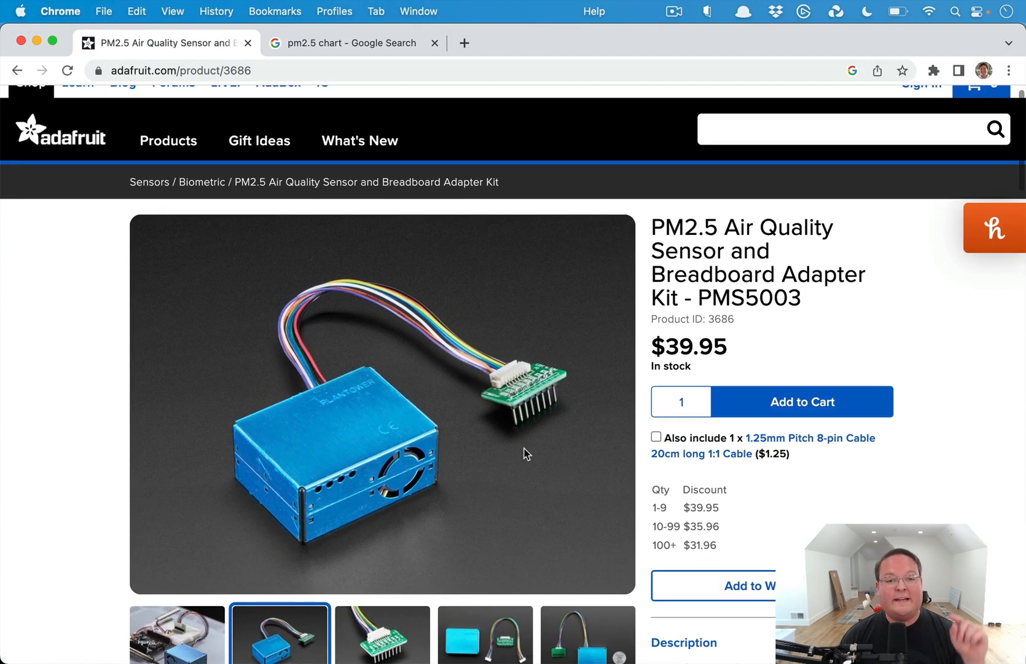
{"action": "scroll", "scroll_direction": "down", "scroll_amount": 3}
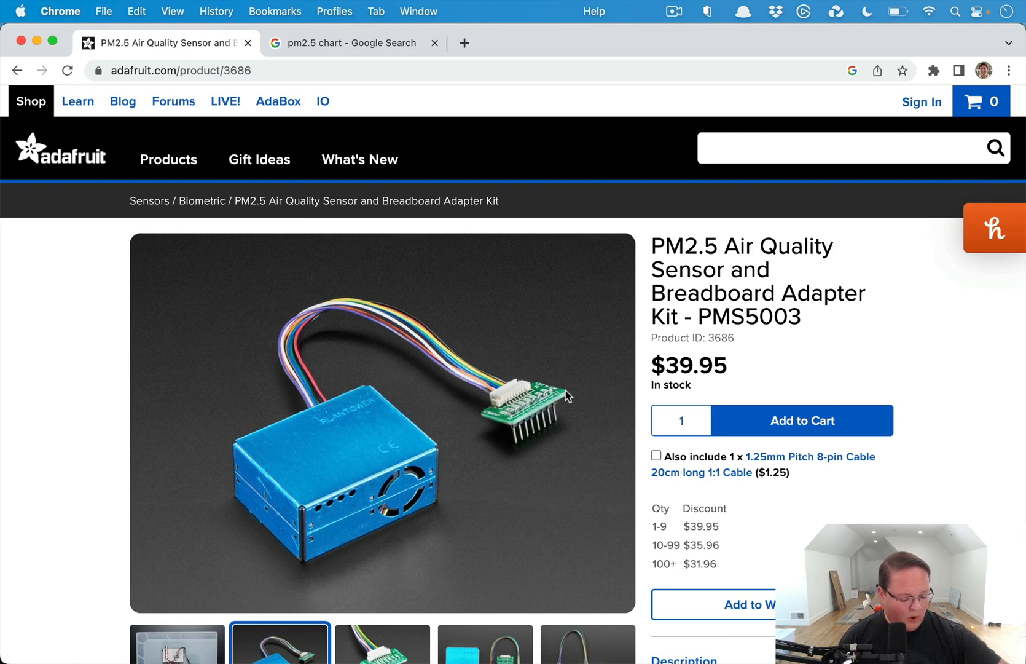
{"action": "mouse_move", "coordinate": [732, 262]}
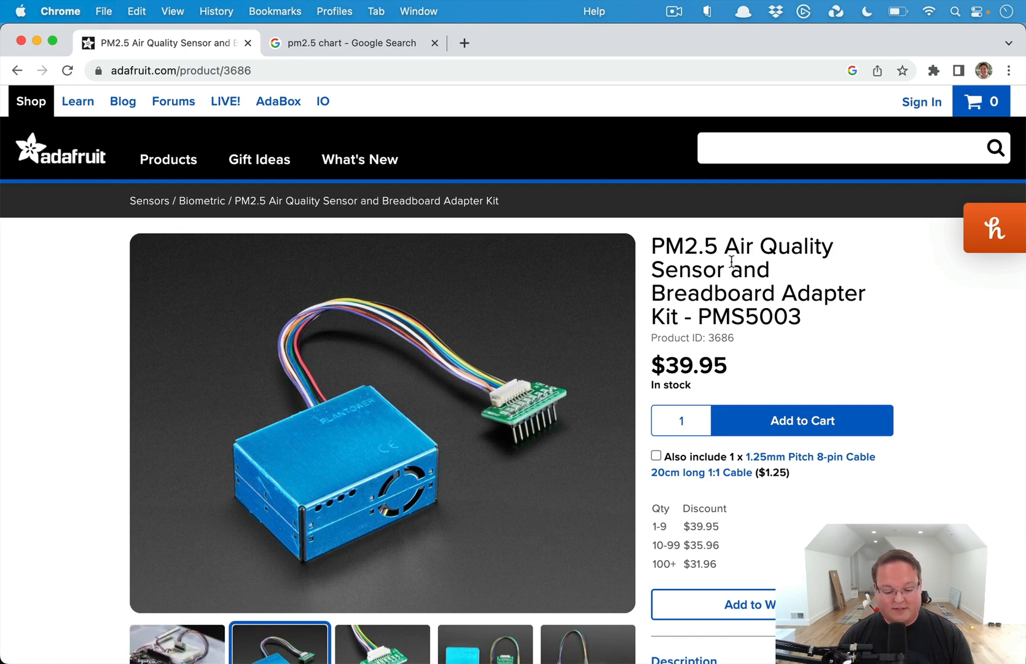
{"action": "mouse_move", "coordinate": [571, 313]}
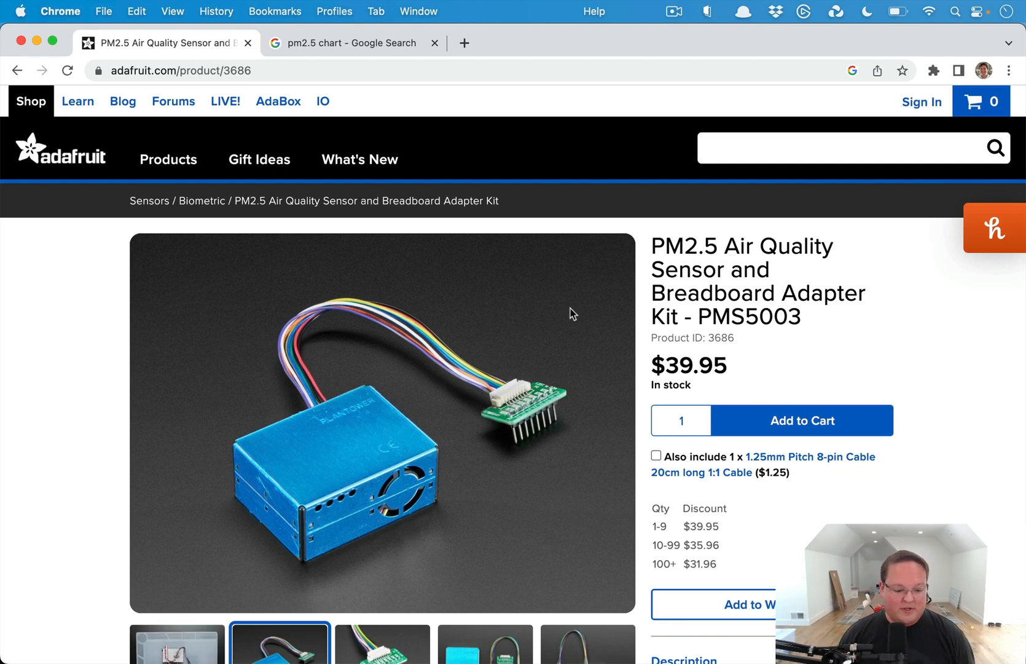
{"action": "scroll", "scroll_direction": "down", "scroll_amount": 3}
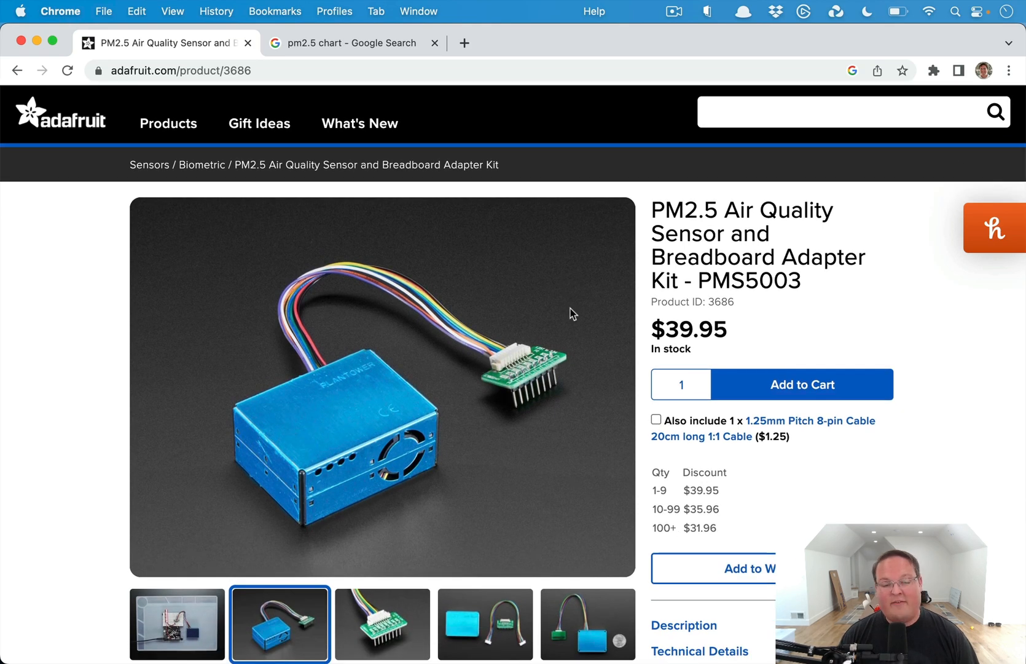